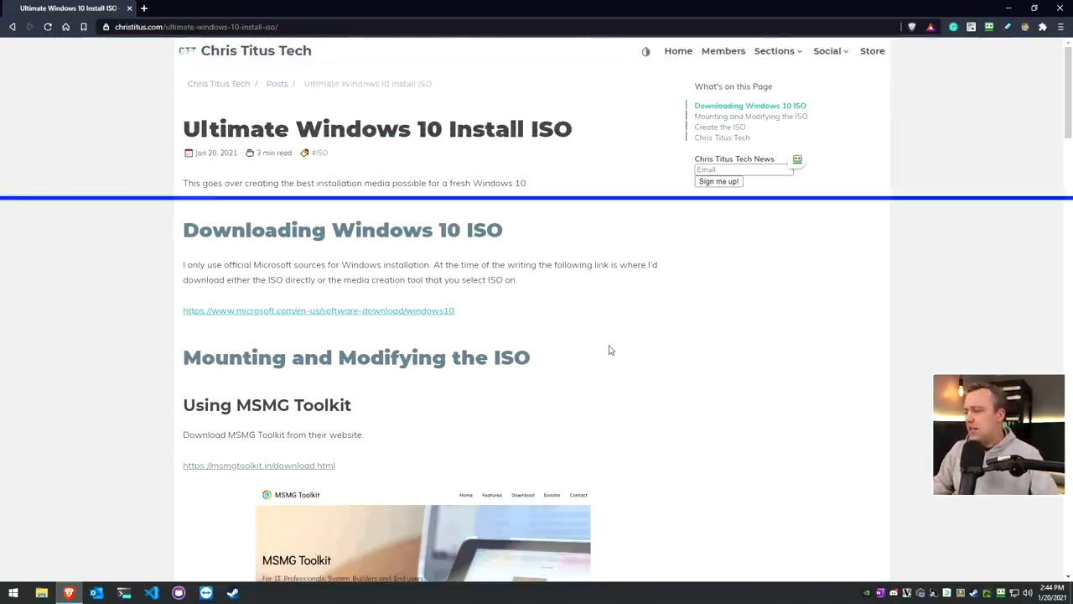
Open the MSMG Toolkit download page in a new tab and return to the christitus.com guide
{"action": "left_click", "coordinate": [318, 311]}
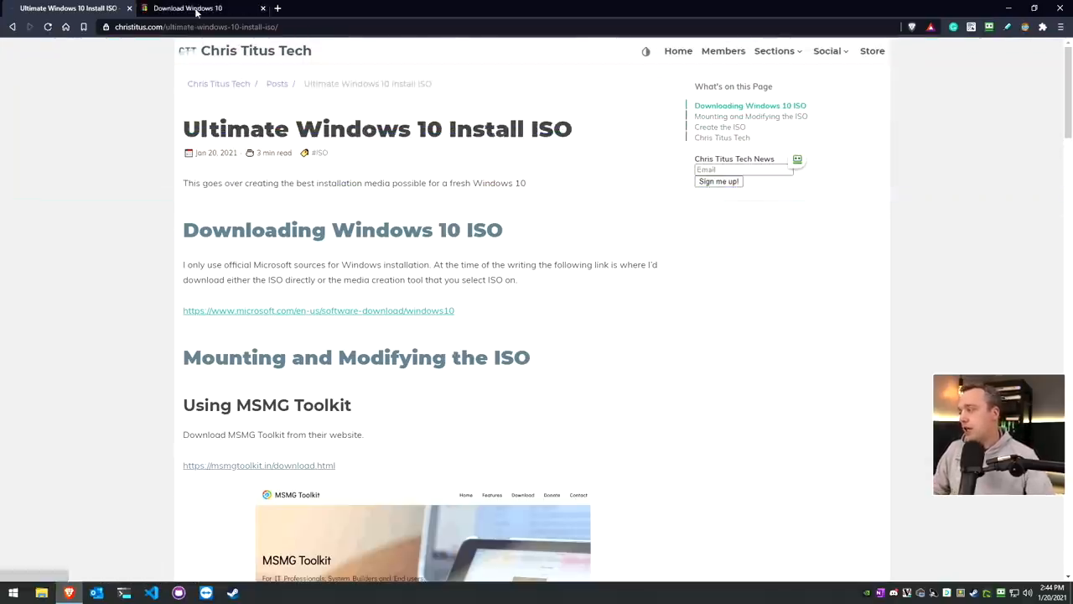
{"action": "left_click", "coordinate": [202, 7]}
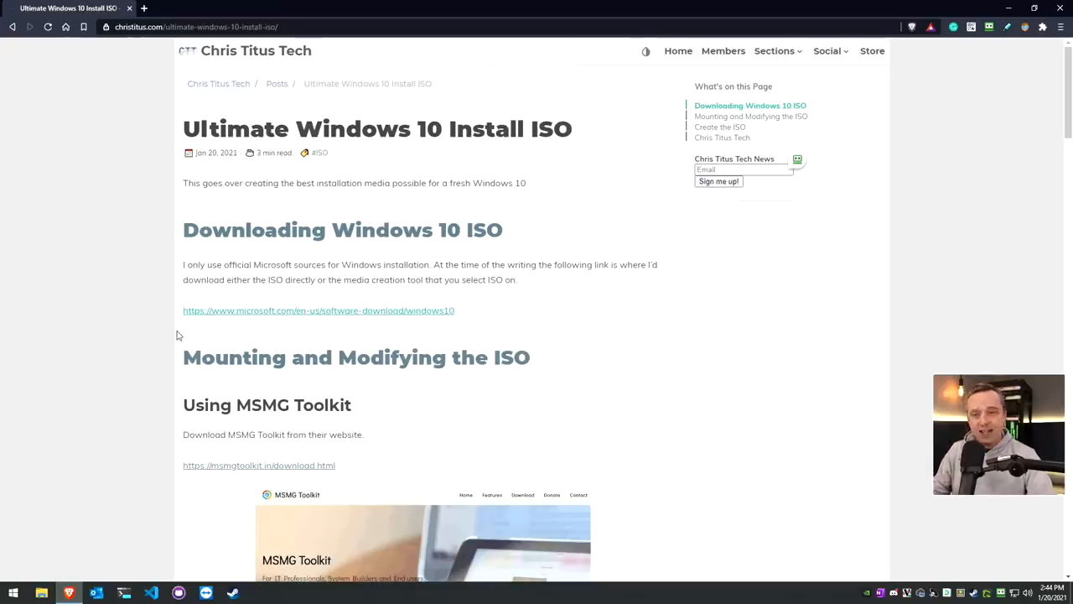
{"action": "left_click", "coordinate": [258, 310]}
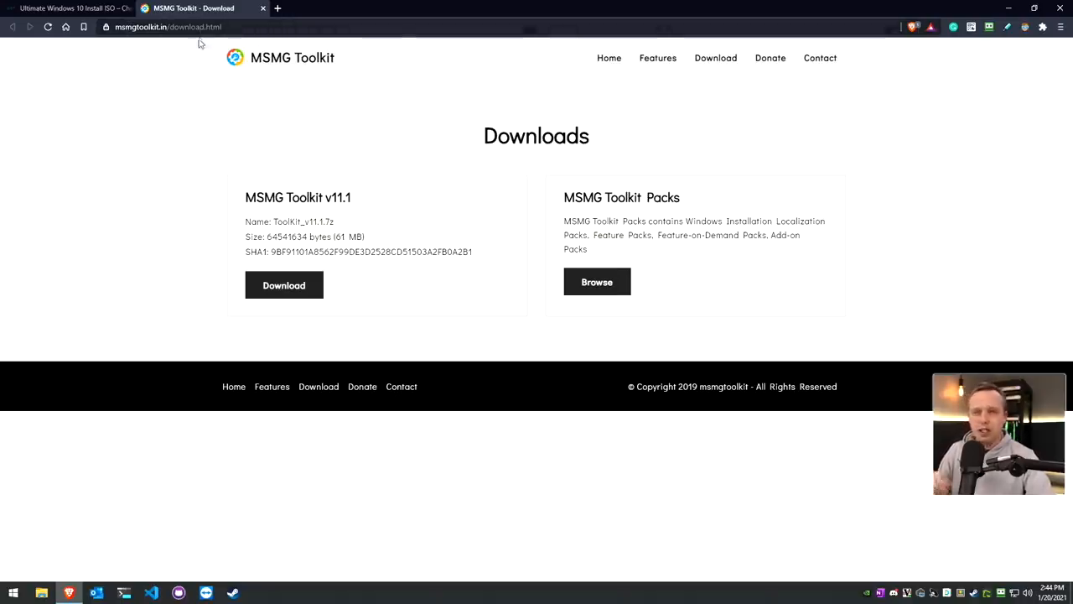
{"action": "left_click", "coordinate": [67, 7]}
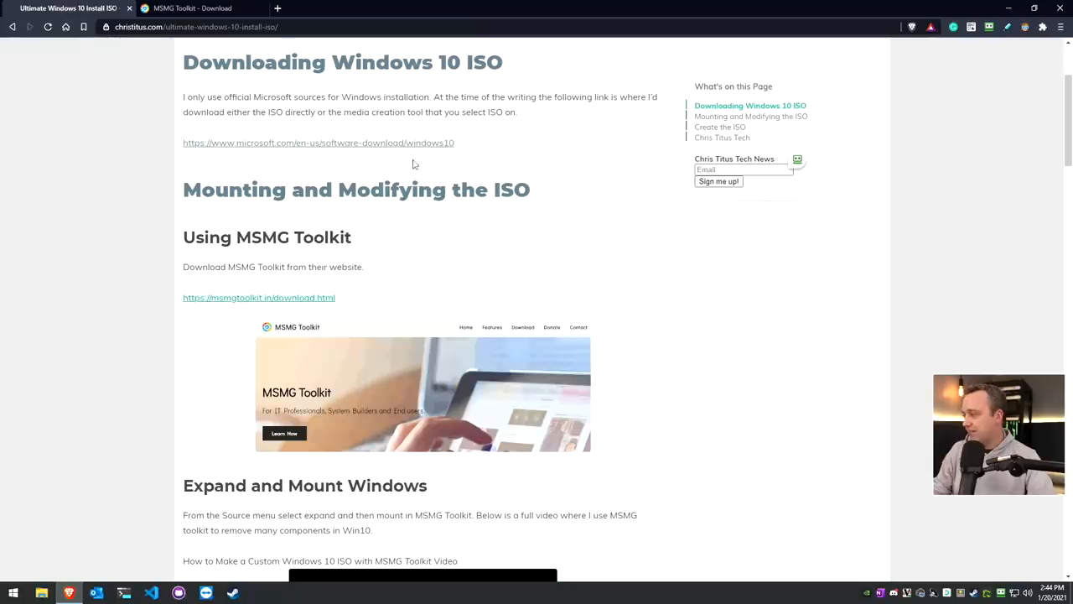
{"action": "mouse_move", "coordinate": [619, 271]}
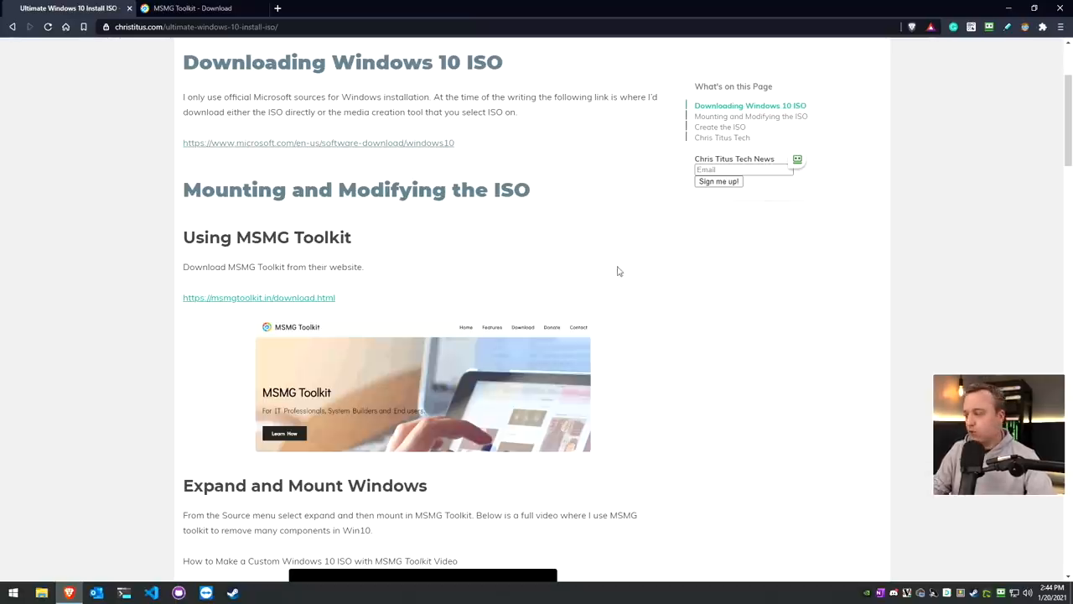
Scroll down the guide to its Install Drivers section
{"action": "scroll", "scroll_direction": "down", "scroll_amount": 3}
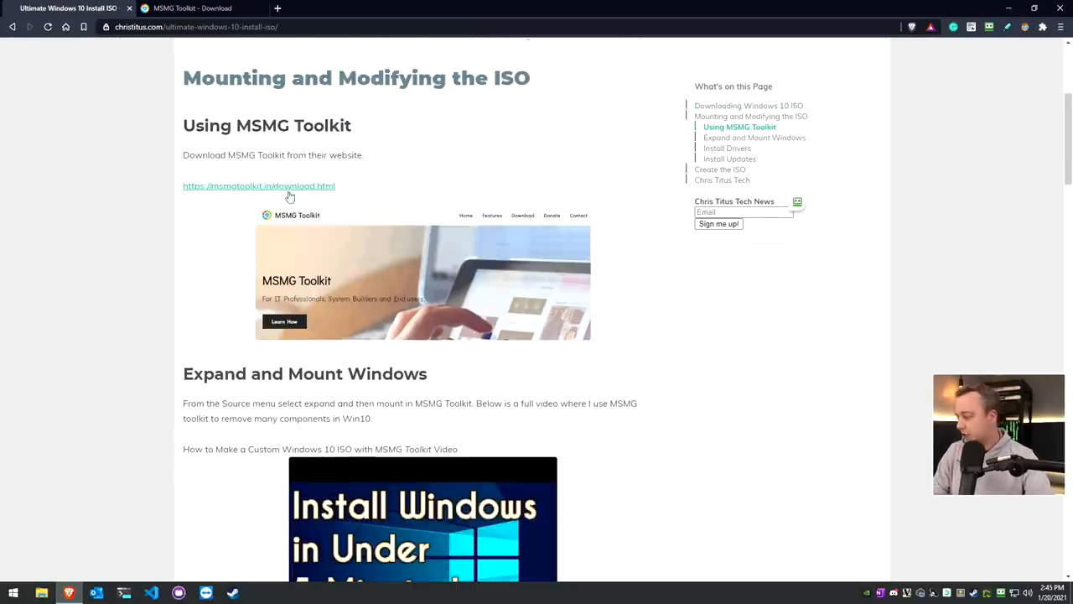
{"action": "scroll", "scroll_direction": "down", "scroll_amount": 3}
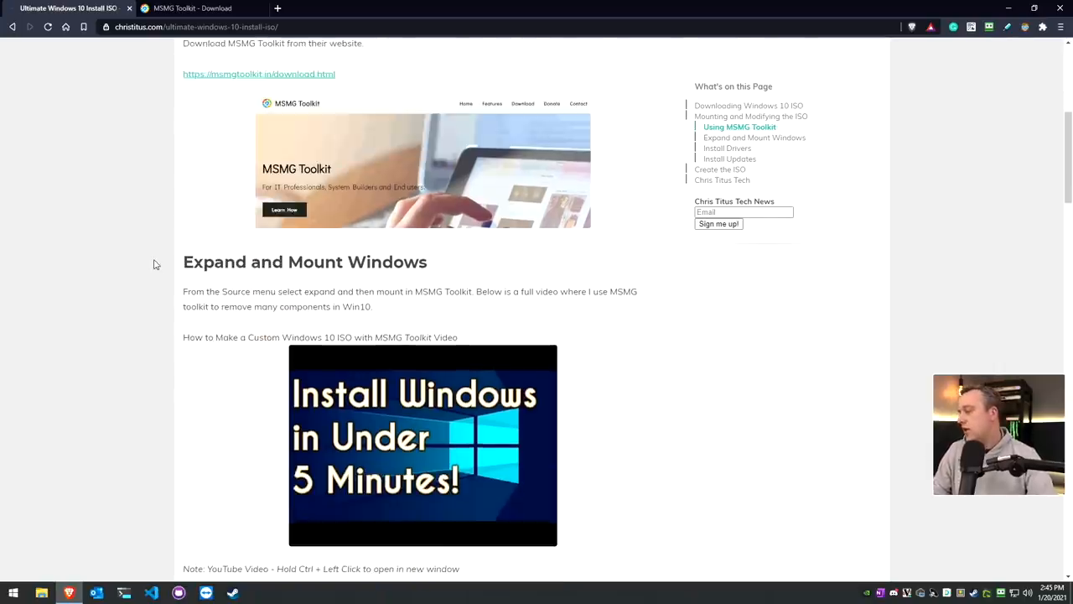
{"action": "scroll", "scroll_direction": "down", "scroll_amount": 3}
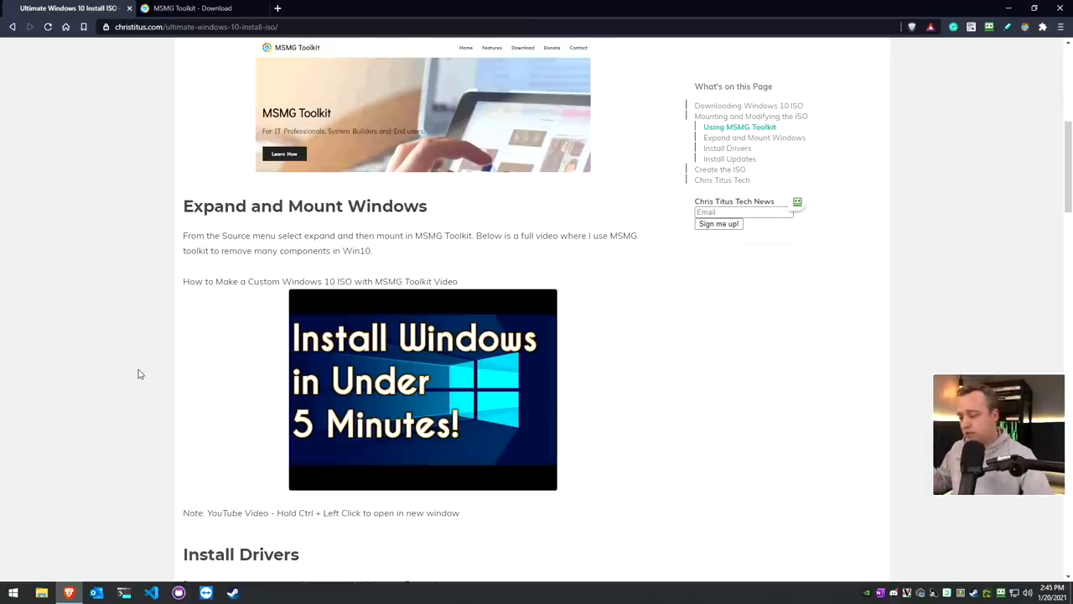
{"action": "mouse_move", "coordinate": [376, 386]}
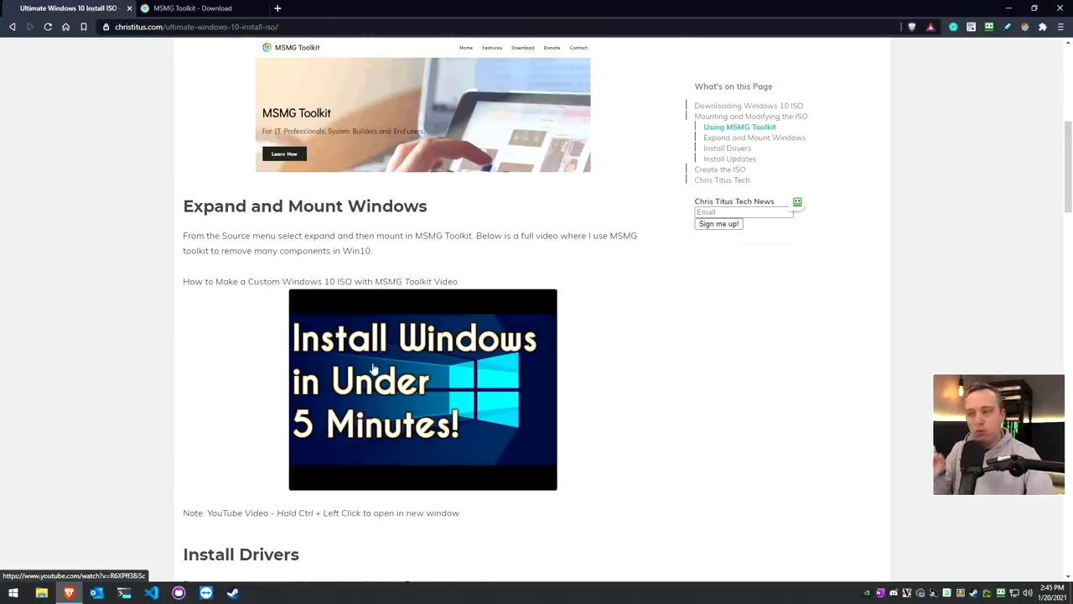
{"action": "scroll", "scroll_direction": "down", "scroll_amount": 3}
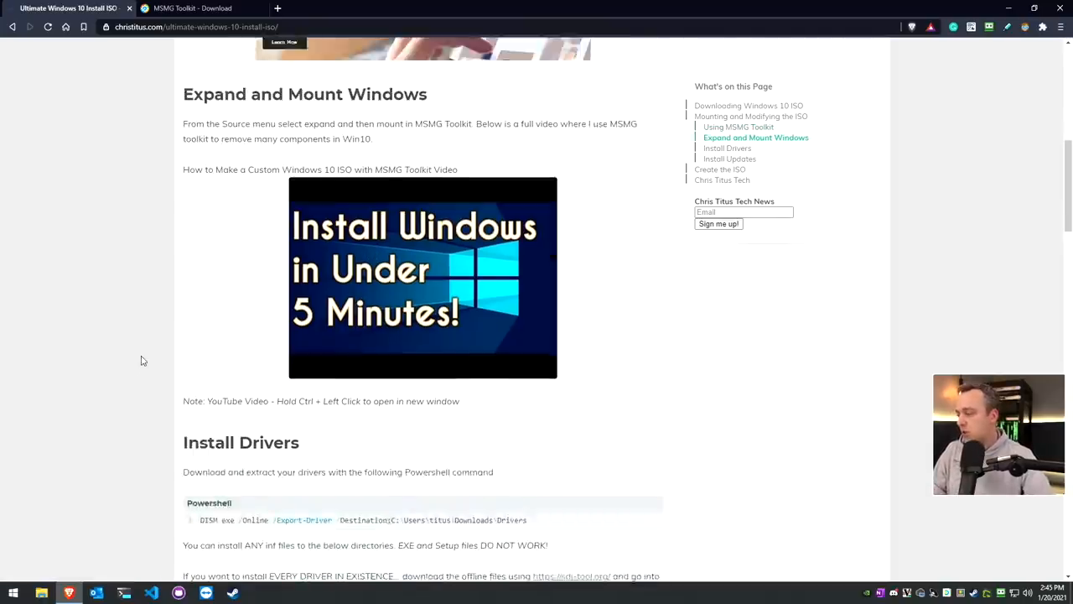
{"action": "scroll", "scroll_direction": "down", "scroll_amount": 3}
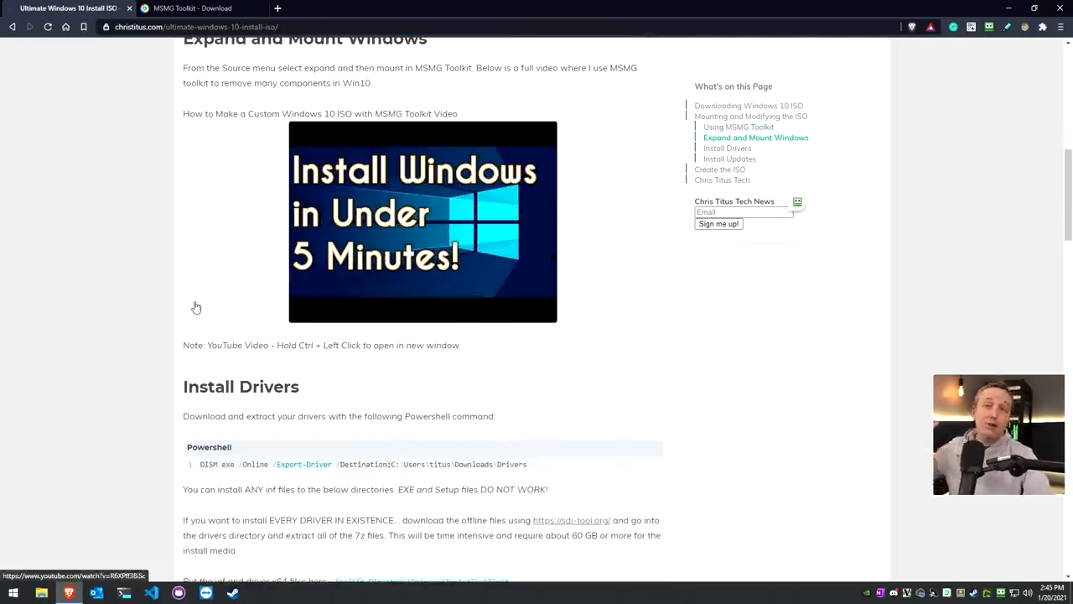
{"action": "scroll", "scroll_direction": "down", "scroll_amount": 3}
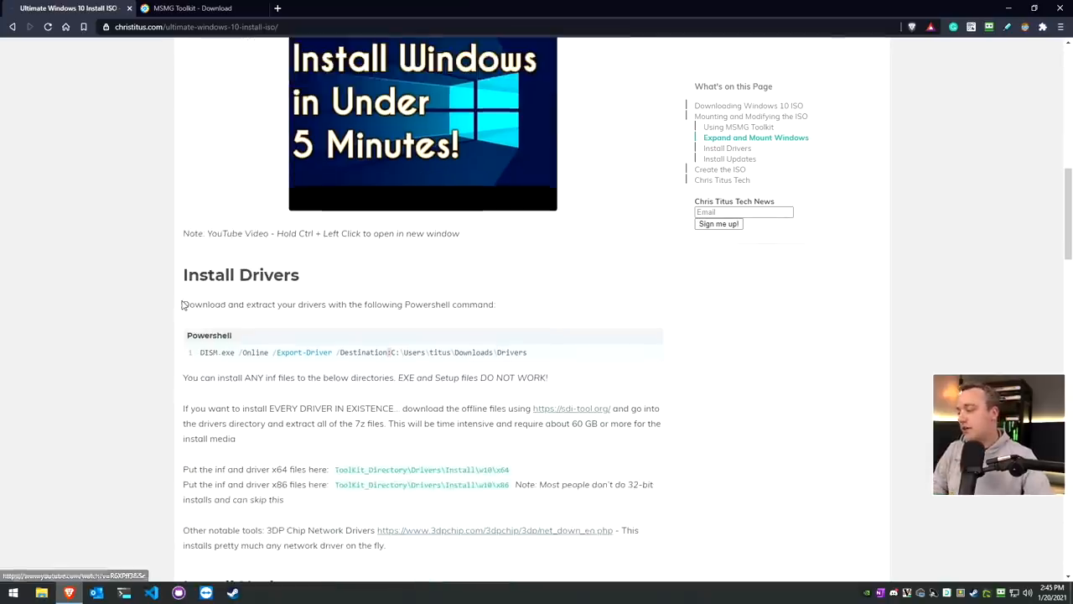
{"action": "scroll", "scroll_direction": "down", "scroll_amount": 3}
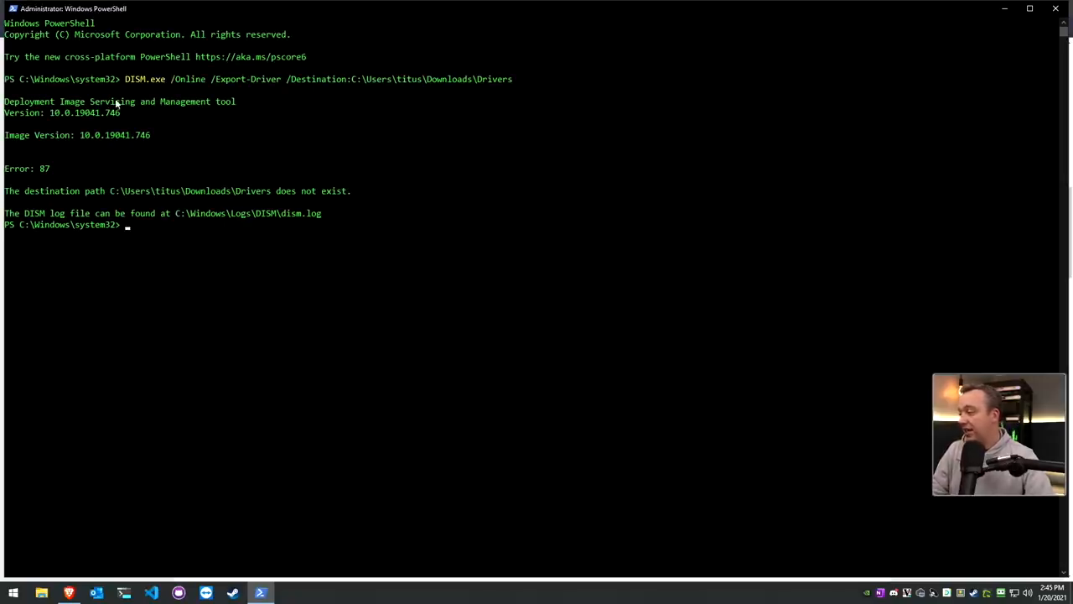
{"action": "mouse_move", "coordinate": [251, 204]}
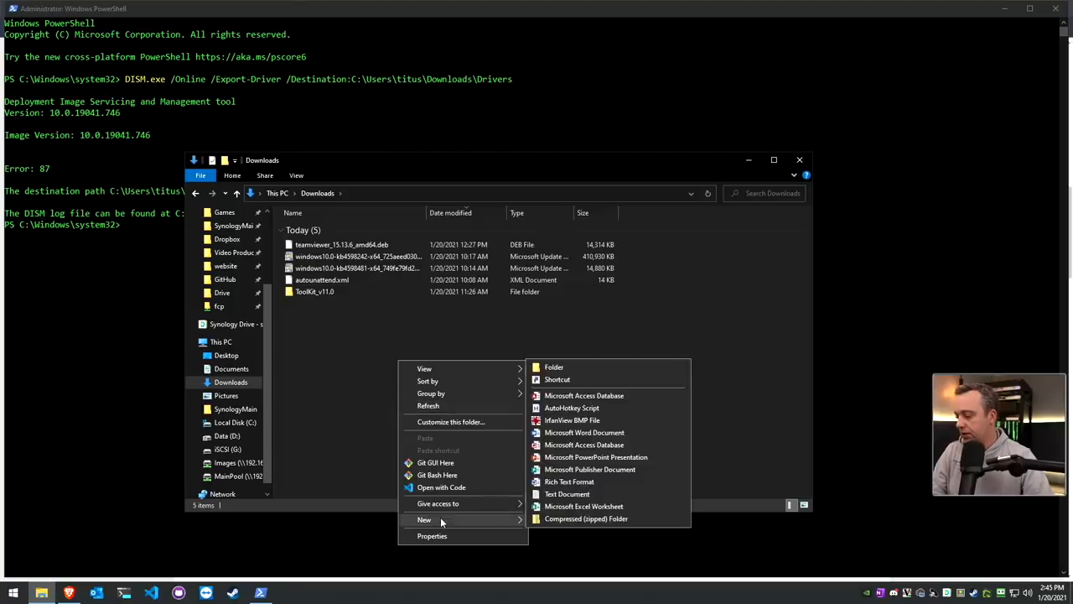
Create a Drivers folder in Downloads and select all the exported driver folders inside it
{"action": "left_click", "coordinate": [553, 366]}
{"action": "type", "text": "Drivers"}
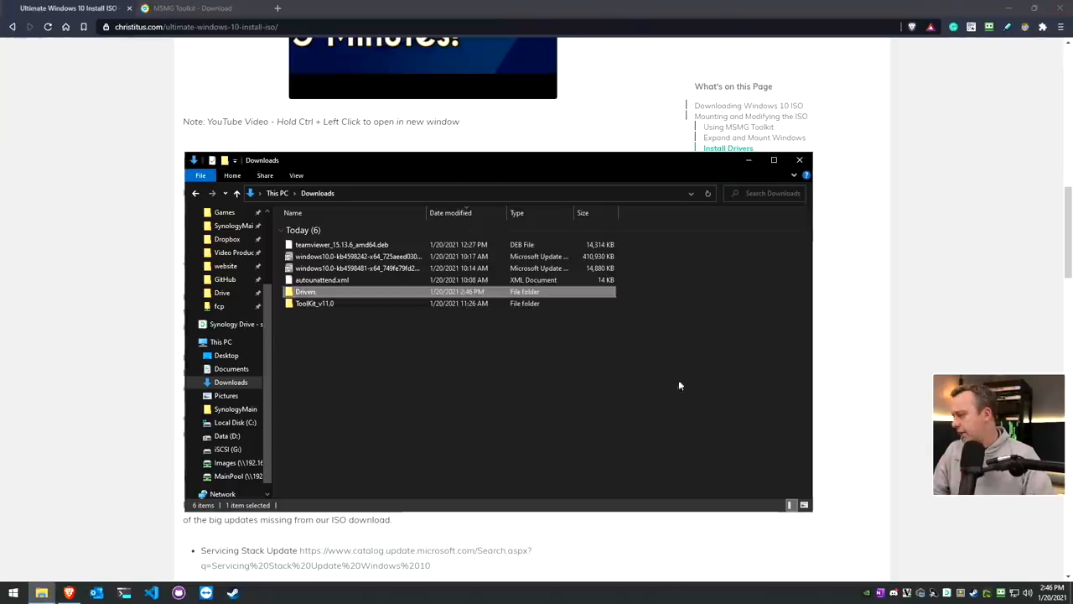
{"action": "double_click", "coordinate": [305, 292]}
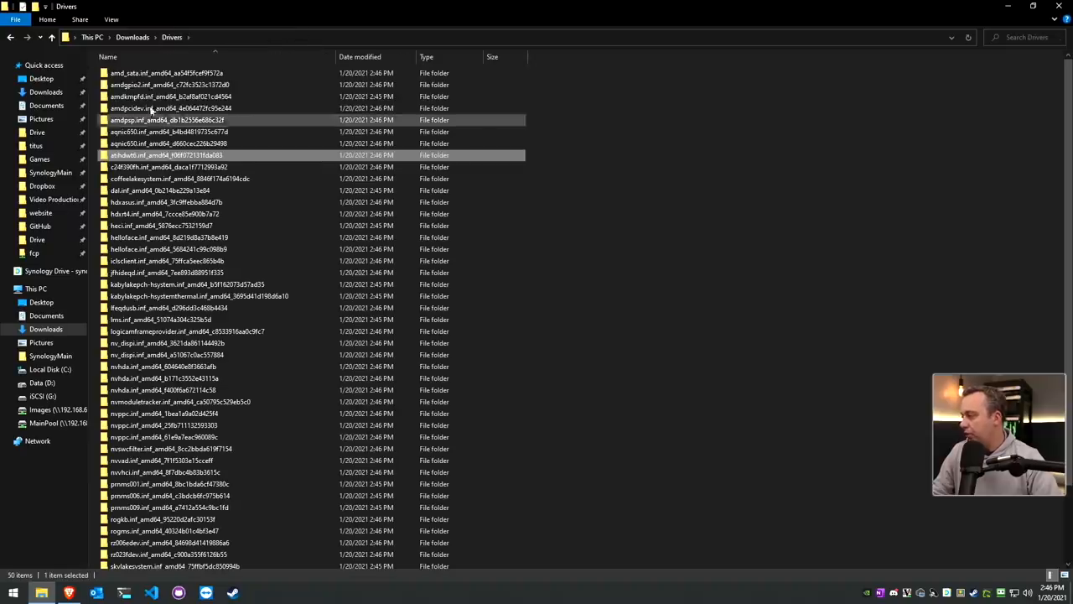
{"action": "scroll", "scroll_direction": "down", "scroll_amount": 3}
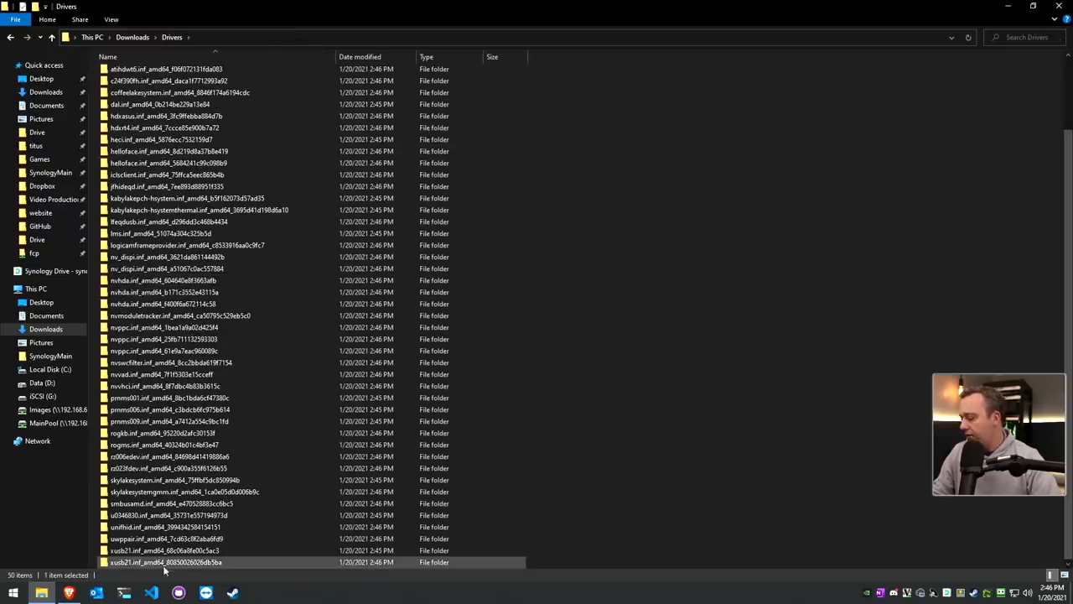
{"action": "key", "text": "ctrl+a"}
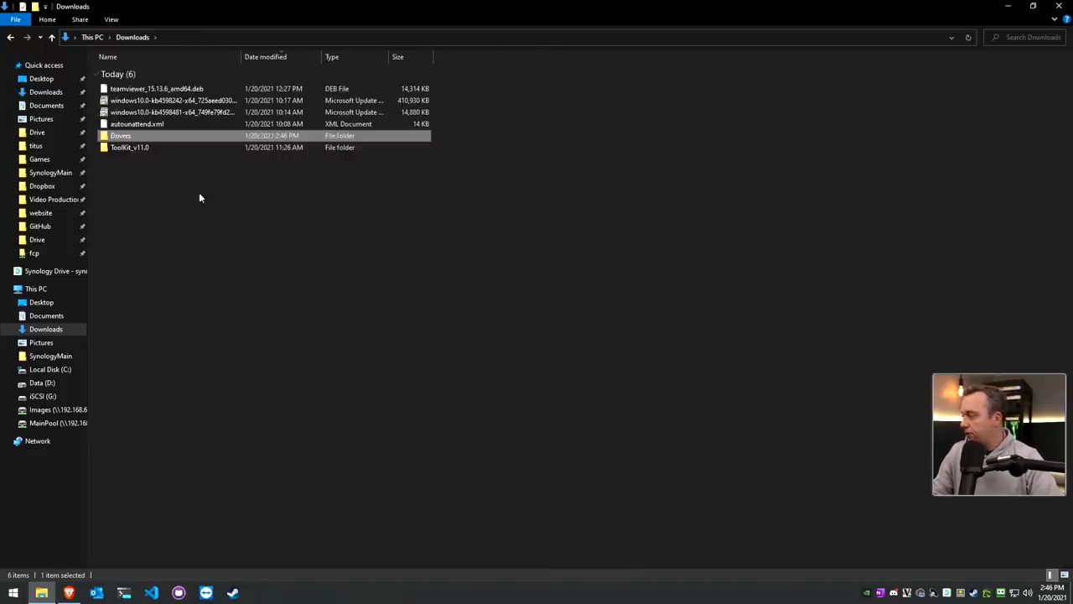
Paste the driver folders into ToolKit_v11.0's Drivers\Install\w10\x64 folder
{"action": "double_click", "coordinate": [131, 147]}
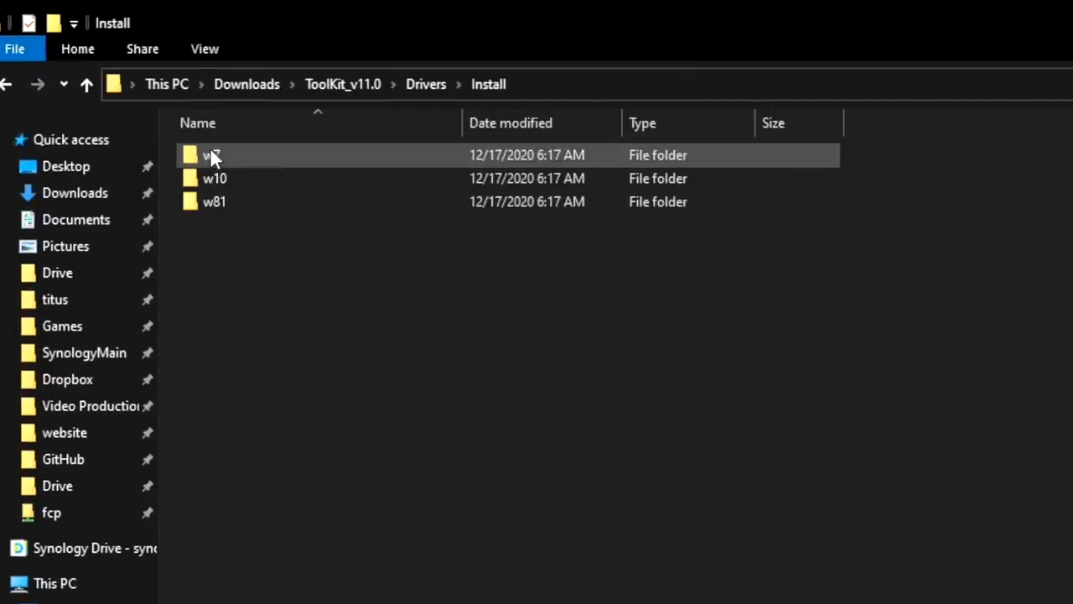
{"action": "double_click", "coordinate": [214, 154]}
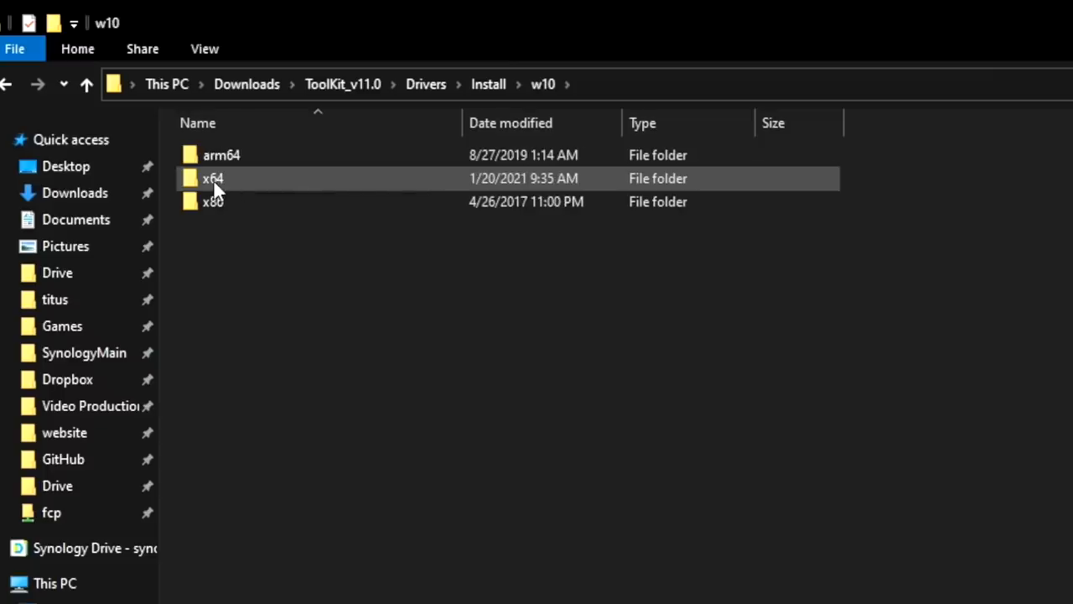
{"action": "double_click", "coordinate": [211, 178]}
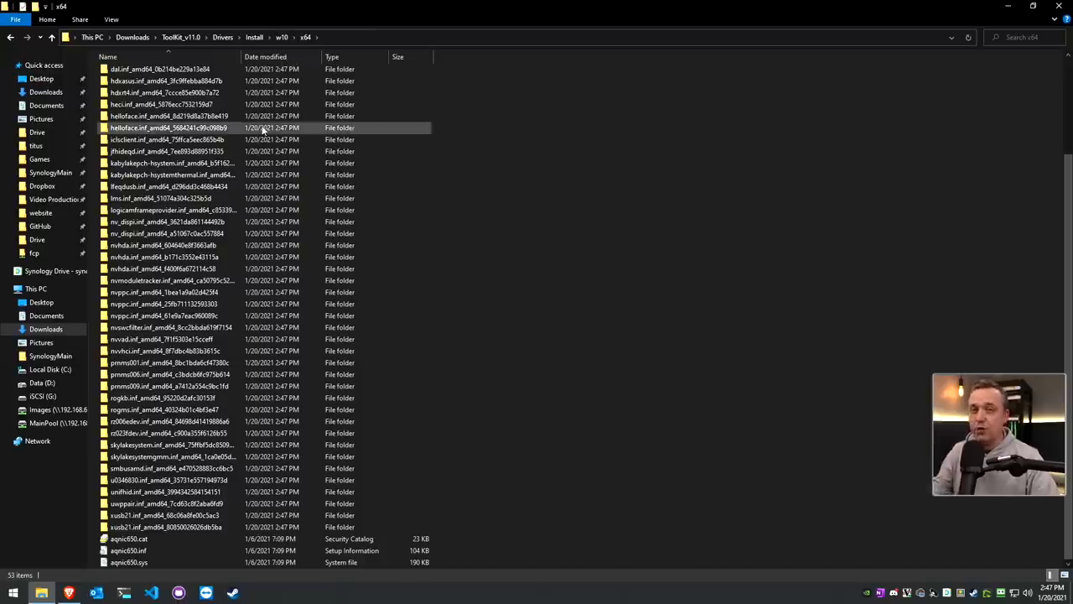
{"action": "left_click", "coordinate": [171, 163]}
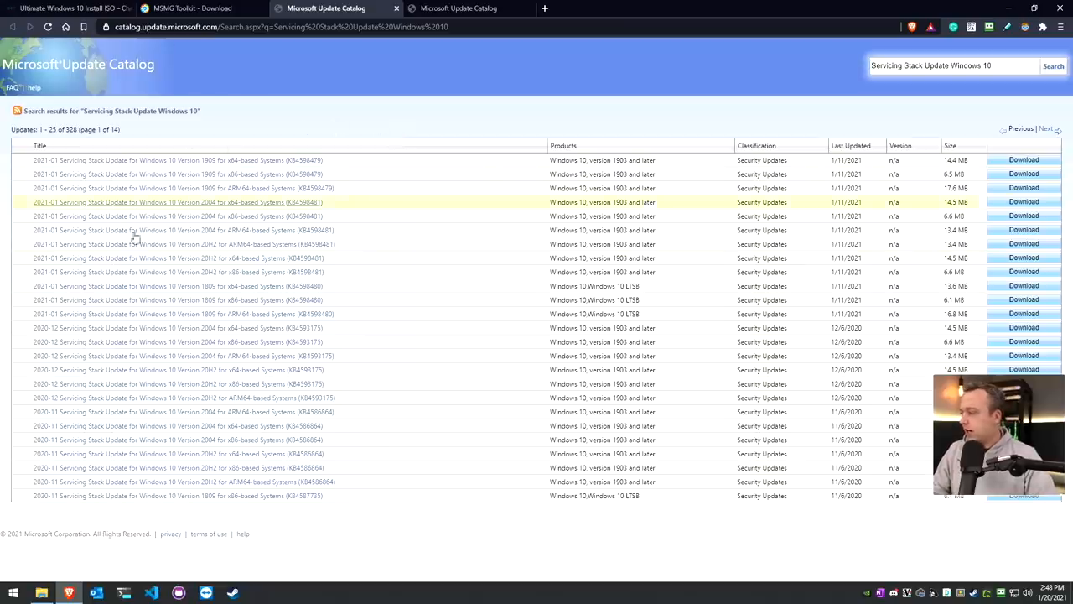
View the Cumulative Update catalog results, then return to the Windows 10 ISO guide
{"action": "left_click", "coordinate": [469, 9]}
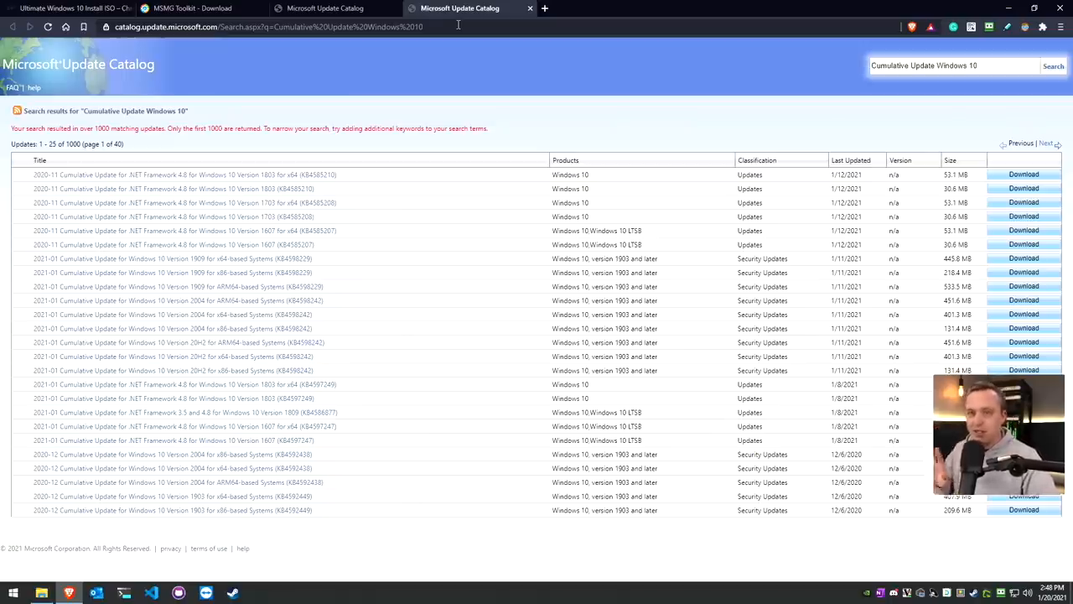
{"action": "mouse_move", "coordinate": [252, 188]}
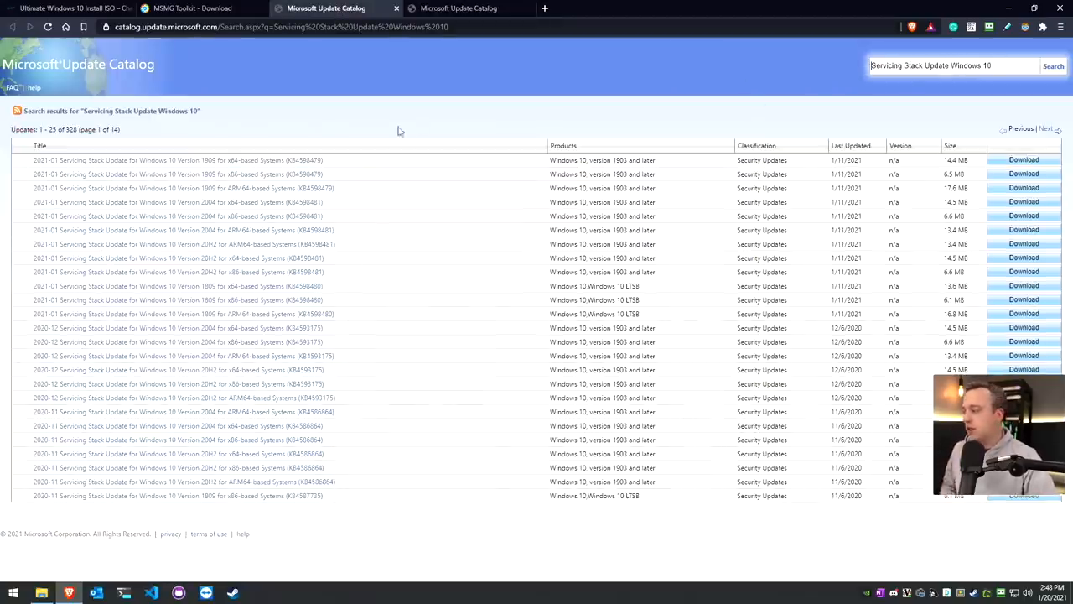
{"action": "mouse_move", "coordinate": [215, 188]}
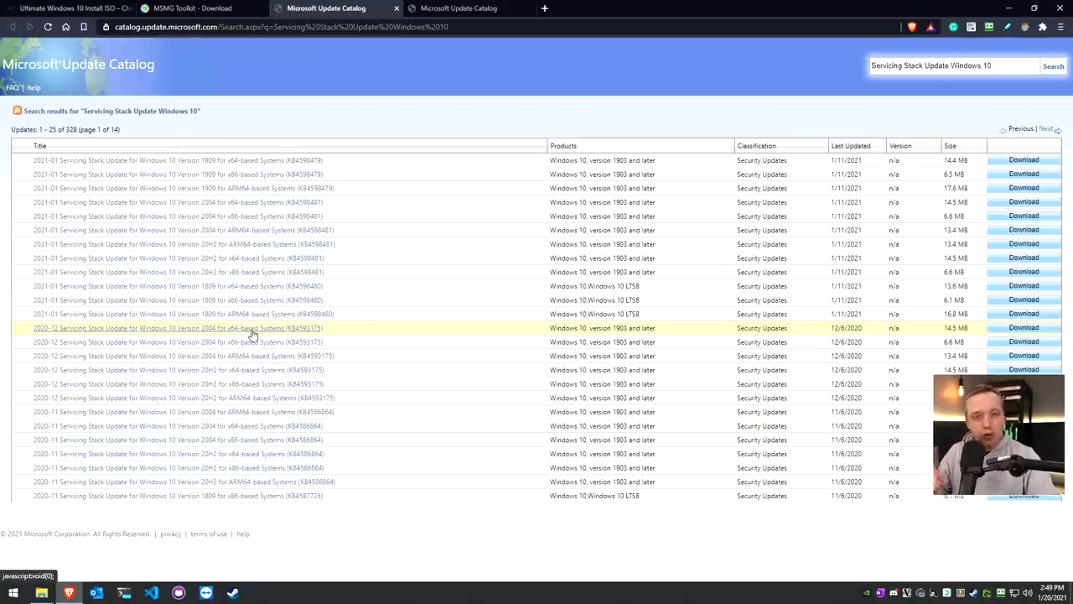
{"action": "mouse_move", "coordinate": [251, 334]}
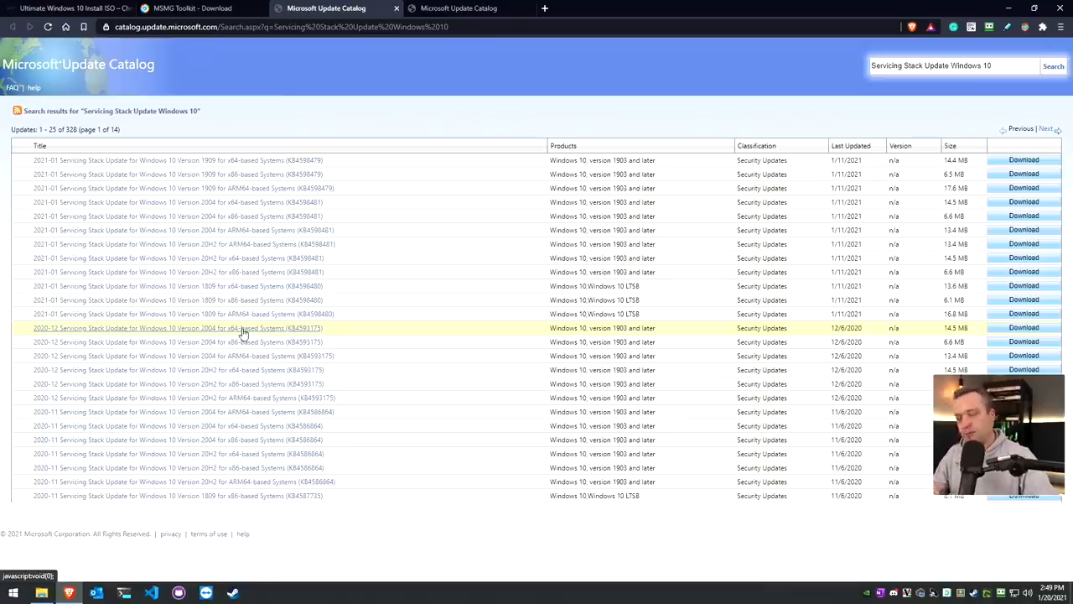
{"action": "mouse_move", "coordinate": [238, 342]}
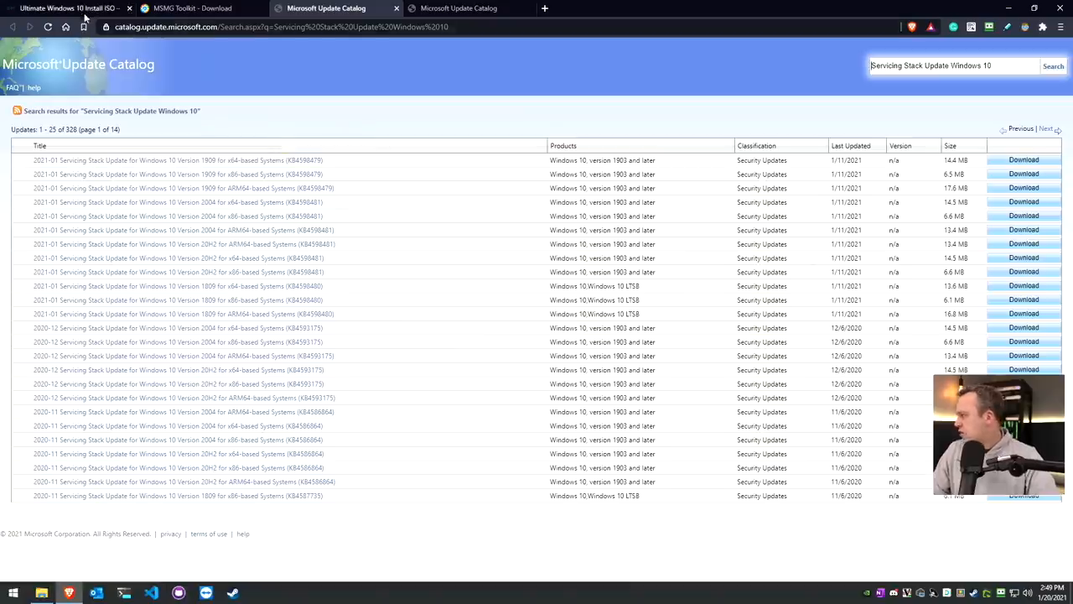
{"action": "left_click", "coordinate": [63, 7]}
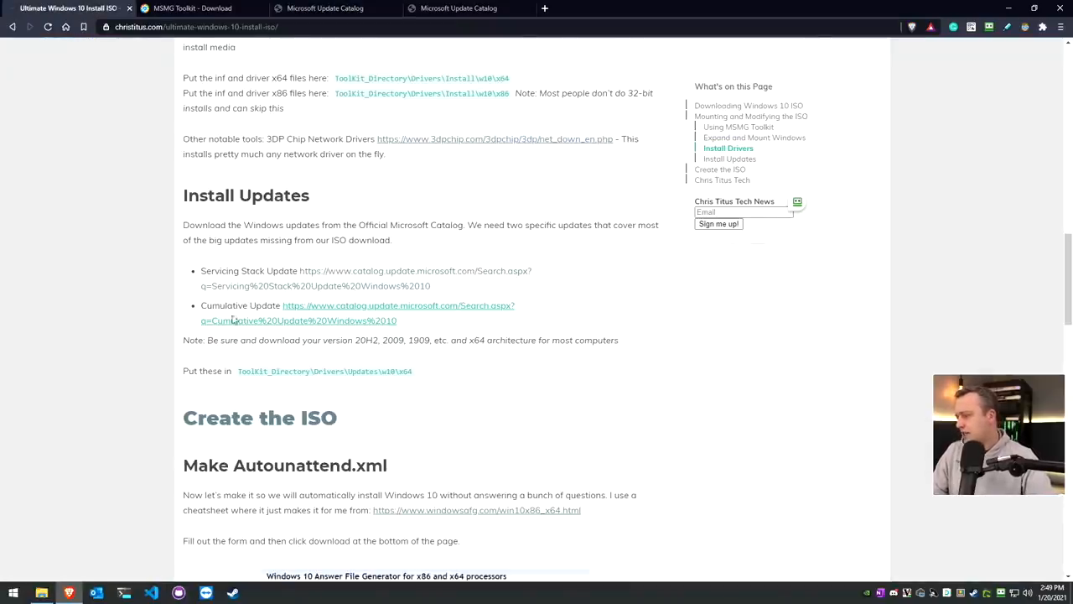
{"action": "mouse_move", "coordinate": [345, 278]}
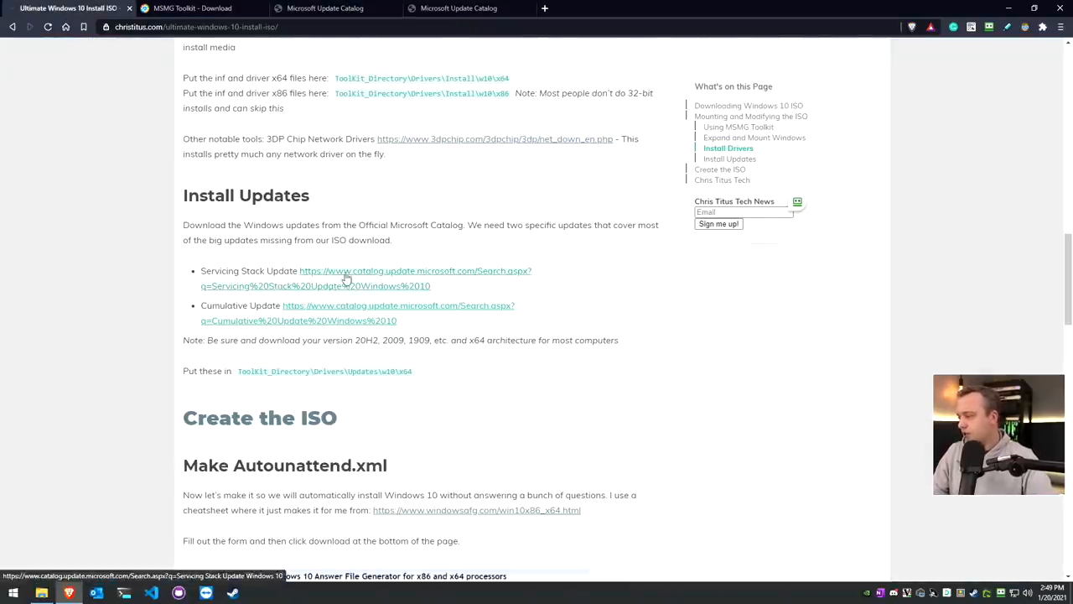
{"action": "mouse_move", "coordinate": [353, 310]}
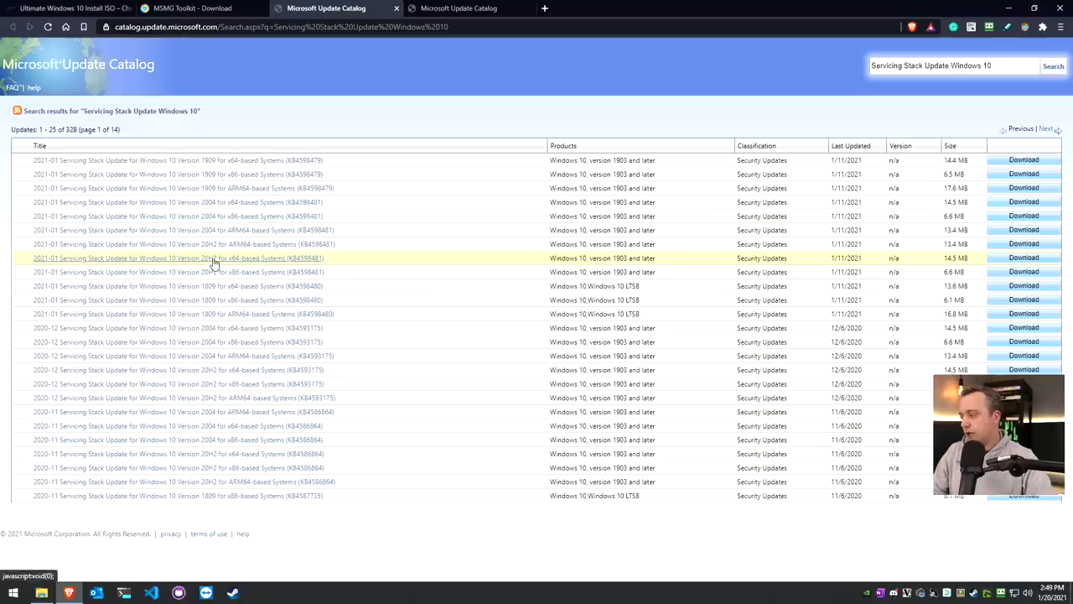
{"action": "mouse_move", "coordinate": [238, 265]}
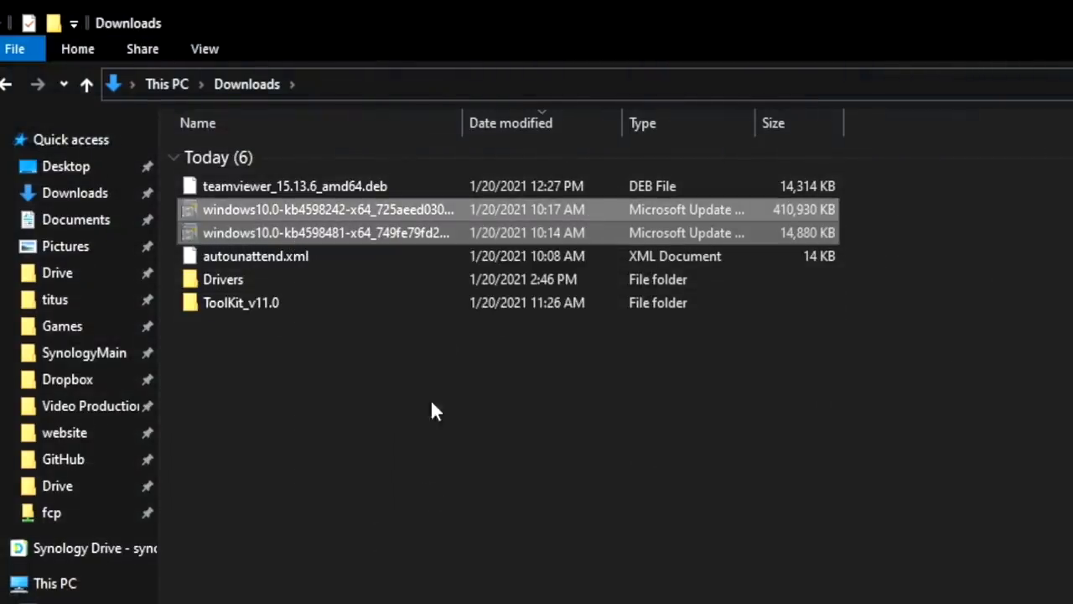
Move the two .msu update packages into Updates\w10\x64 and return to ToolKit_v11.0
{"action": "left_click", "coordinate": [242, 301]}
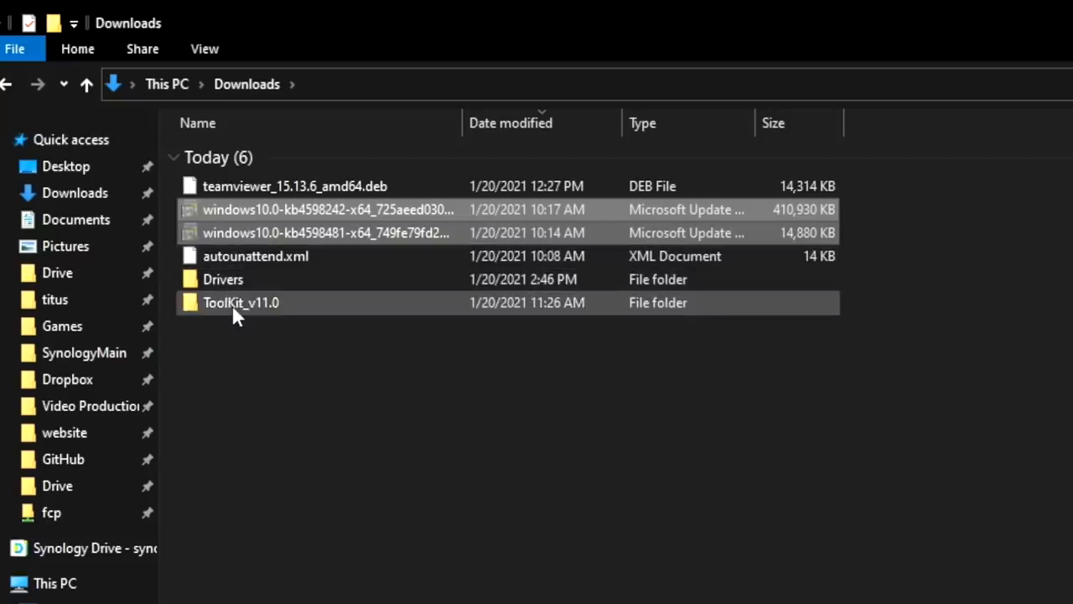
{"action": "double_click", "coordinate": [242, 302]}
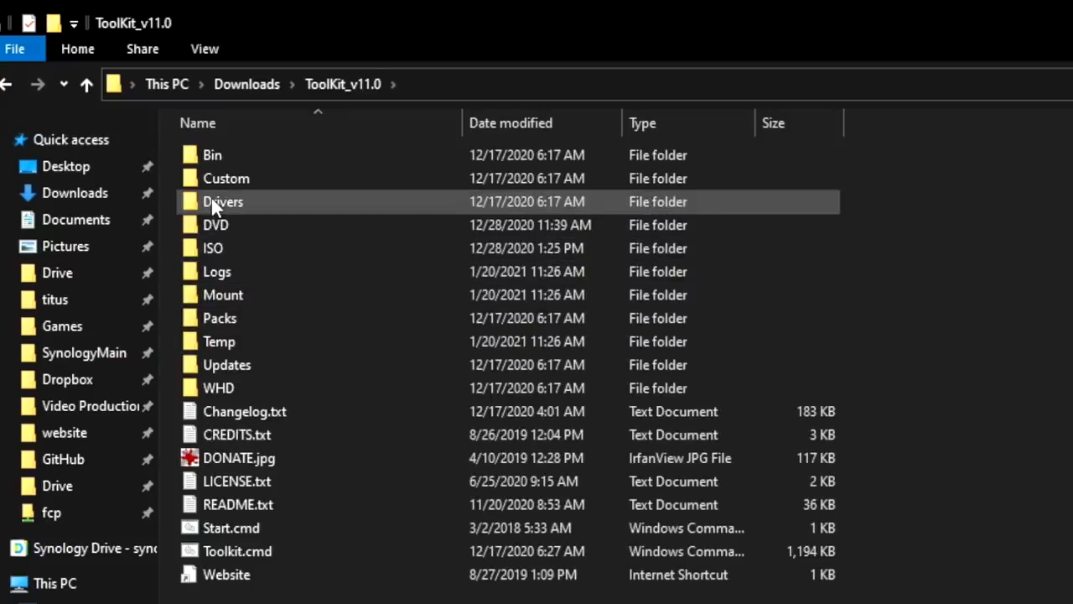
{"action": "double_click", "coordinate": [227, 364]}
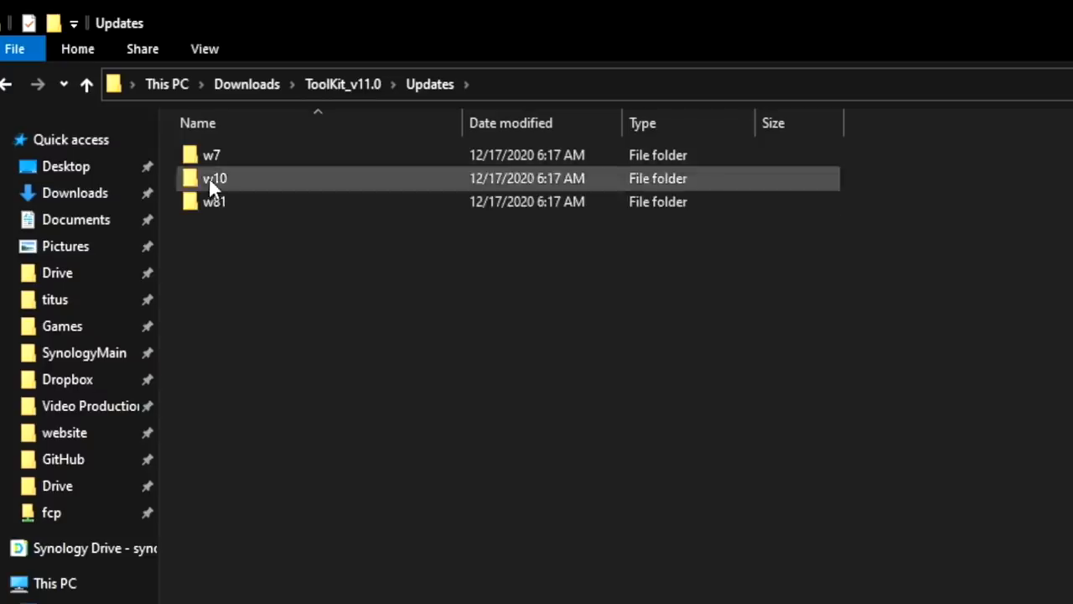
{"action": "double_click", "coordinate": [215, 178]}
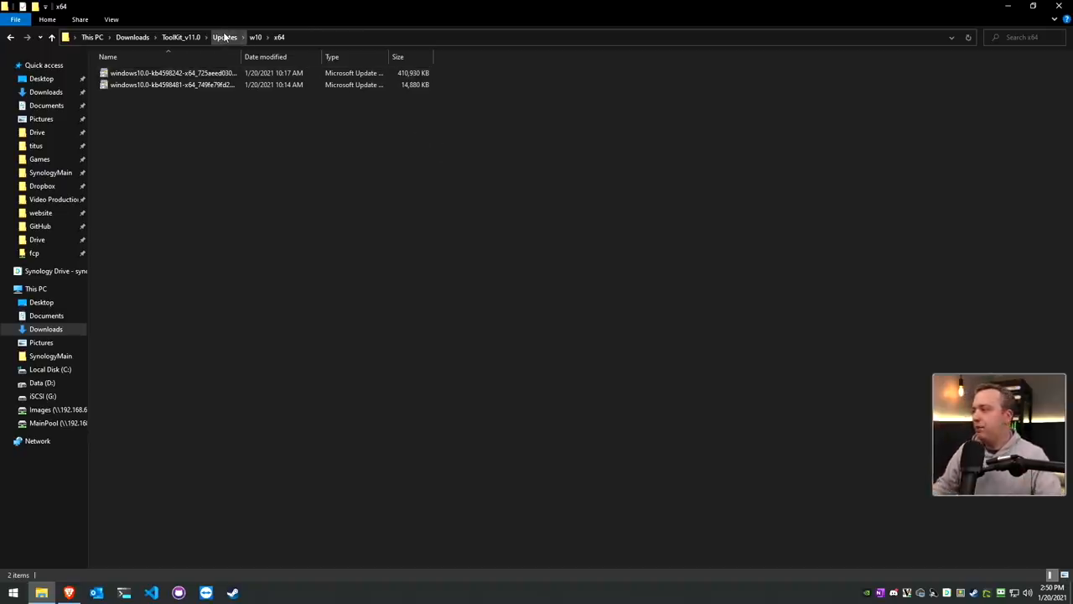
{"action": "left_click", "coordinate": [181, 37]}
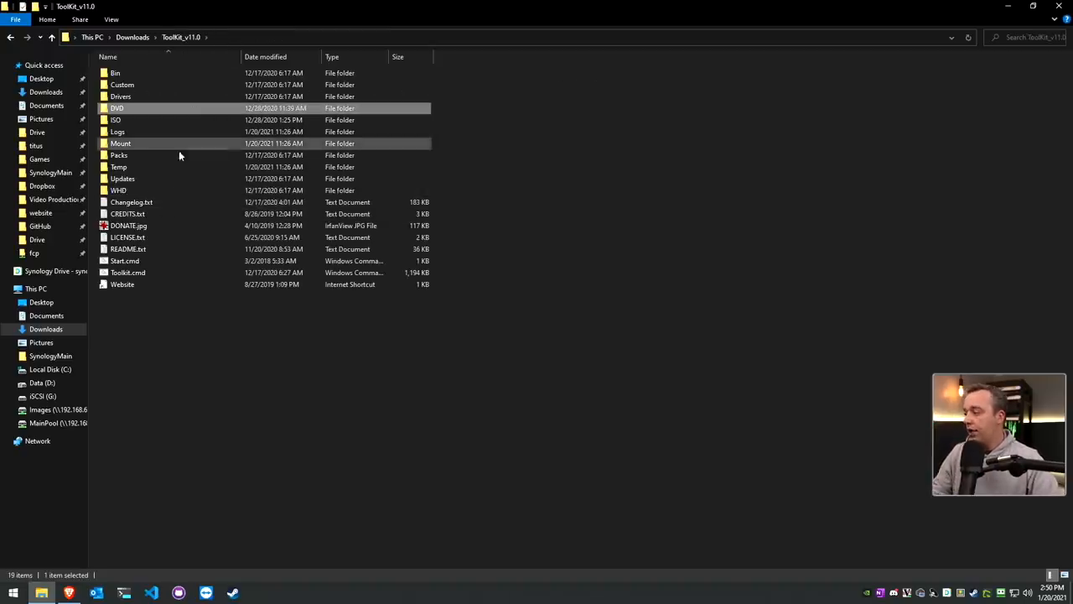
Open the mounted Windows 10 DVD, then launch Toolkit.cmd from the ToolKit_v11.0 folder
{"action": "right_click", "coordinate": [126, 74]}
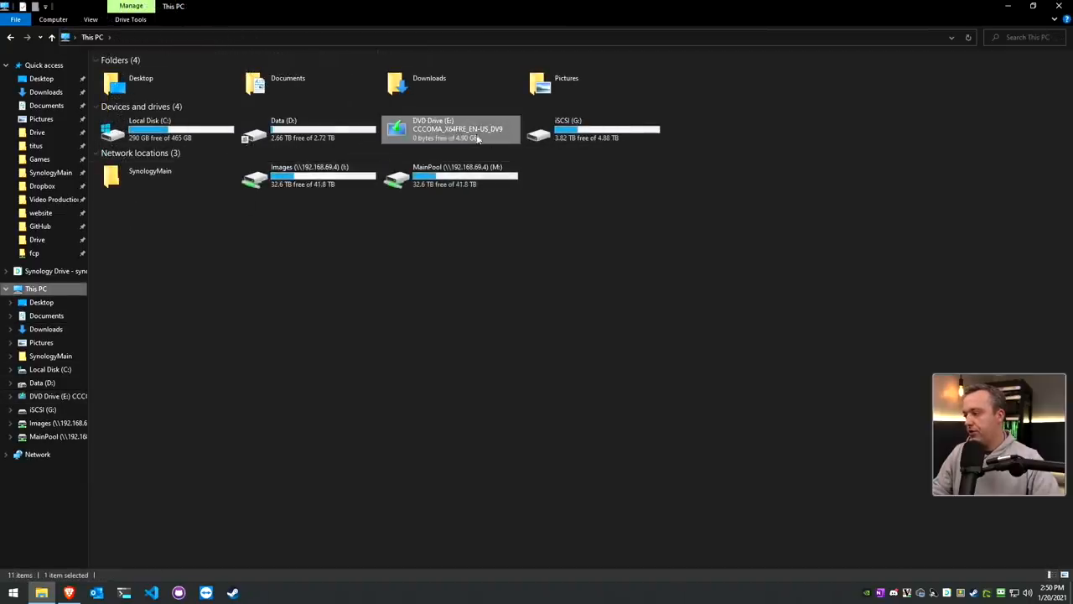
{"action": "double_click", "coordinate": [451, 130]}
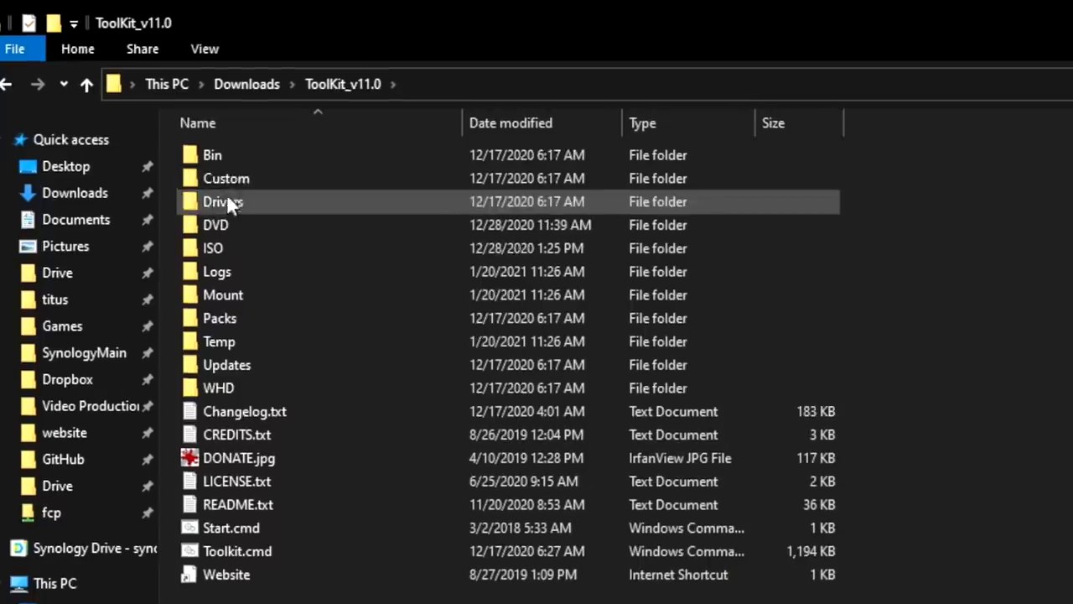
{"action": "double_click", "coordinate": [215, 225]}
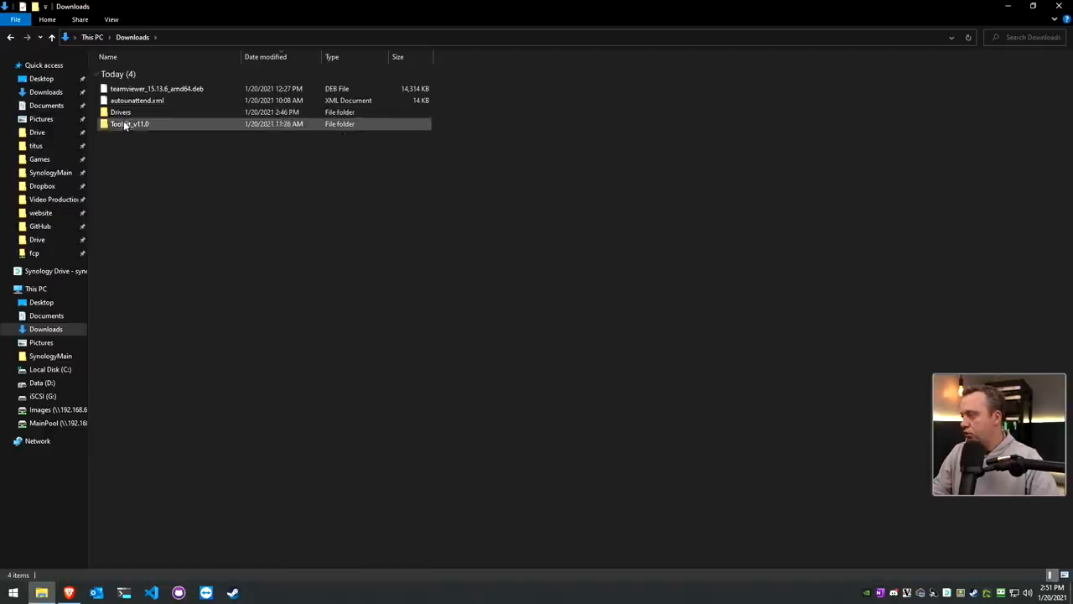
{"action": "double_click", "coordinate": [131, 124]}
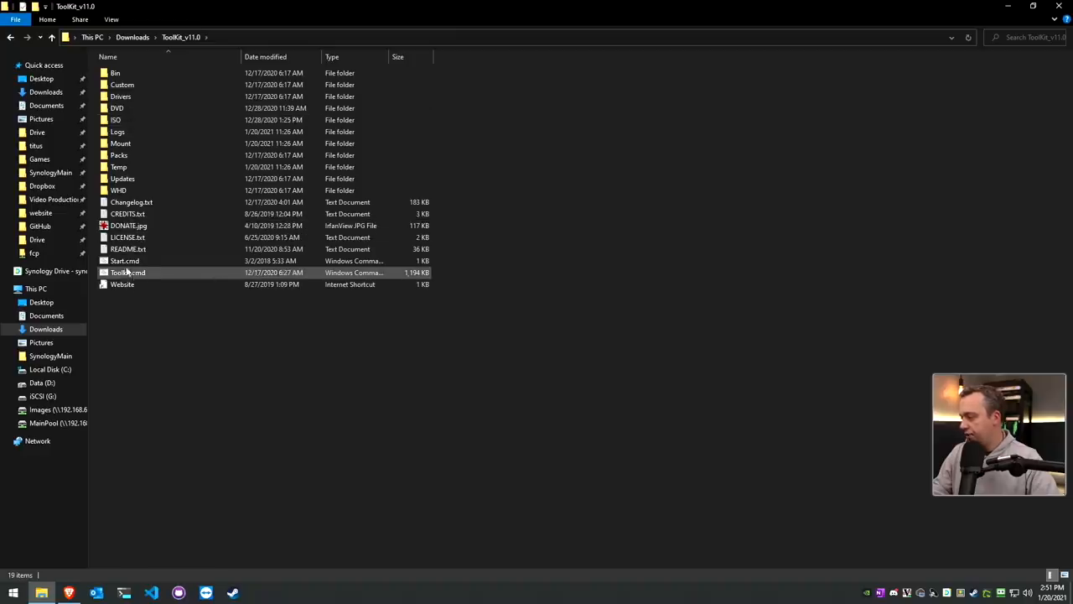
{"action": "double_click", "coordinate": [128, 271]}
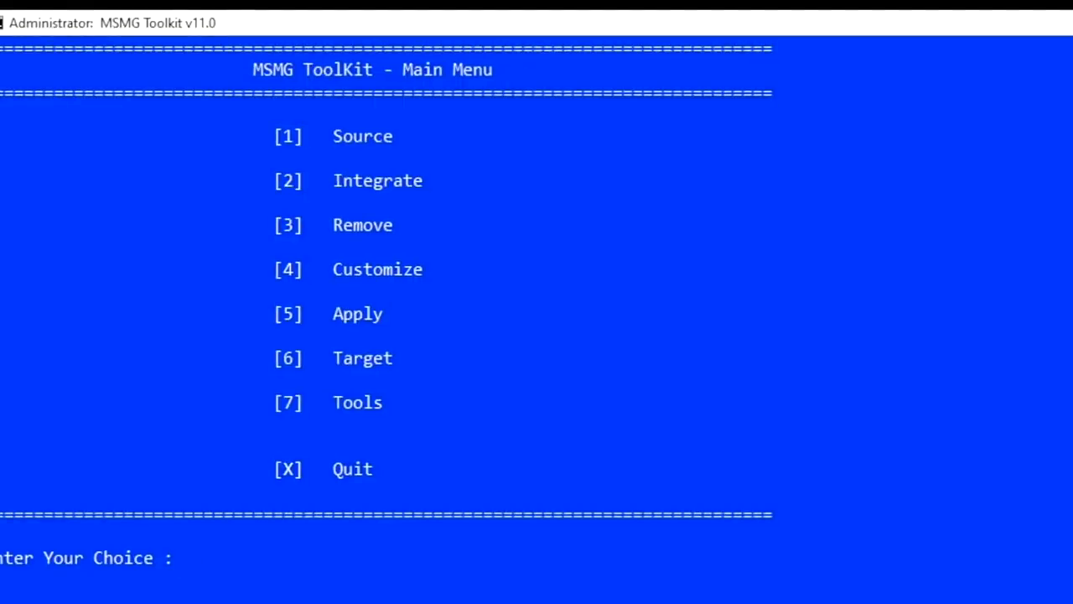
Select the DVD folder source with image index 1 (Windows 10 Pro) and answer Y to mount the boot image
{"action": "type", "text": "1"}
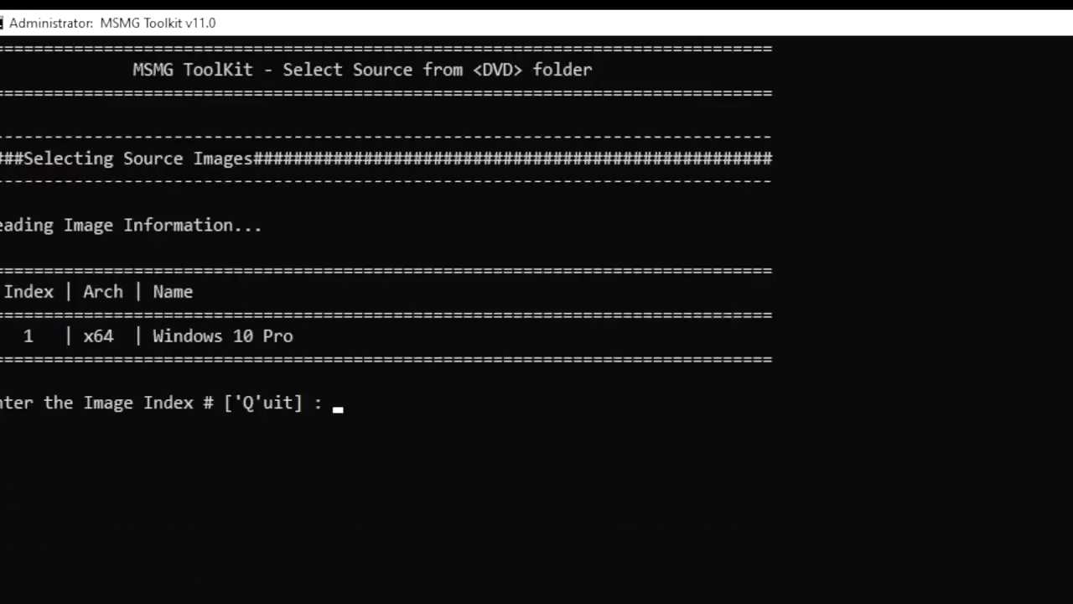
{"action": "type", "text": "1"}
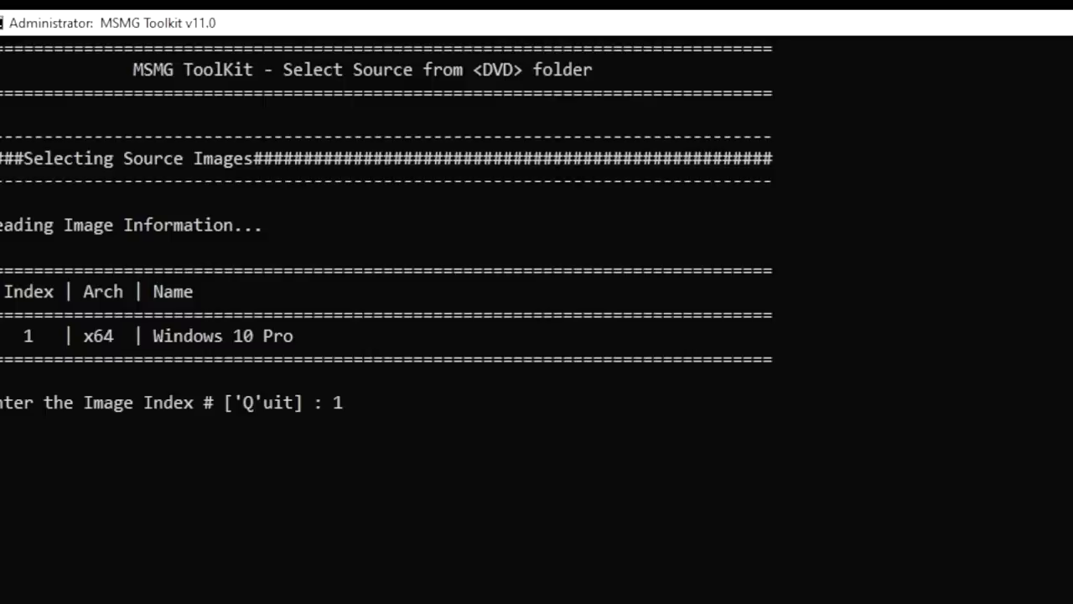
{"action": "key", "text": "enter"}
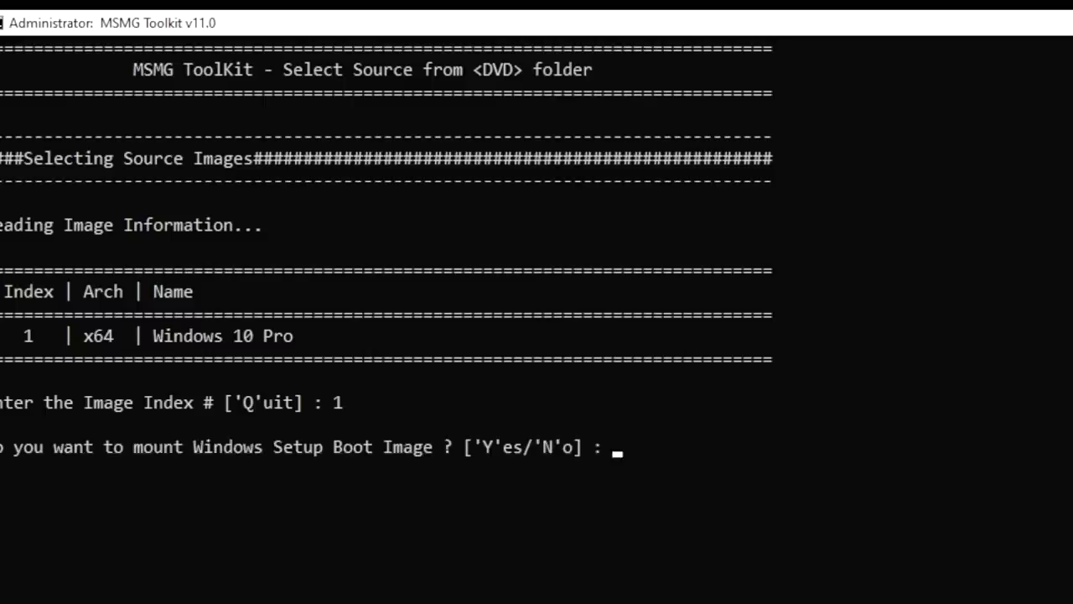
{"action": "type", "text": "Y"}
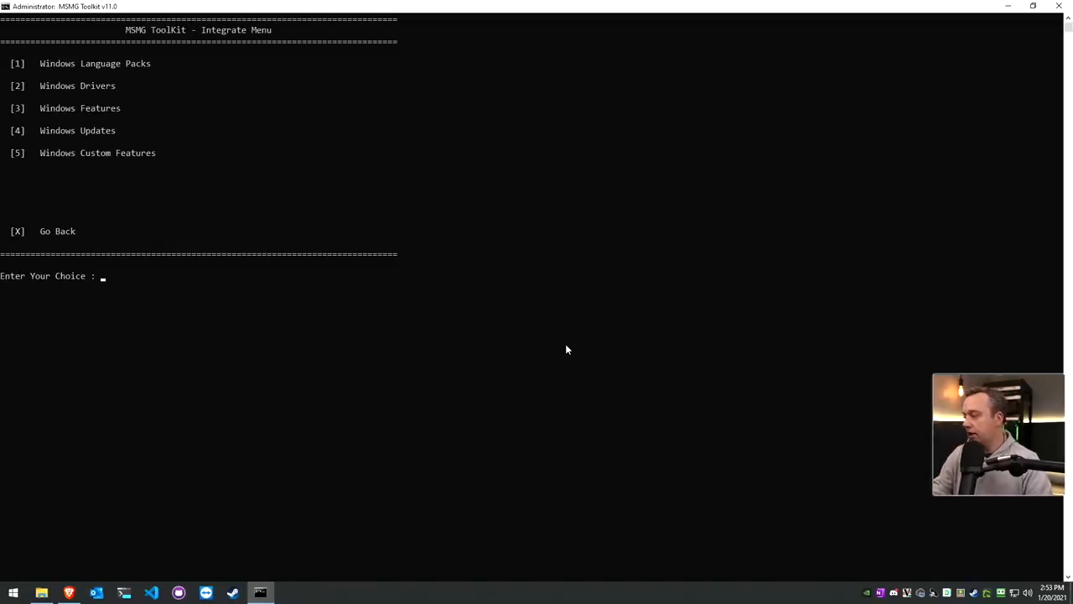
Integrate Windows Drivers into the Installation Image and continue once all 51 drivers finish
{"action": "type", "text": "2"}
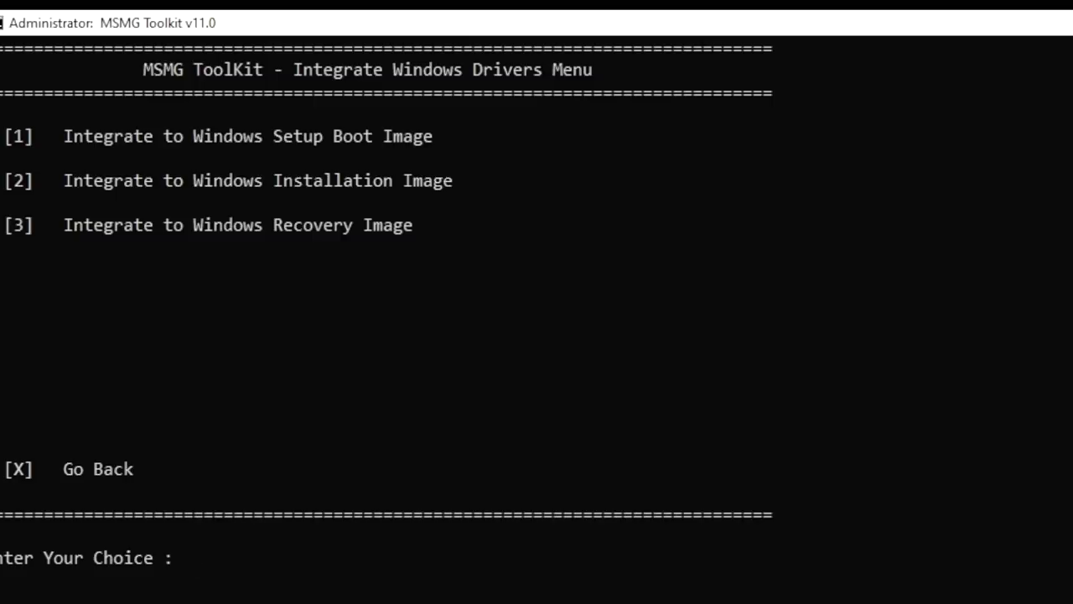
{"action": "type", "text": "2"}
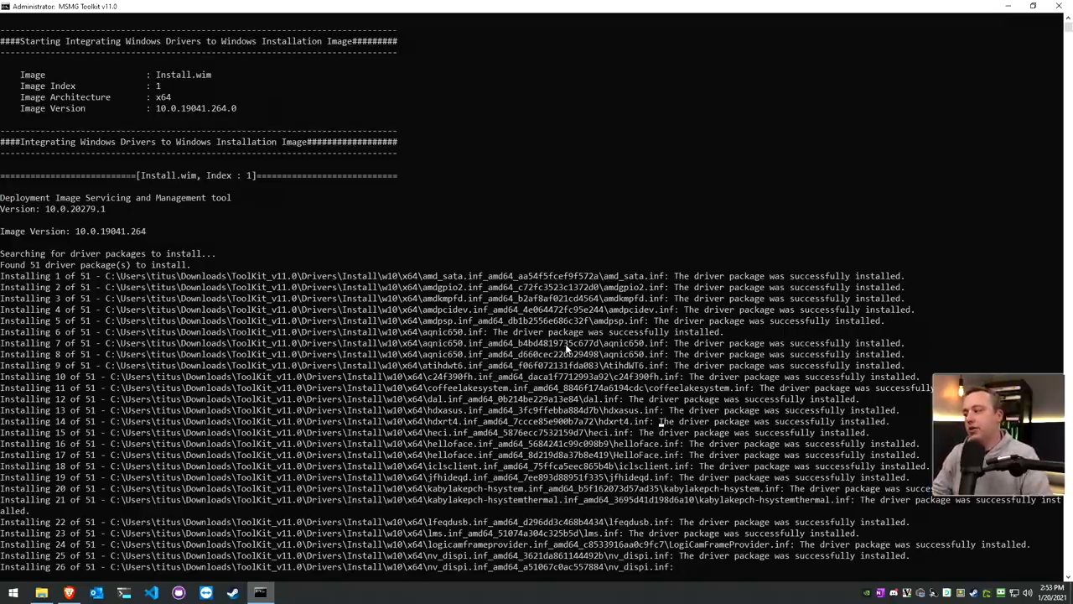
{"action": "scroll", "scroll_direction": "down", "scroll_amount": 3}
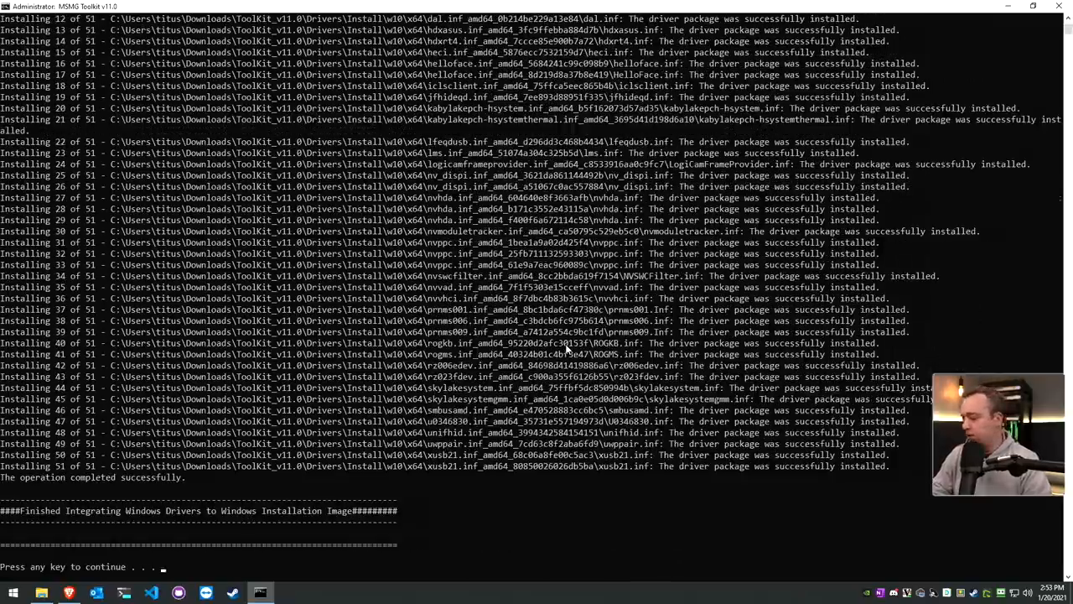
{"action": "key", "text": "enter"}
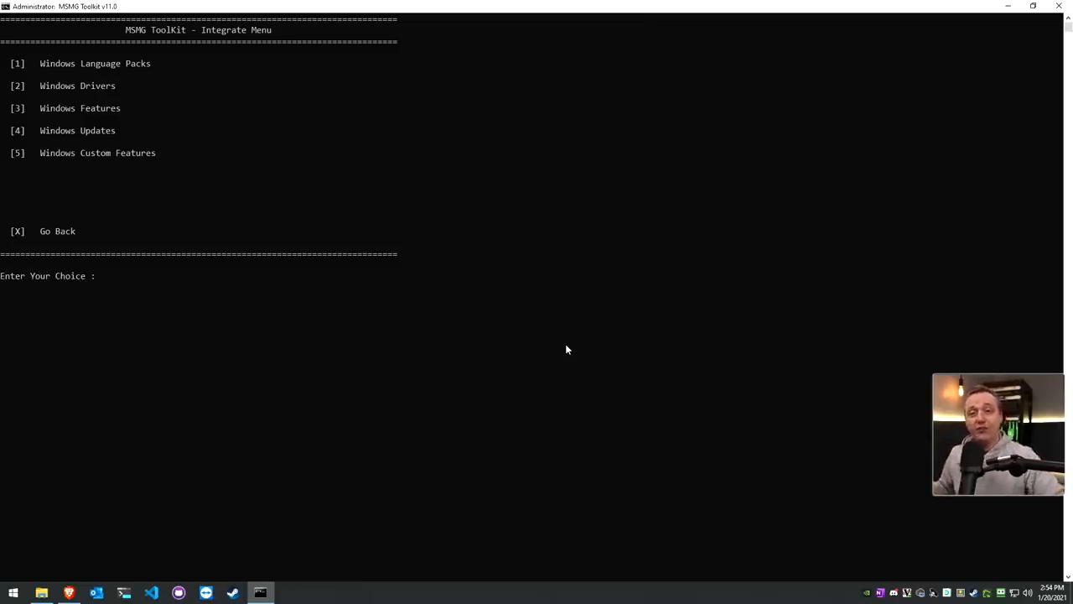
{"action": "mouse_move", "coordinate": [368, 399]}
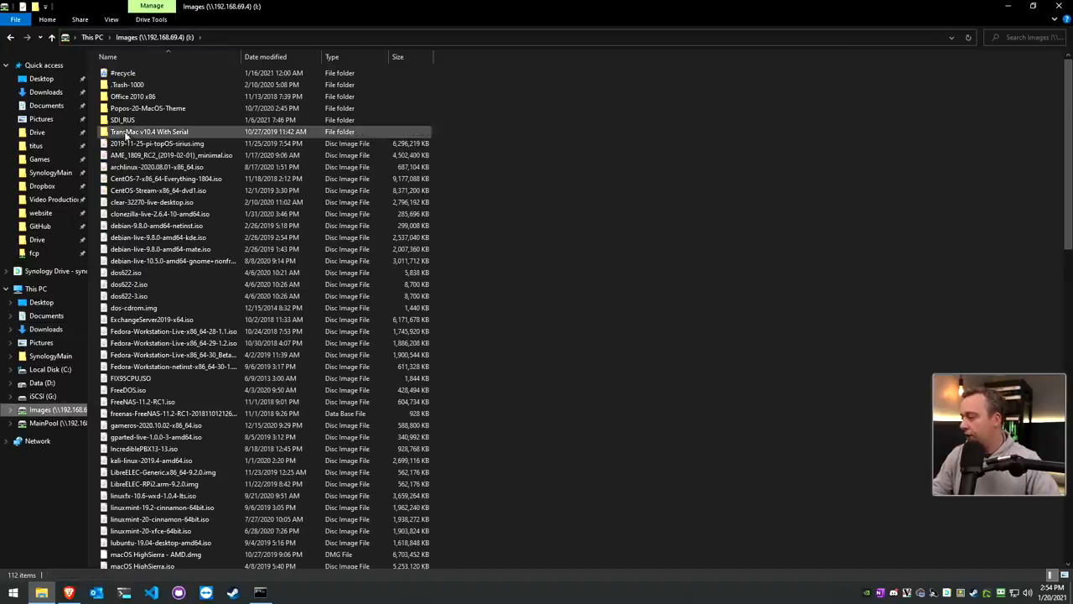
Open Images > SDI_RUS > drivers and check the 50 driver packs total 21.1 GB in Properties
{"action": "double_click", "coordinate": [122, 120]}
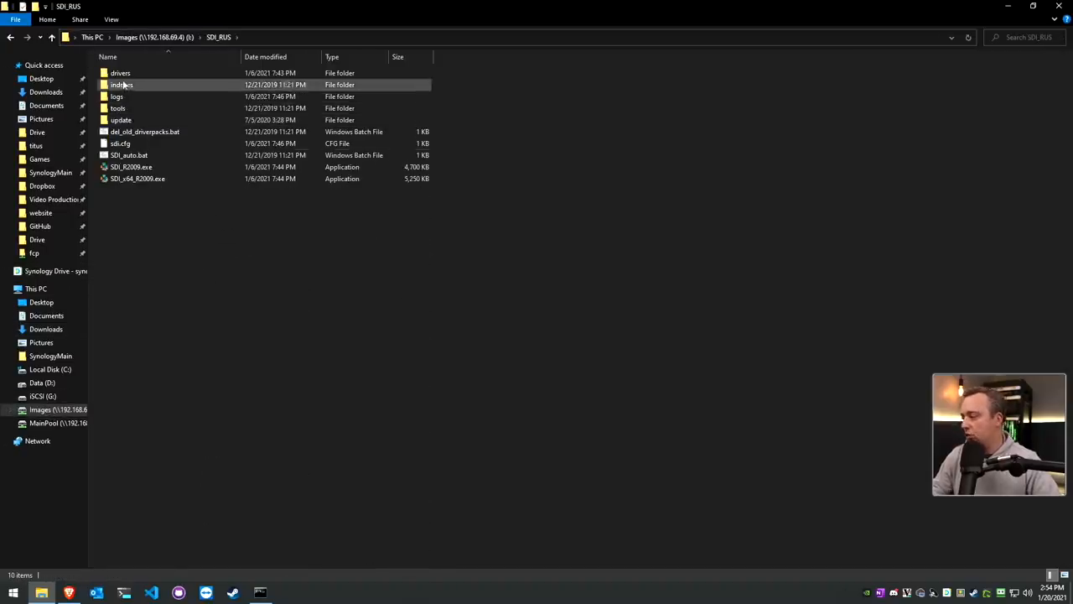
{"action": "double_click", "coordinate": [121, 72]}
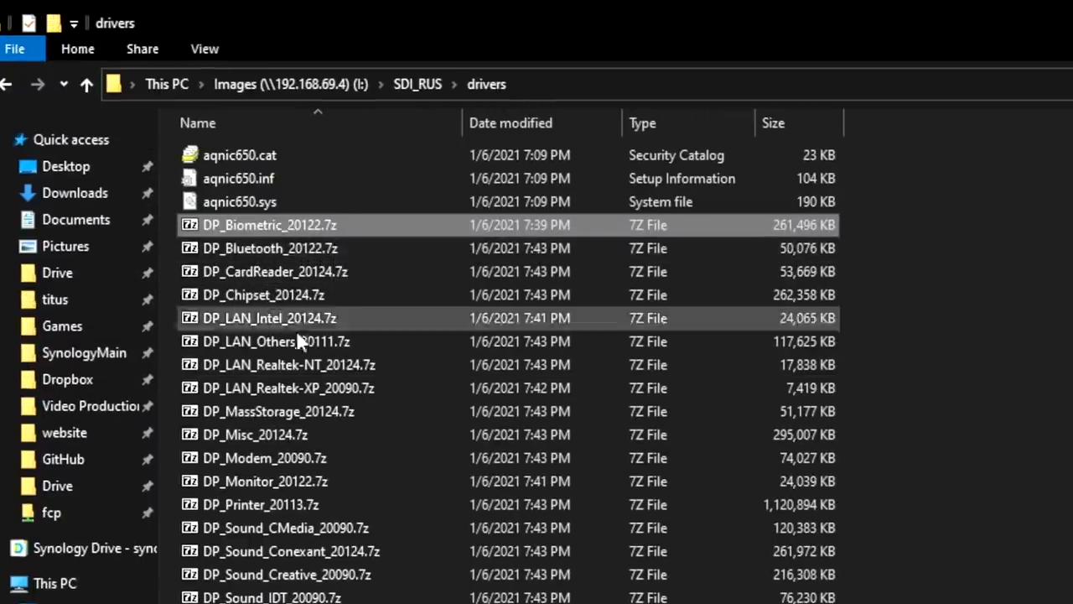
{"action": "scroll", "scroll_direction": "down", "scroll_amount": 3}
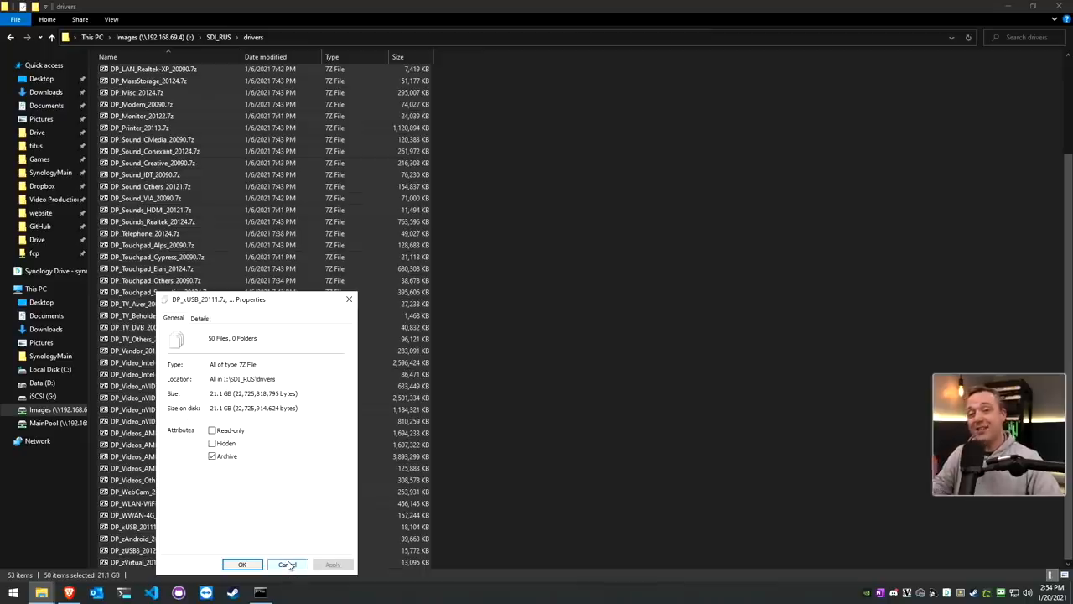
{"action": "left_click", "coordinate": [289, 563]}
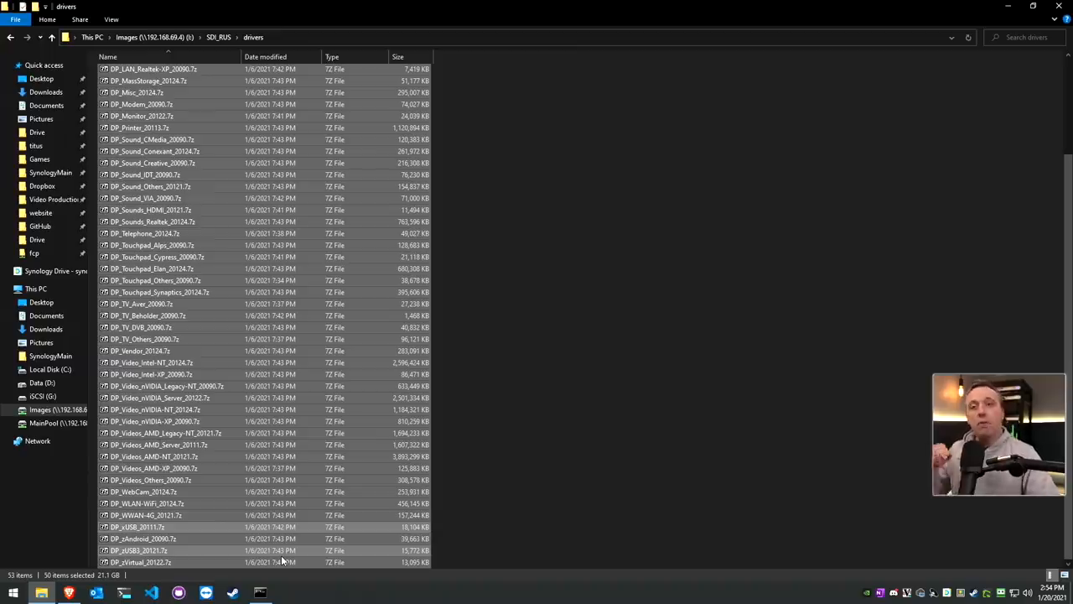
{"action": "mouse_move", "coordinate": [637, 416]}
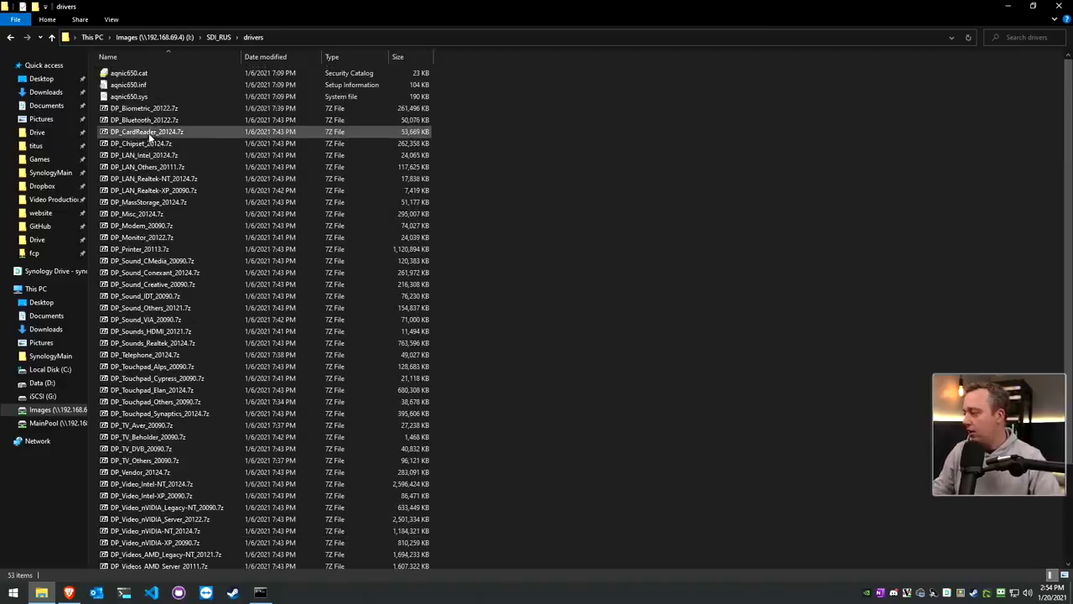
Browse the IdeaCom amd64 driver files inside DP_Biometric_20122.7z and return to its top level
{"action": "double_click", "coordinate": [144, 107]}
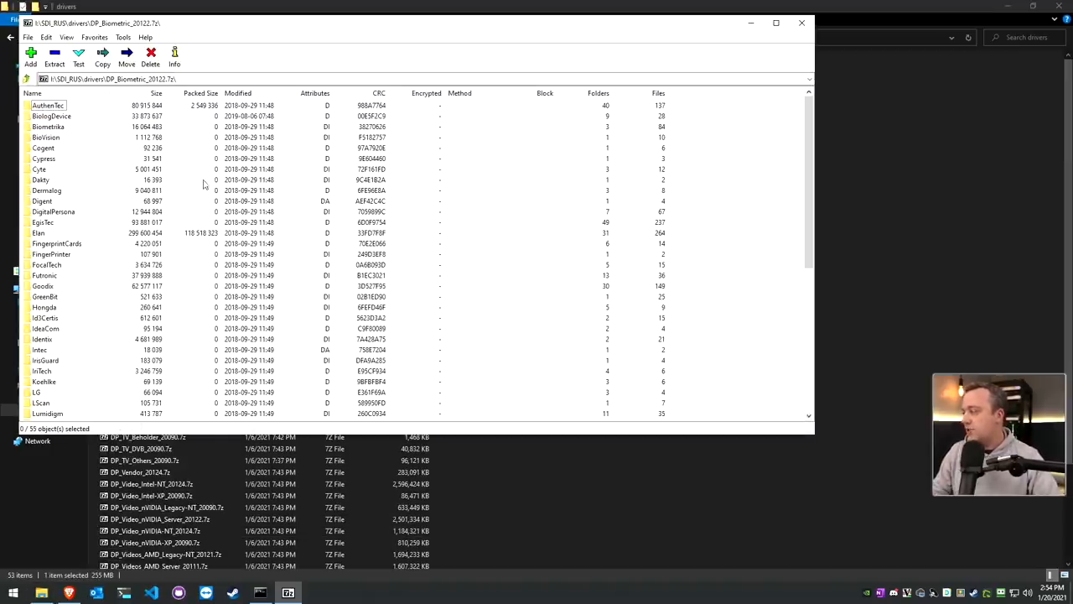
{"action": "mouse_move", "coordinate": [68, 136]}
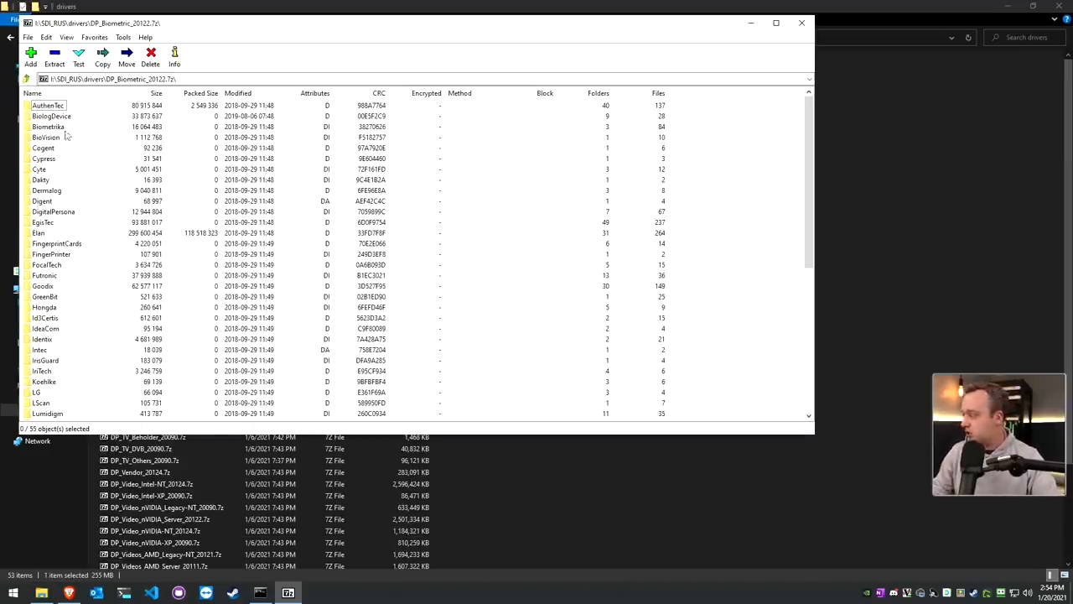
{"action": "scroll", "scroll_direction": "down", "scroll_amount": 3}
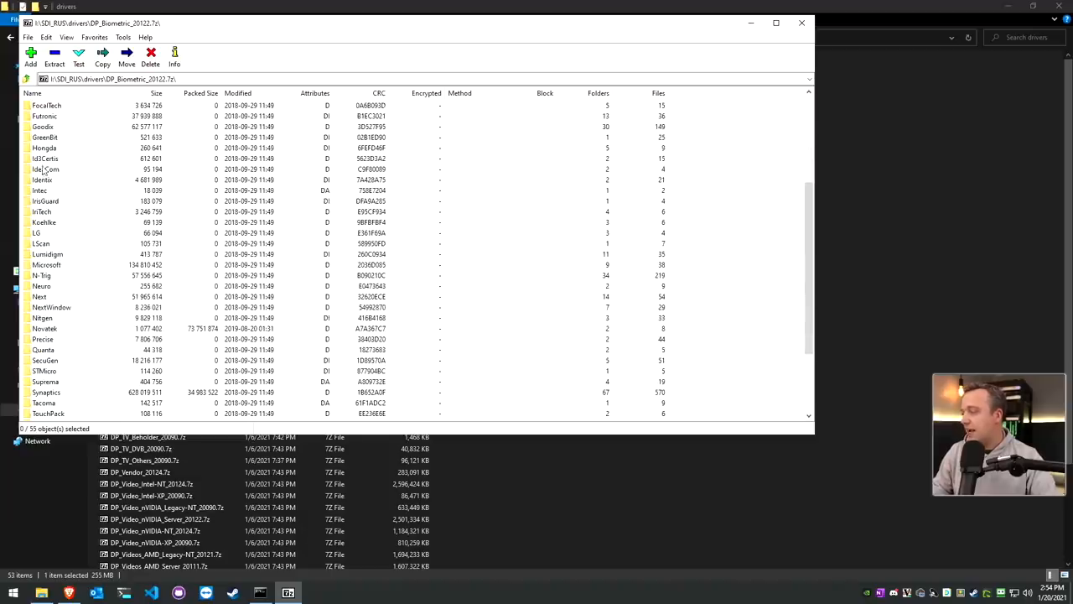
{"action": "double_click", "coordinate": [45, 167]}
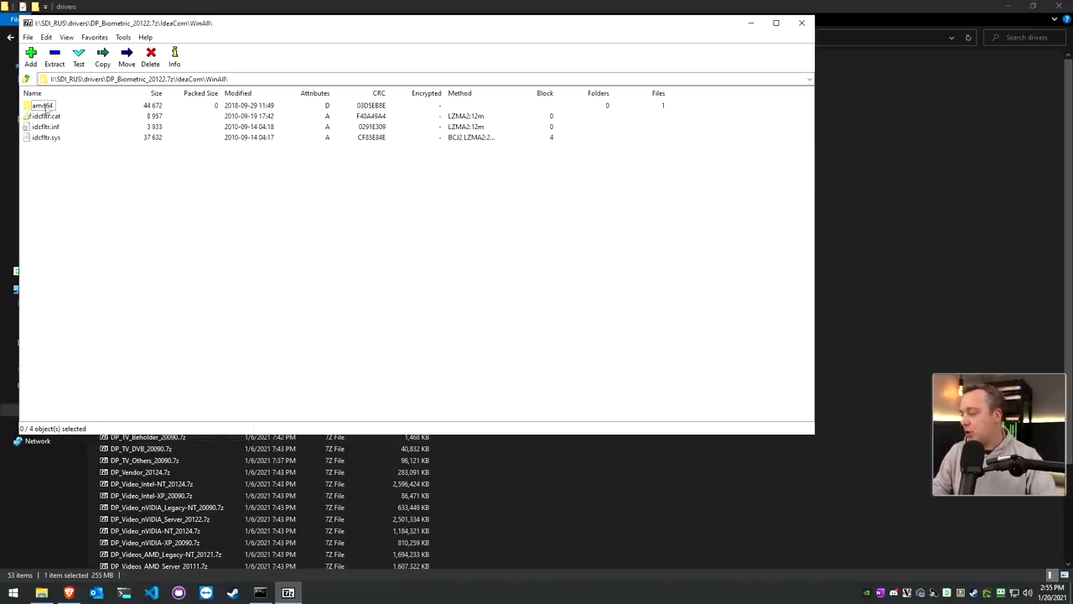
{"action": "double_click", "coordinate": [40, 104]}
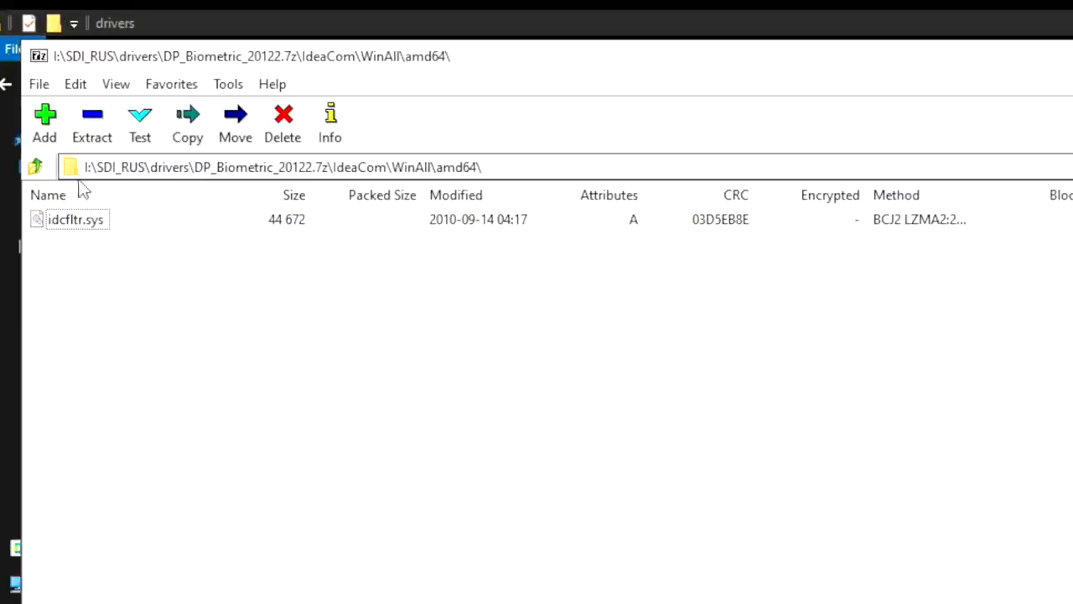
{"action": "left_click", "coordinate": [33, 166]}
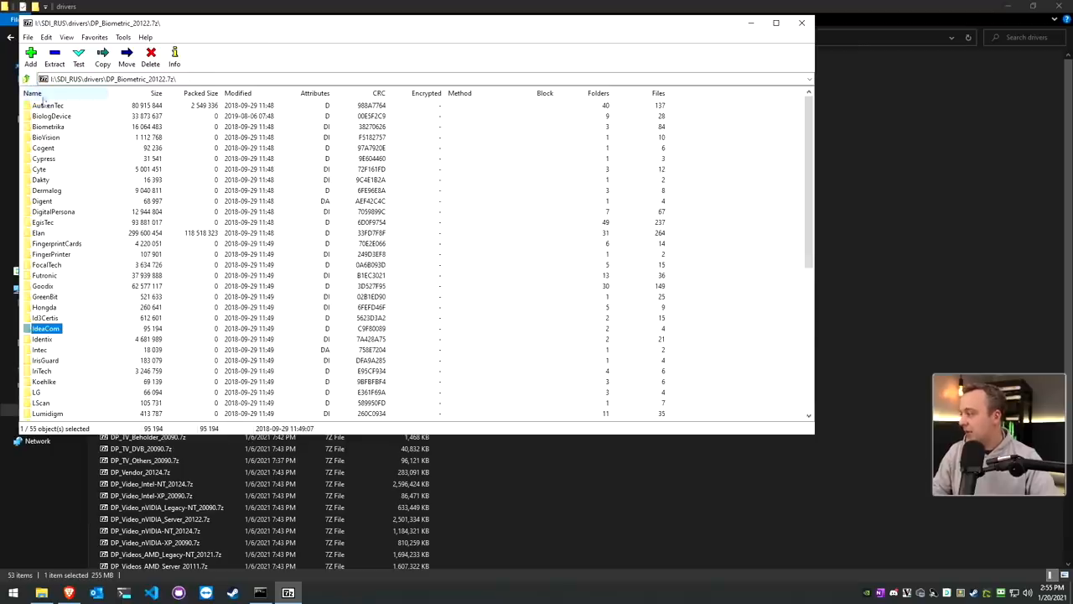
Look through the AuthenTec WinAll driver folder, then go back up to the list of driver packs
{"action": "double_click", "coordinate": [52, 116]}
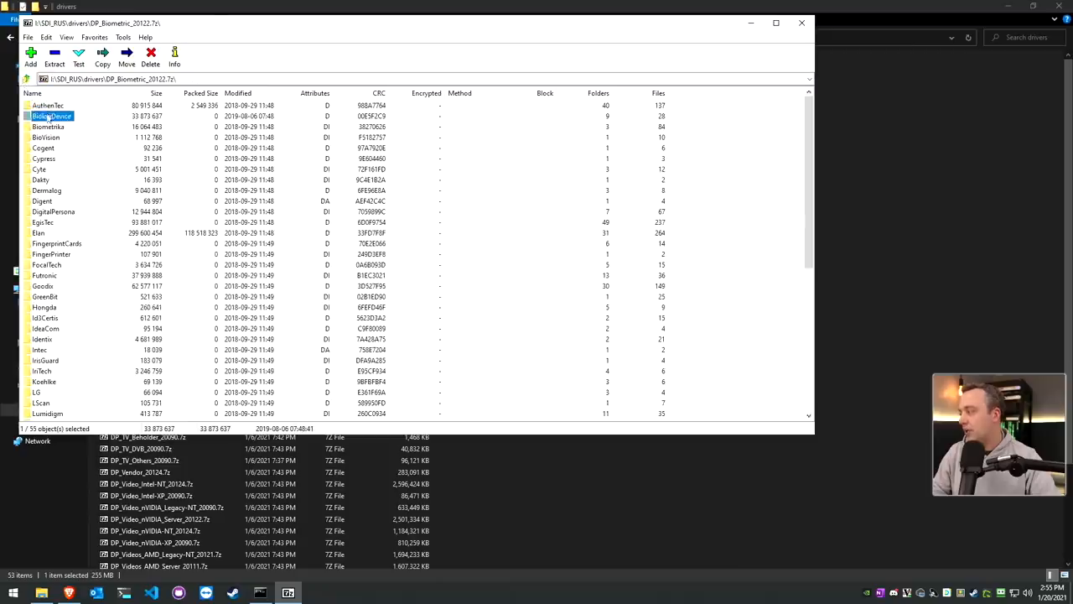
{"action": "double_click", "coordinate": [47, 103]}
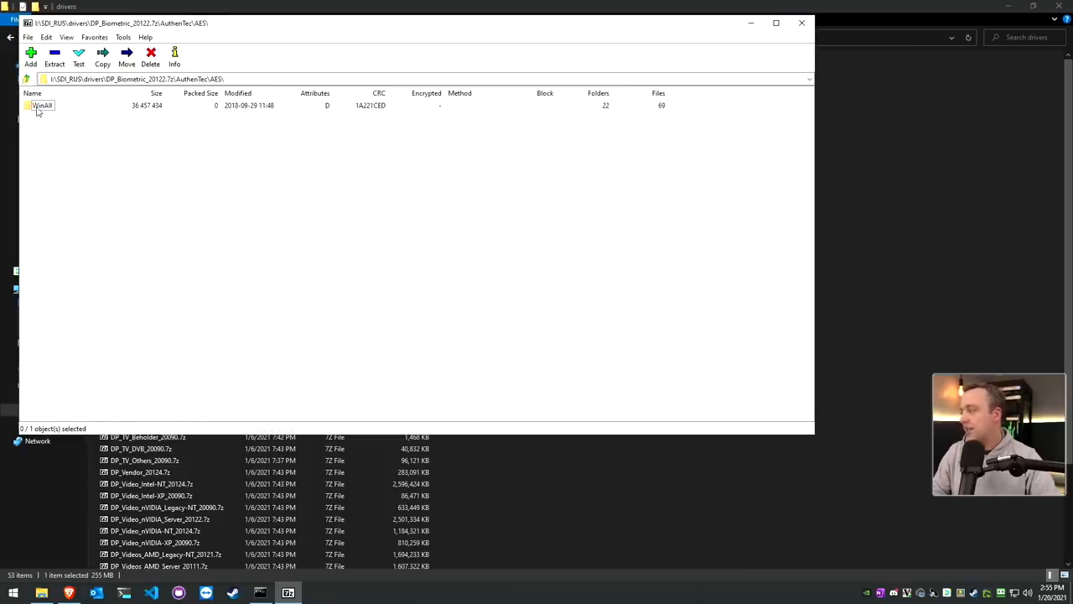
{"action": "double_click", "coordinate": [42, 104]}
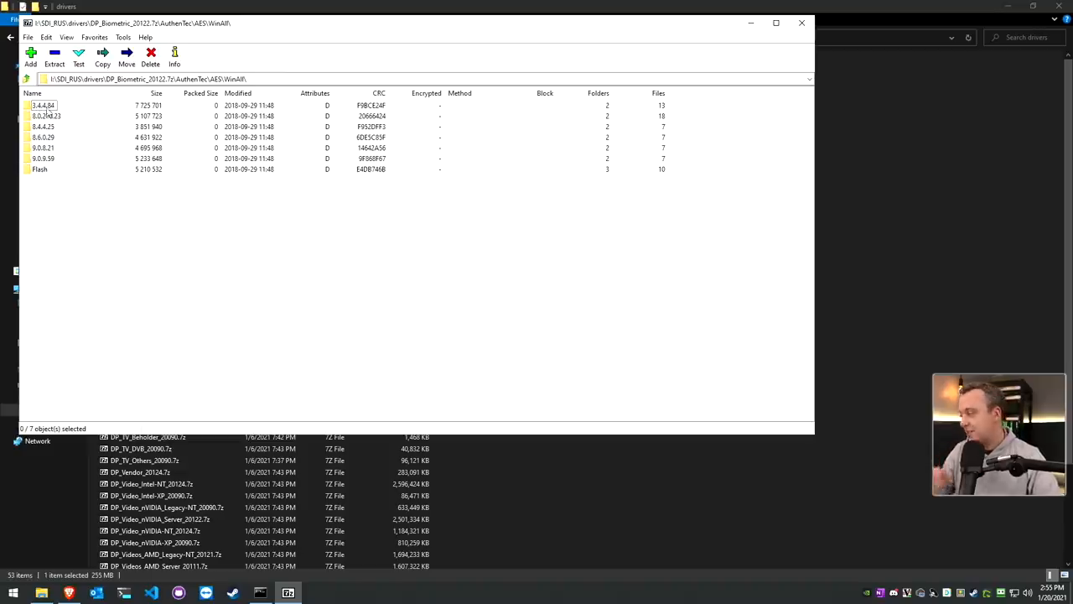
{"action": "left_click", "coordinate": [27, 78]}
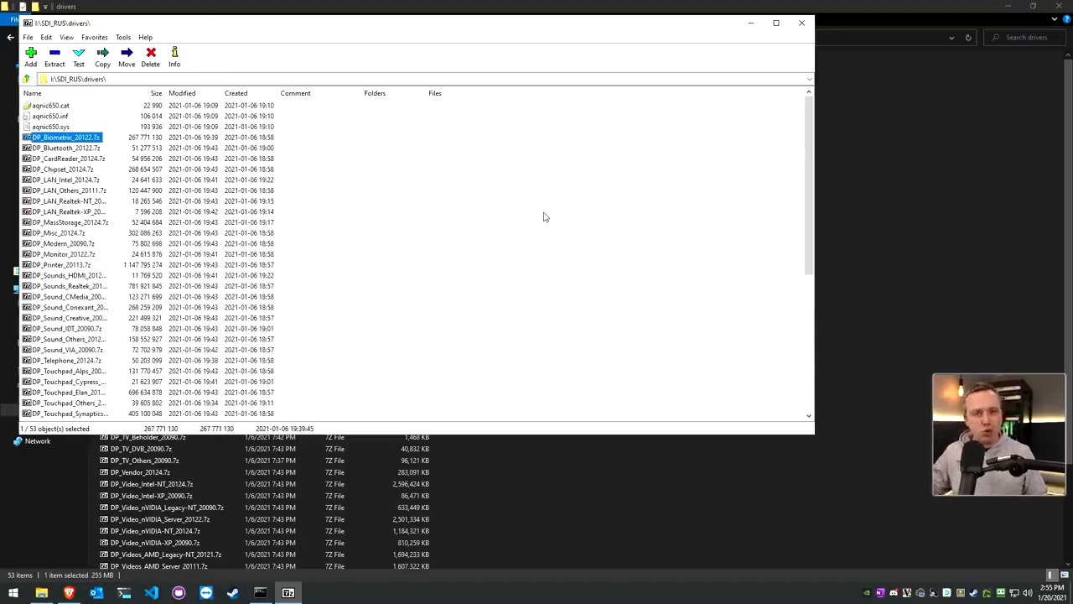
{"action": "mouse_move", "coordinate": [300, 352]}
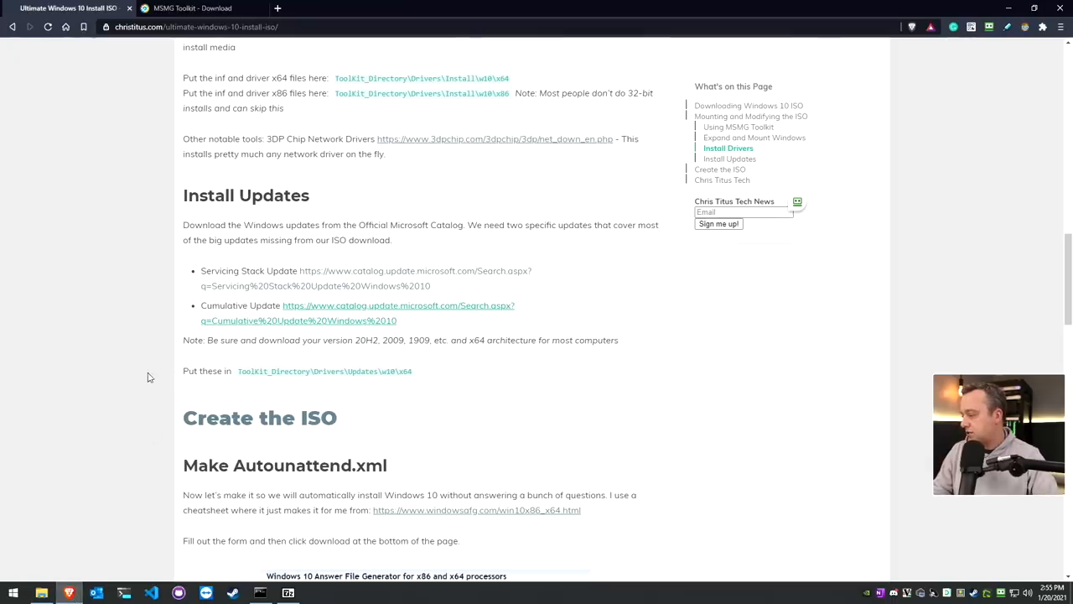
Reach the sdi-tool.org Download page listing SDI Full (torrent) and SDI Lite
{"action": "scroll", "scroll_direction": "up", "scroll_amount": 3}
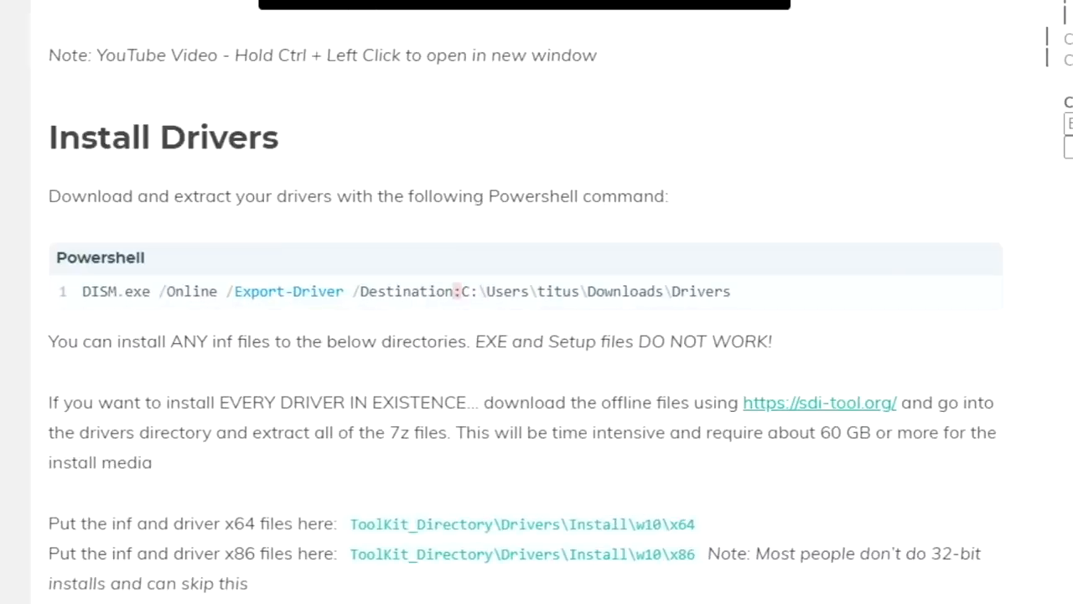
{"action": "left_click", "coordinate": [818, 402]}
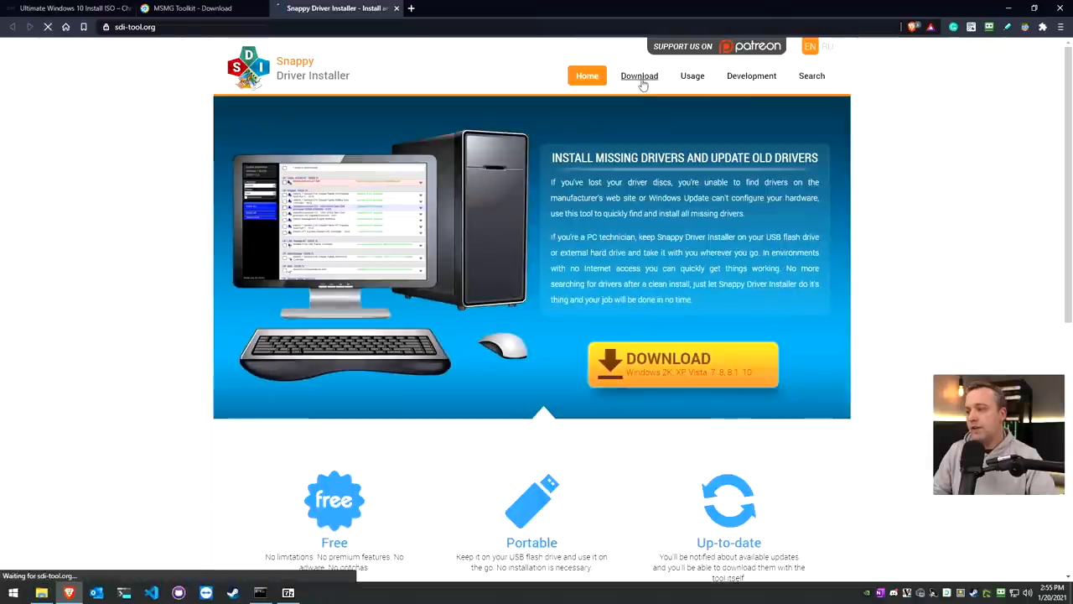
{"action": "left_click", "coordinate": [639, 75]}
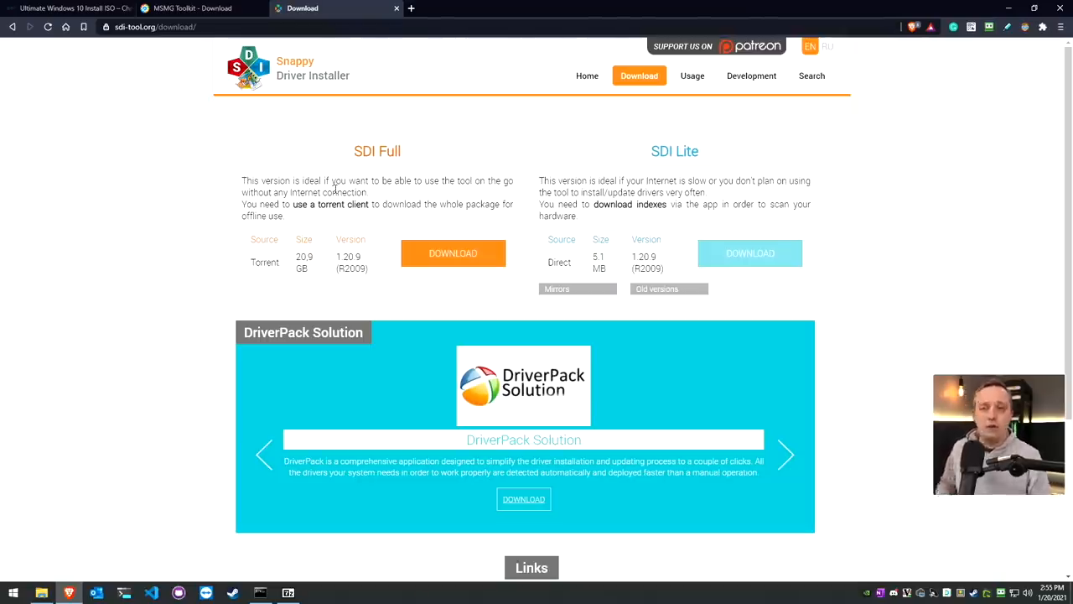
{"action": "mouse_move", "coordinate": [749, 253]}
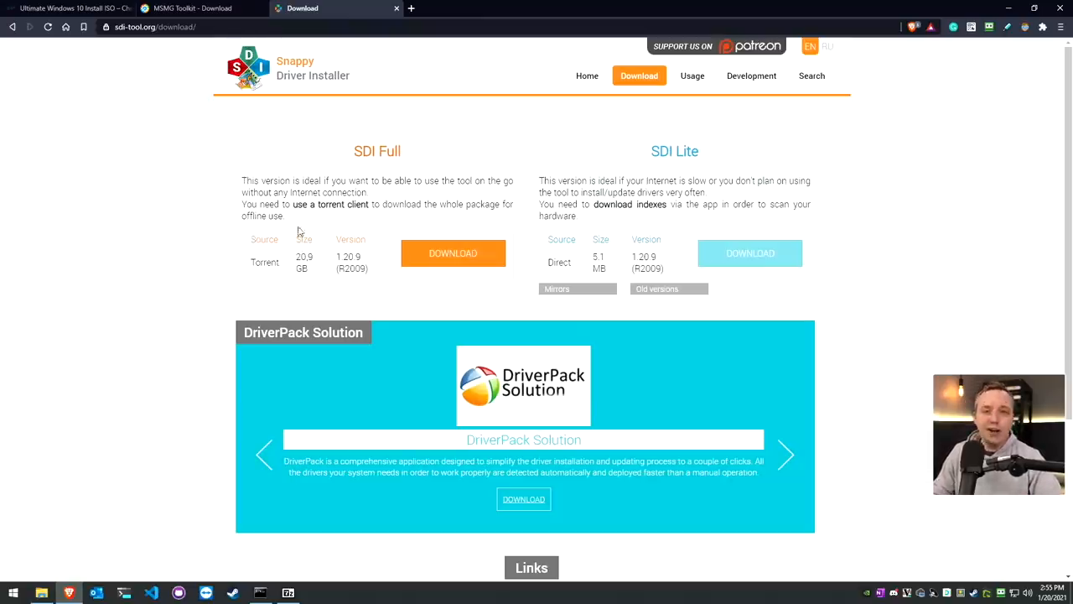
{"action": "mouse_move", "coordinate": [313, 135]}
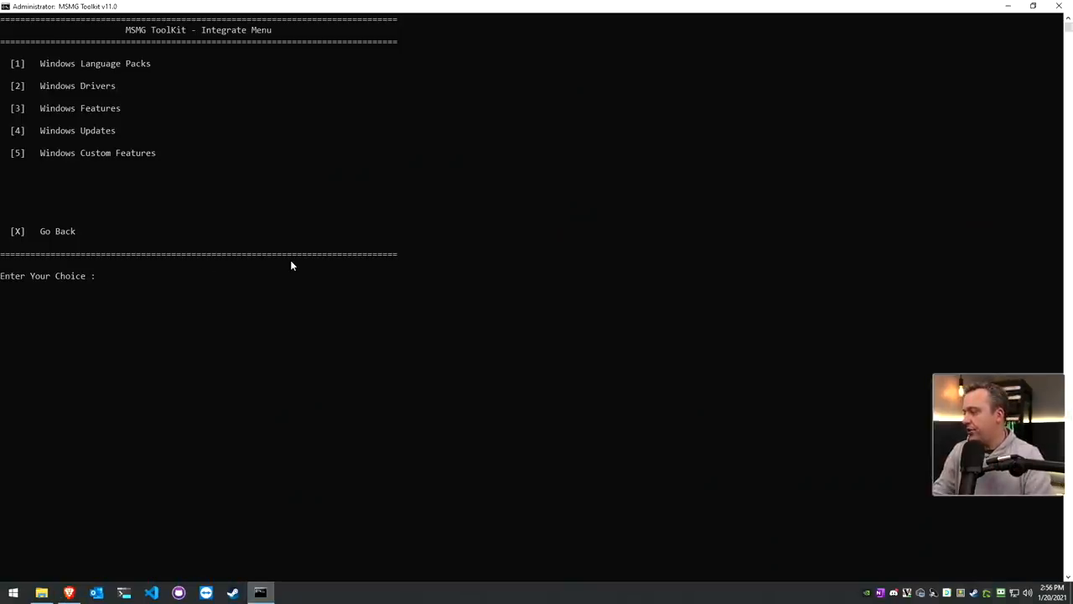
Start Windows Updates integration (option 4) into Install.wim, confirming the warning with Y
{"action": "type", "text": "4"}
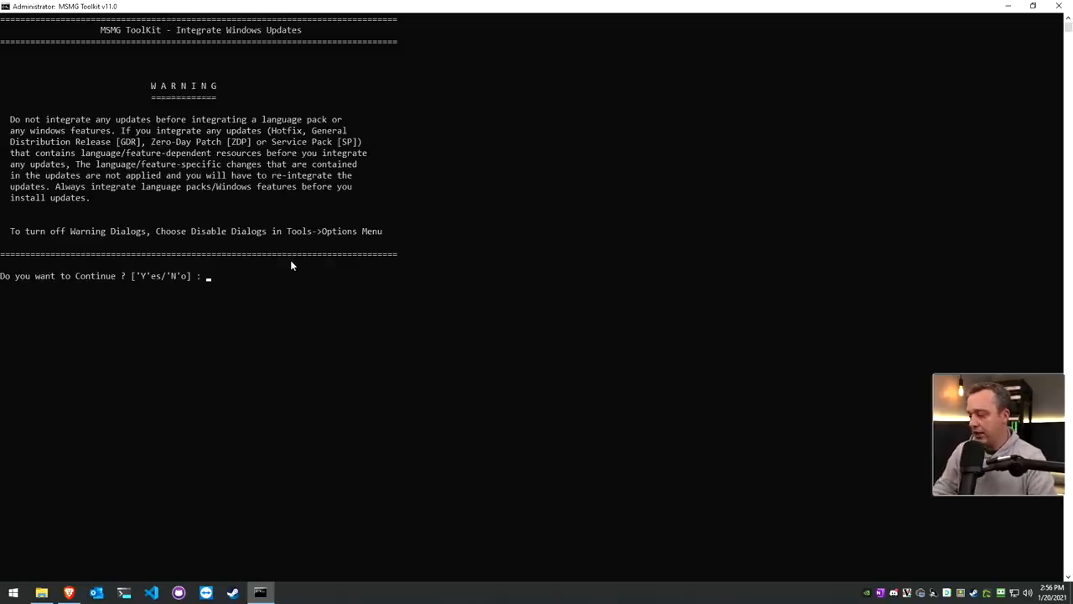
{"action": "type", "text": "Y"}
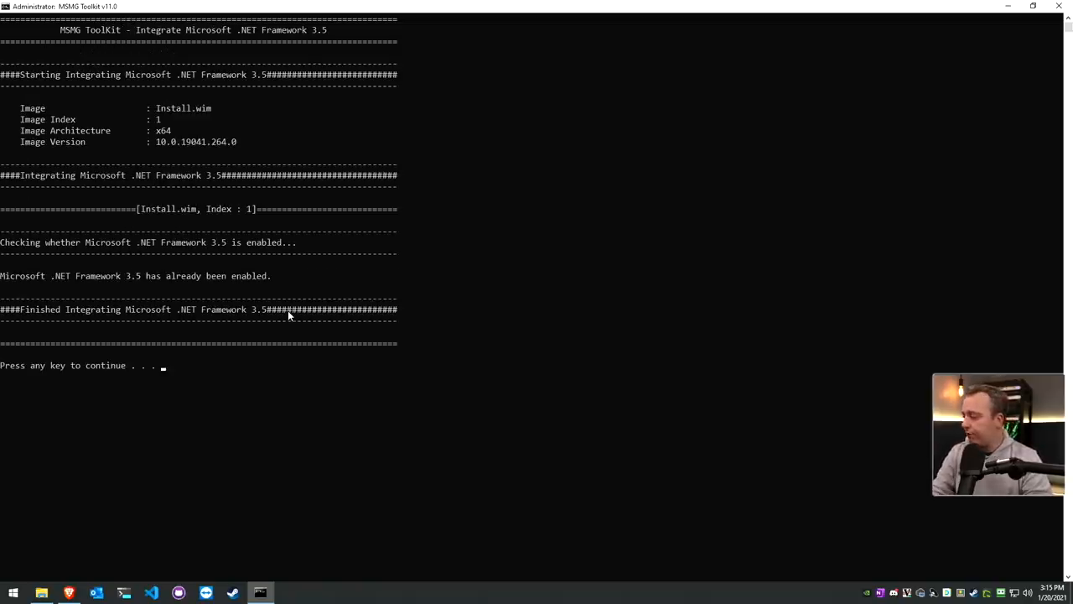
Dismiss the finished .NET integration and choose Apply & Save Changes to Source Images (2)
{"action": "key", "text": "enter"}
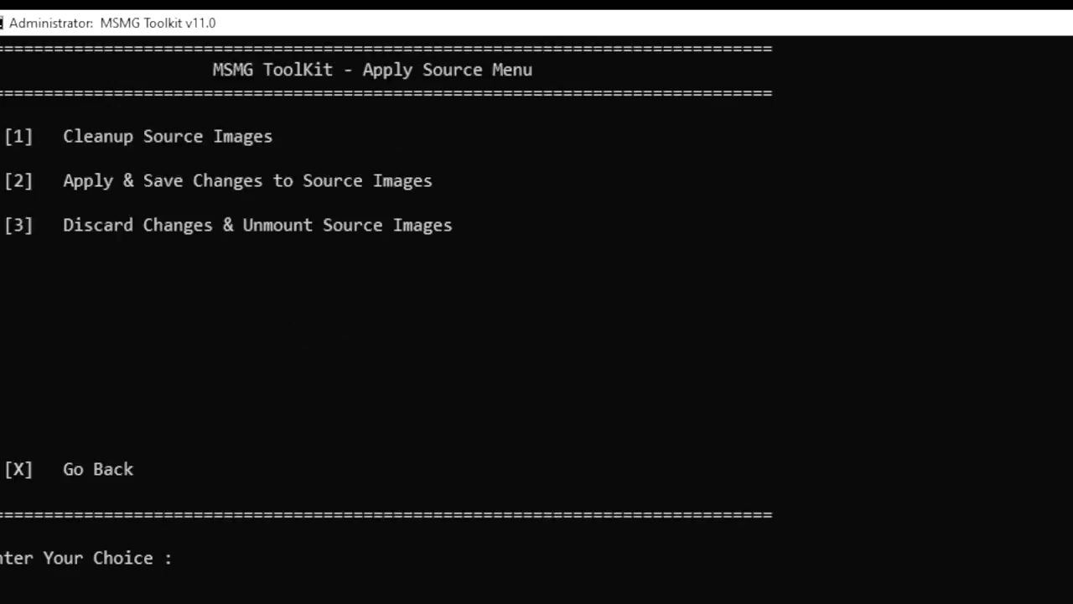
{"action": "type", "text": "2"}
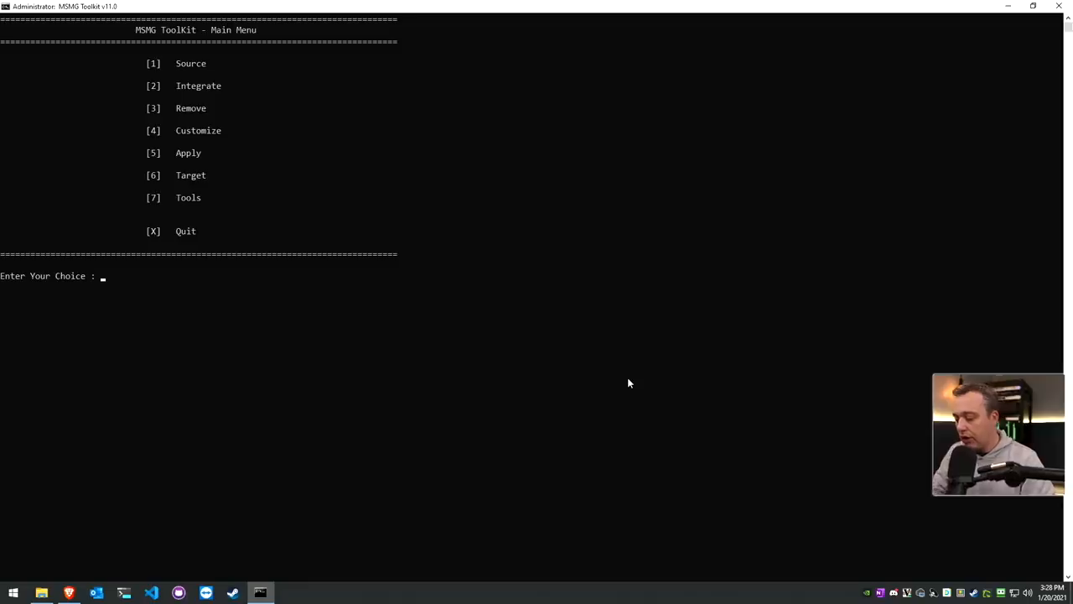
From Target, make a DVD ISO image with volume label Win1020H2wDrivers
{"action": "type", "text": "6"}
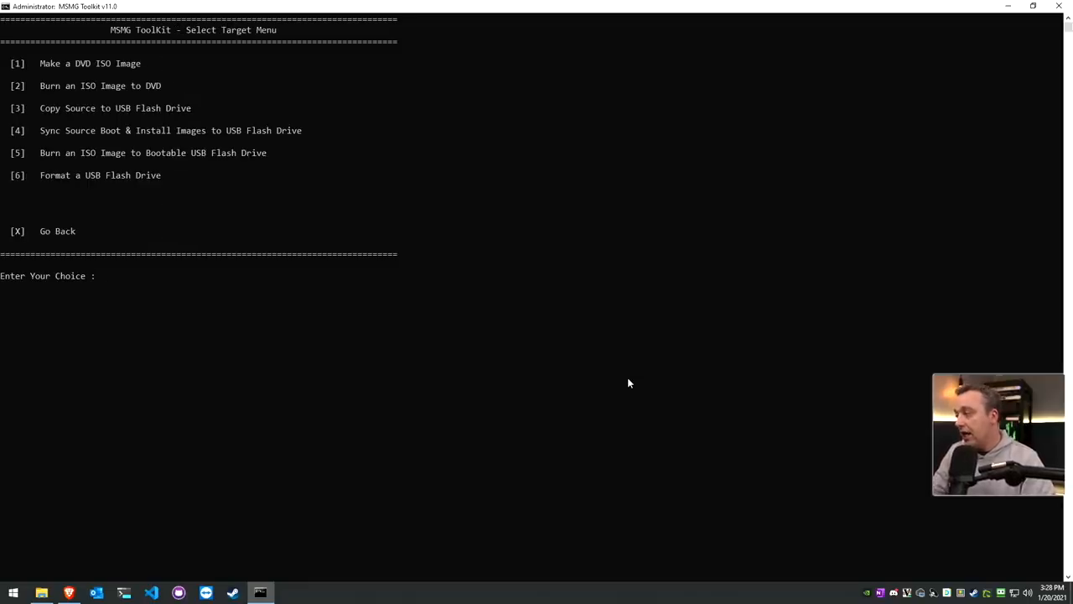
{"action": "type", "text": "1"}
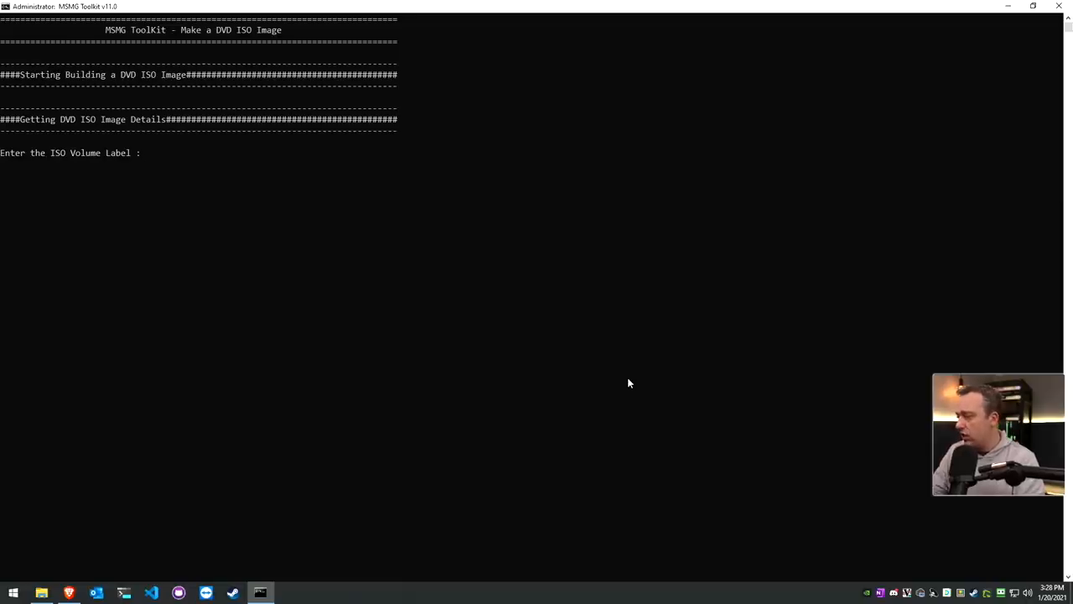
{"action": "type", "text": "Win1020"}
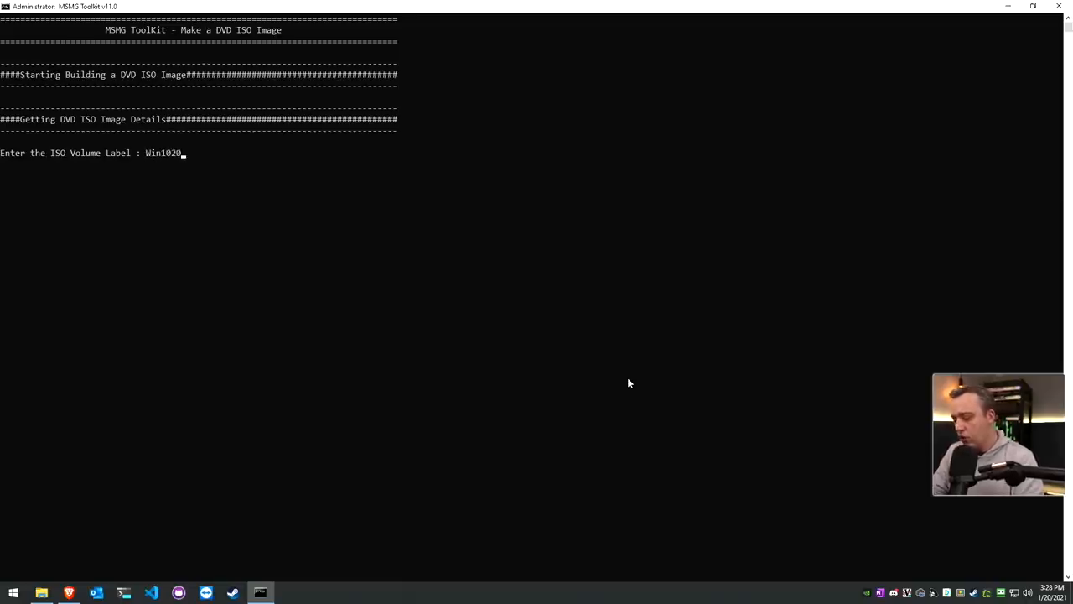
{"action": "type", "text": "H2w"}
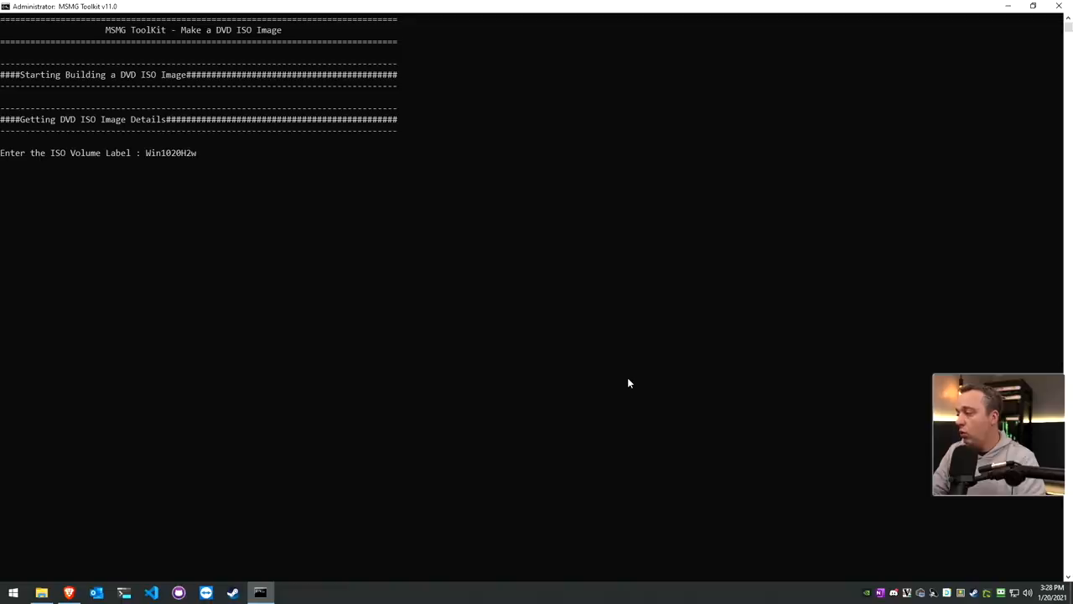
{"action": "type", "text": "Drivers"}
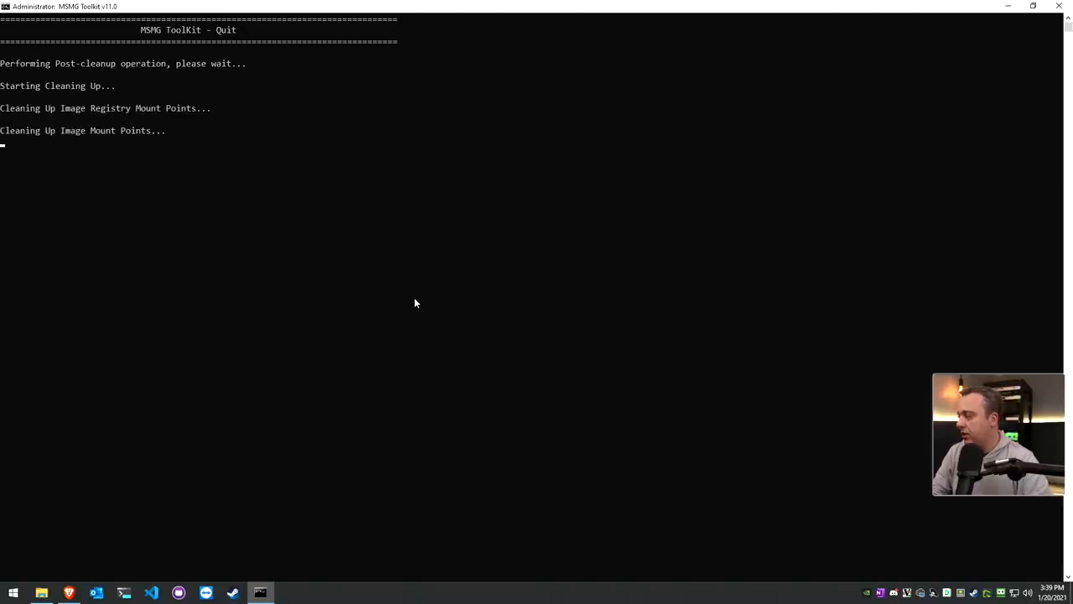
{"action": "mouse_move", "coordinate": [365, 317]}
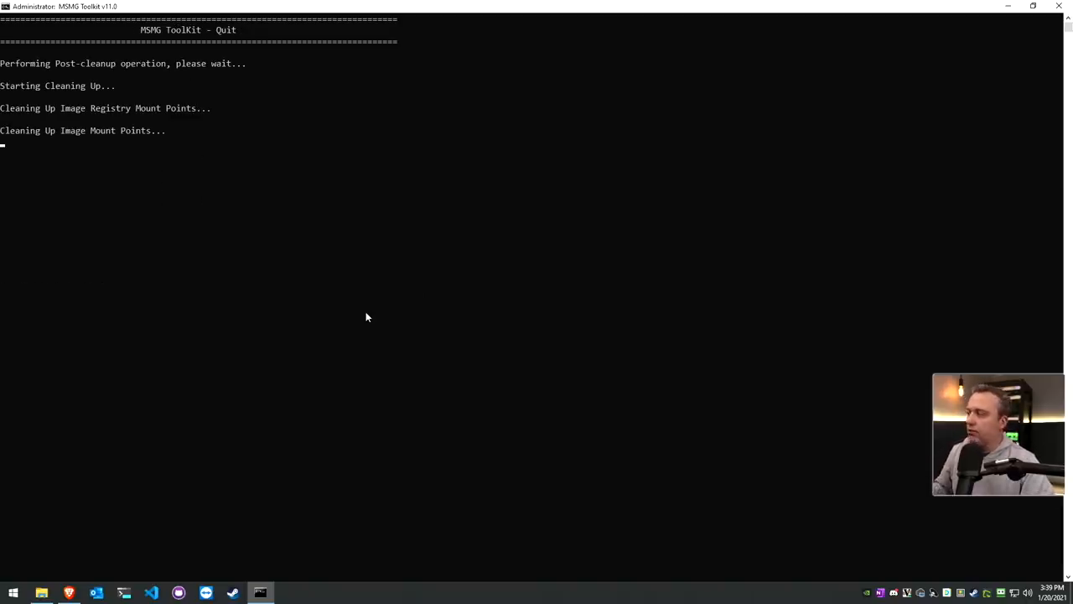
{"action": "mouse_move", "coordinate": [370, 305]}
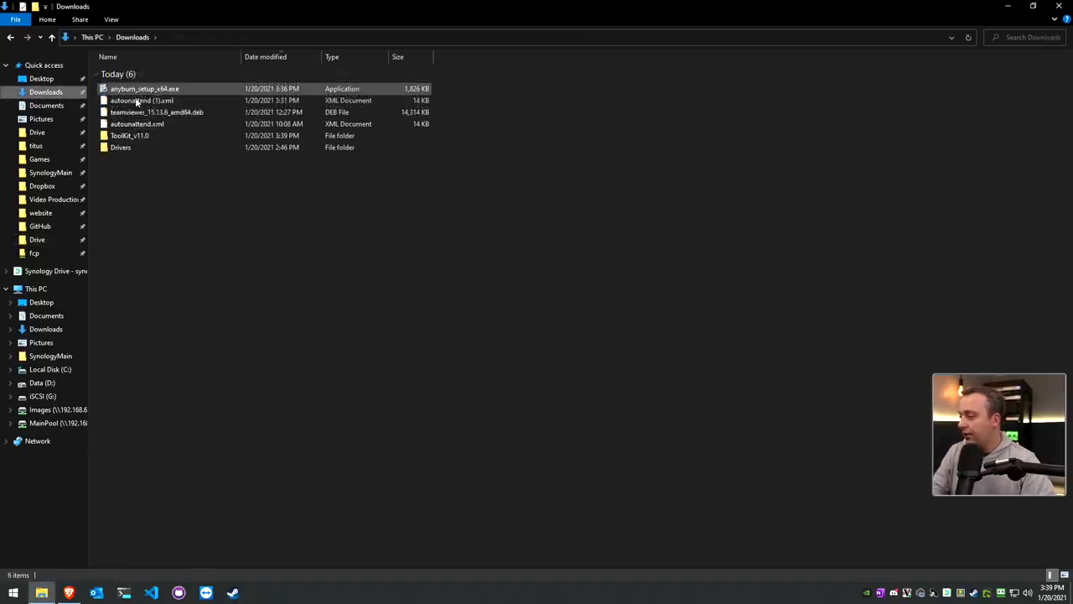
Select autounattend.xml in Downloads and return to the Windows Answer File Generator page
{"action": "left_click", "coordinate": [138, 124]}
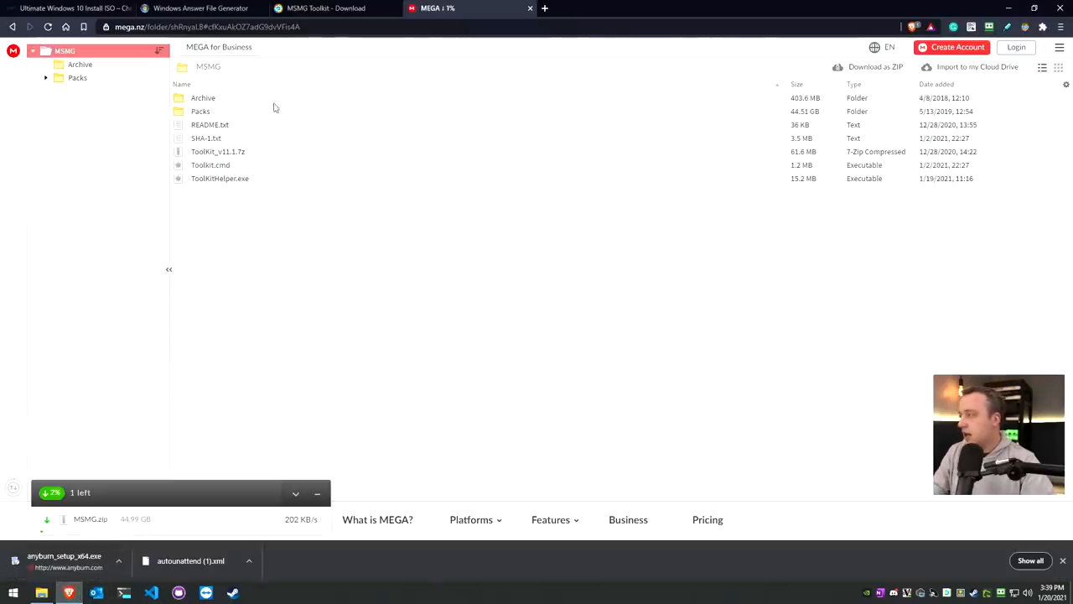
{"action": "left_click", "coordinate": [70, 7]}
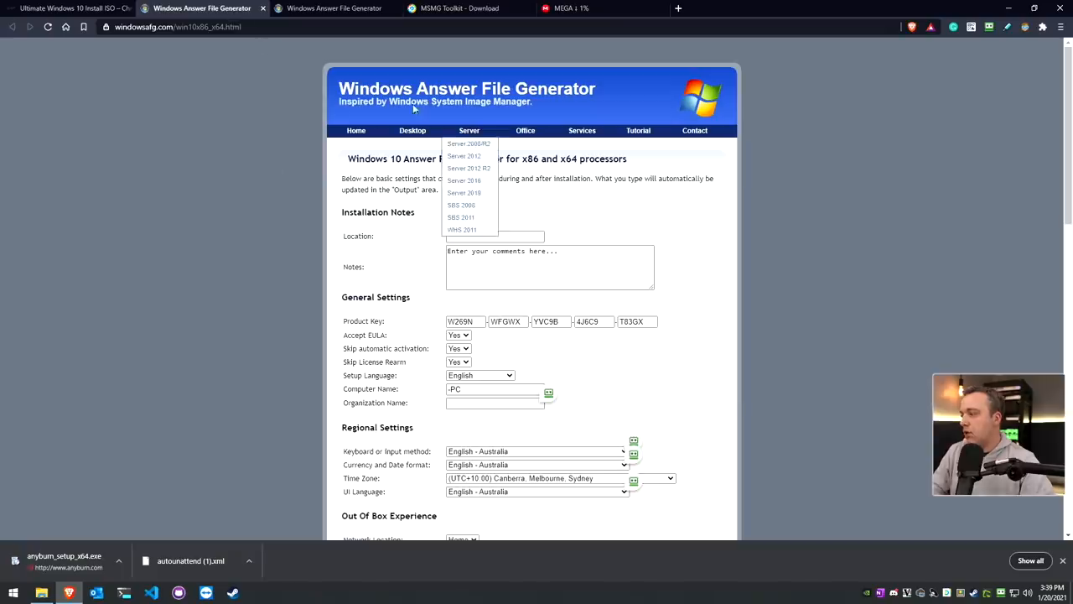
{"action": "mouse_move", "coordinate": [835, 301]}
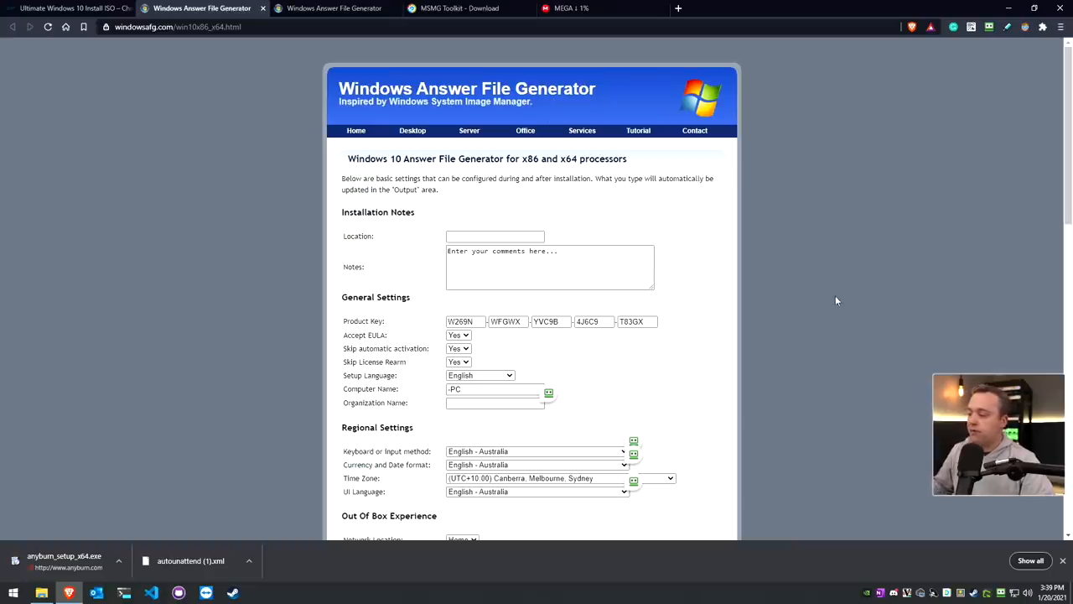
Under User Account set the user name to 'titus' and UAC to Enable
{"action": "scroll", "scroll_direction": "down", "scroll_amount": 3}
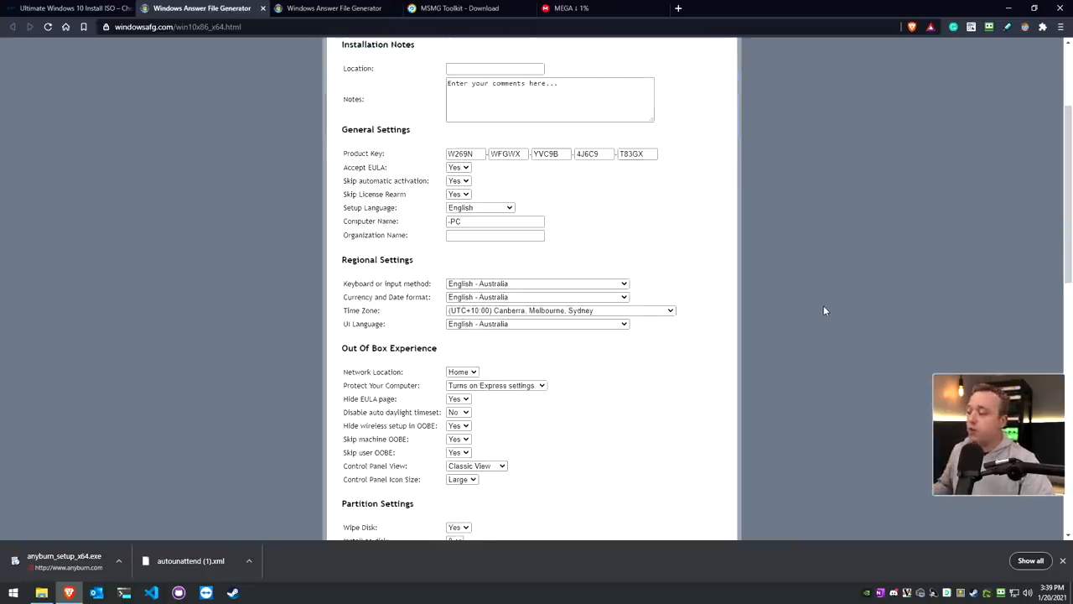
{"action": "scroll", "scroll_direction": "down", "scroll_amount": 3}
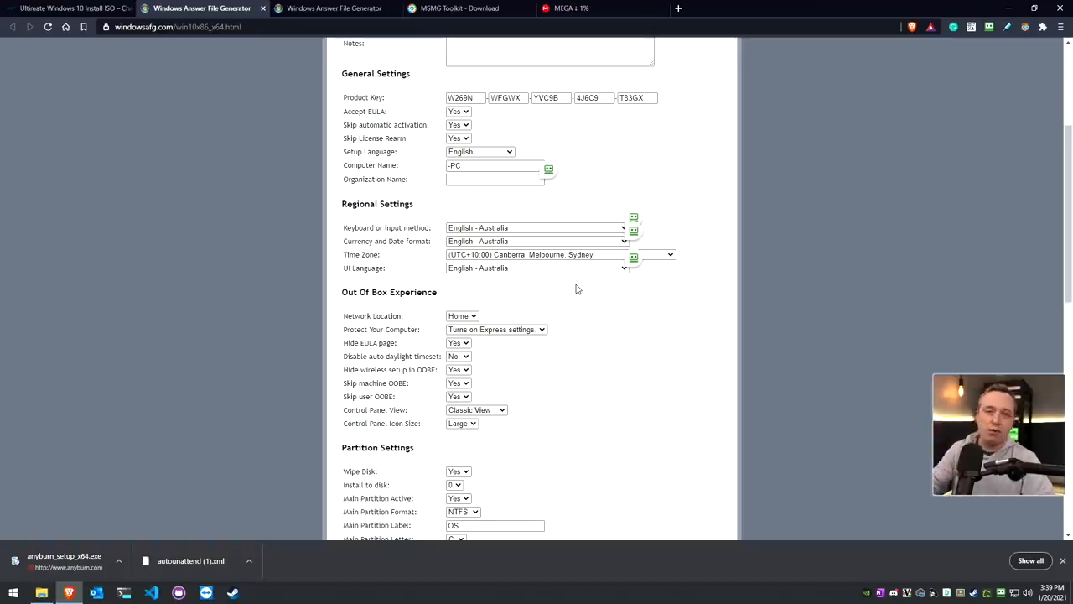
{"action": "mouse_move", "coordinate": [582, 339]}
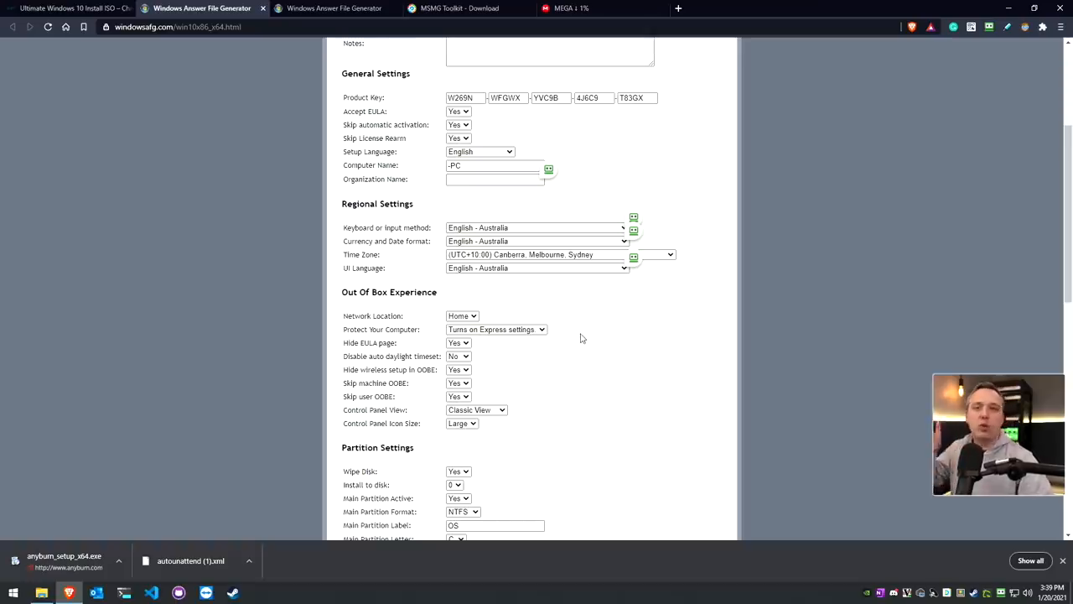
{"action": "scroll", "scroll_direction": "down", "scroll_amount": 3}
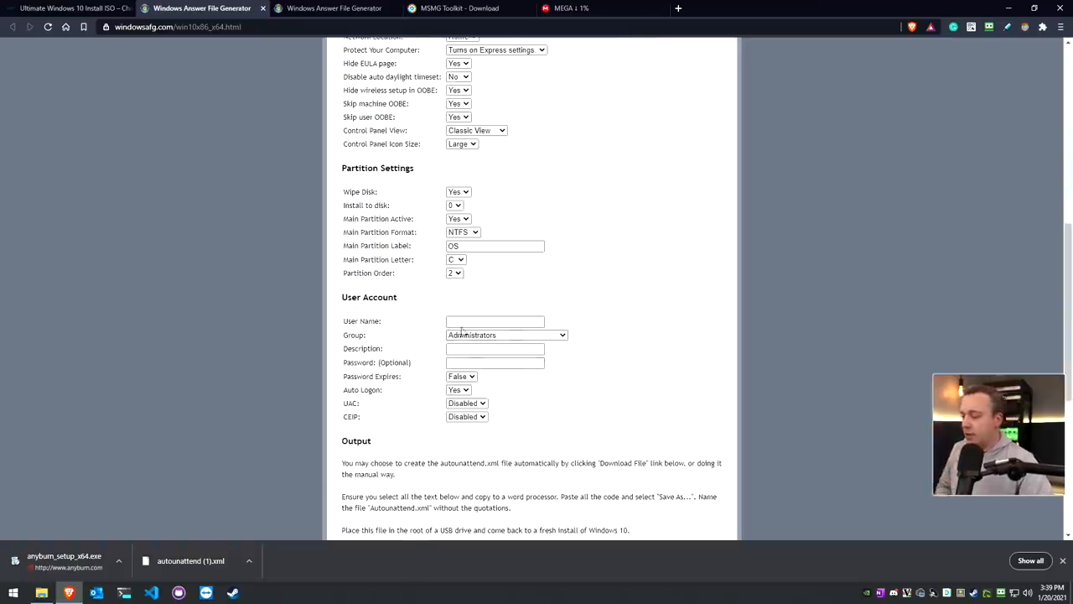
{"action": "type", "text": "titus"}
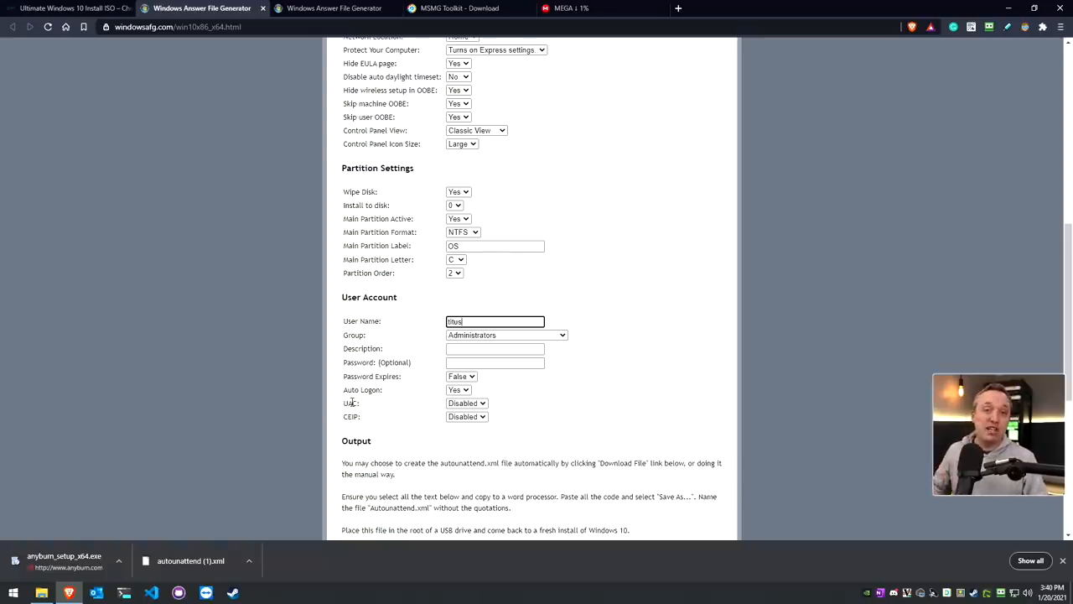
{"action": "mouse_move", "coordinate": [399, 379]}
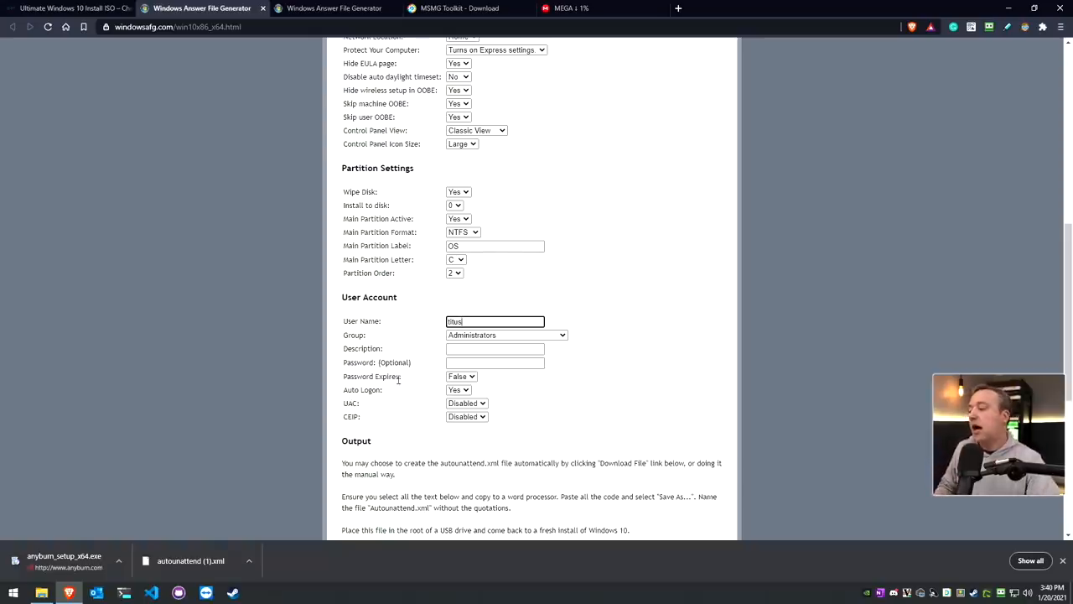
{"action": "left_click", "coordinate": [466, 403]}
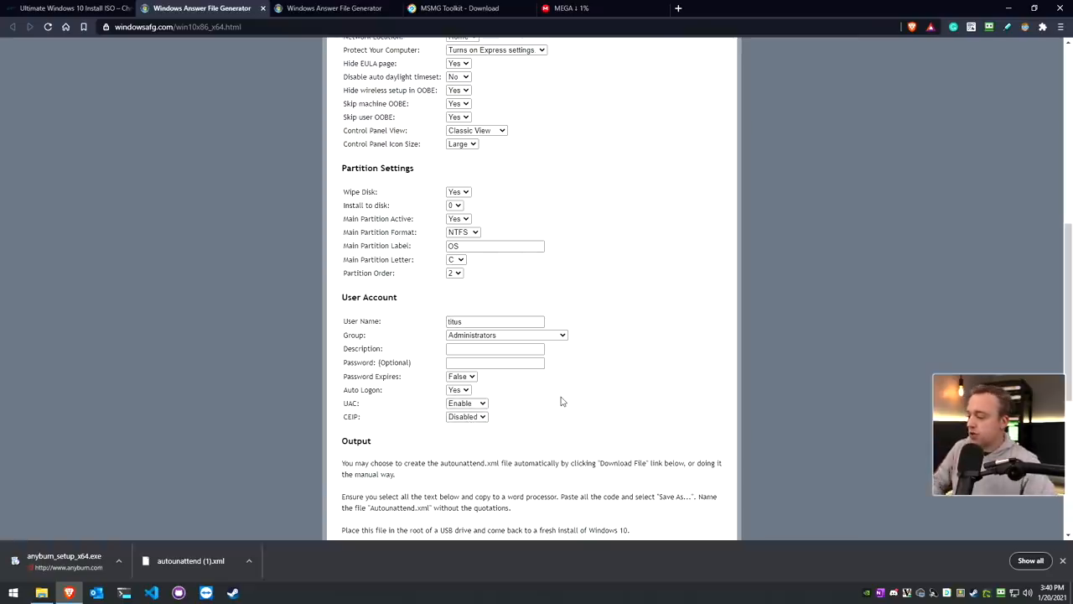
{"action": "scroll", "scroll_direction": "down", "scroll_amount": 3}
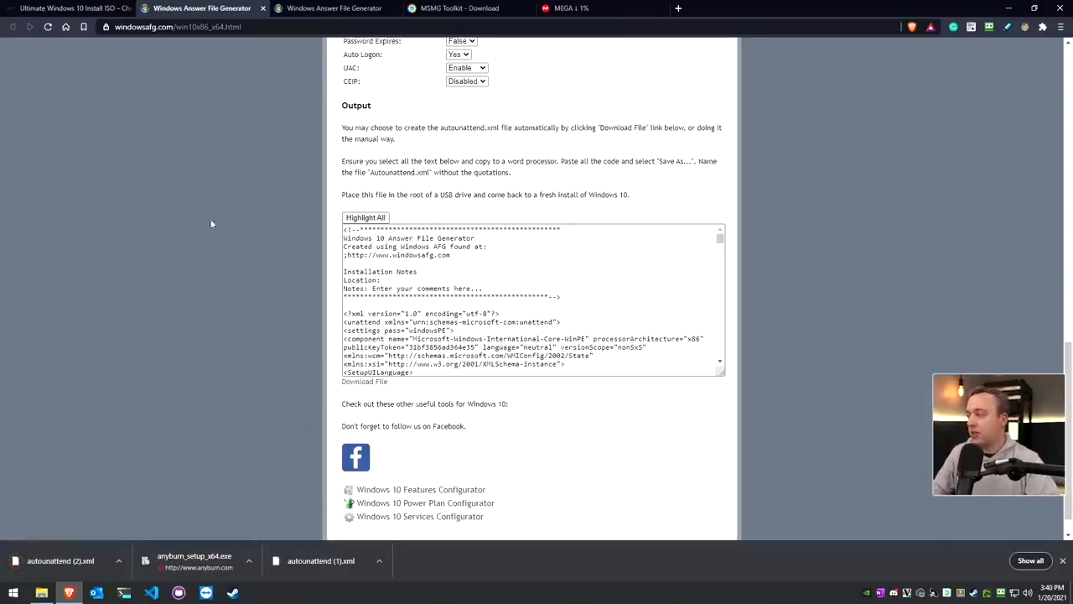
{"action": "mouse_move", "coordinate": [251, 199]}
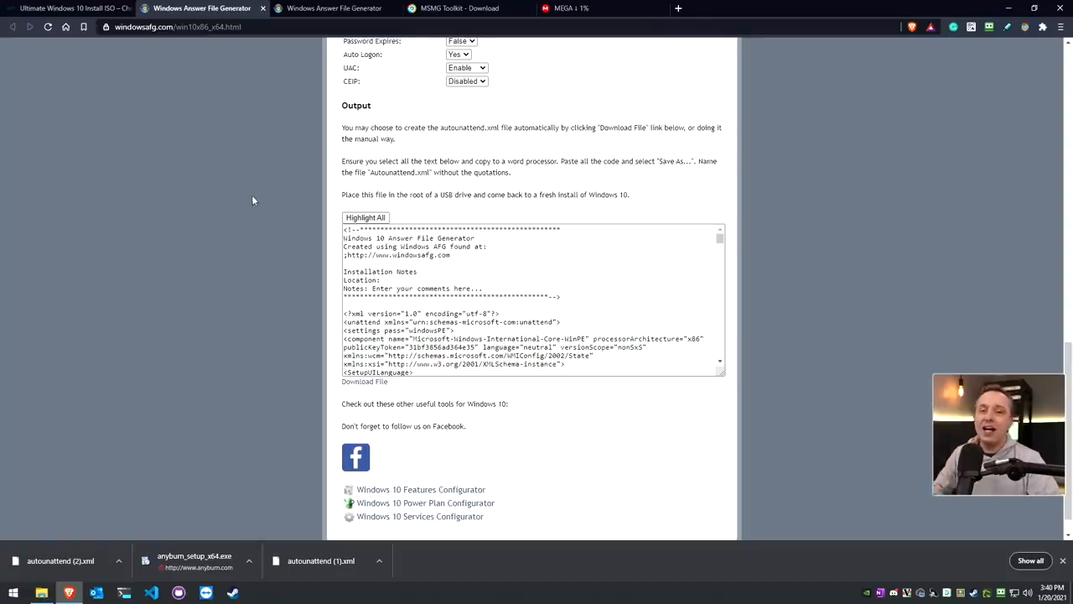
{"action": "mouse_move", "coordinate": [231, 189]}
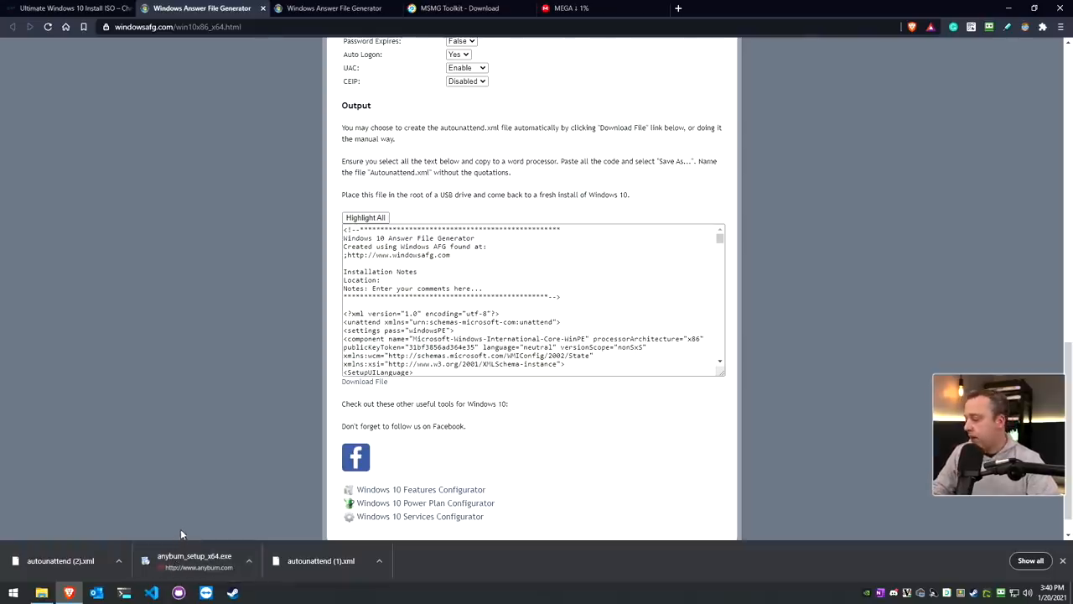
{"action": "mouse_move", "coordinate": [255, 399]}
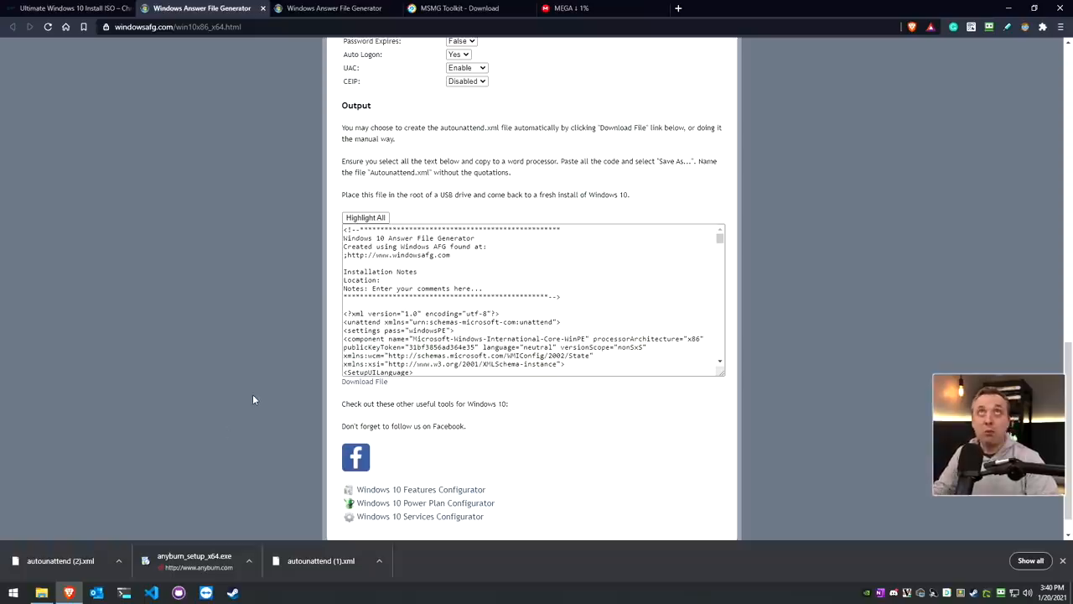
{"action": "mouse_move", "coordinate": [244, 372]}
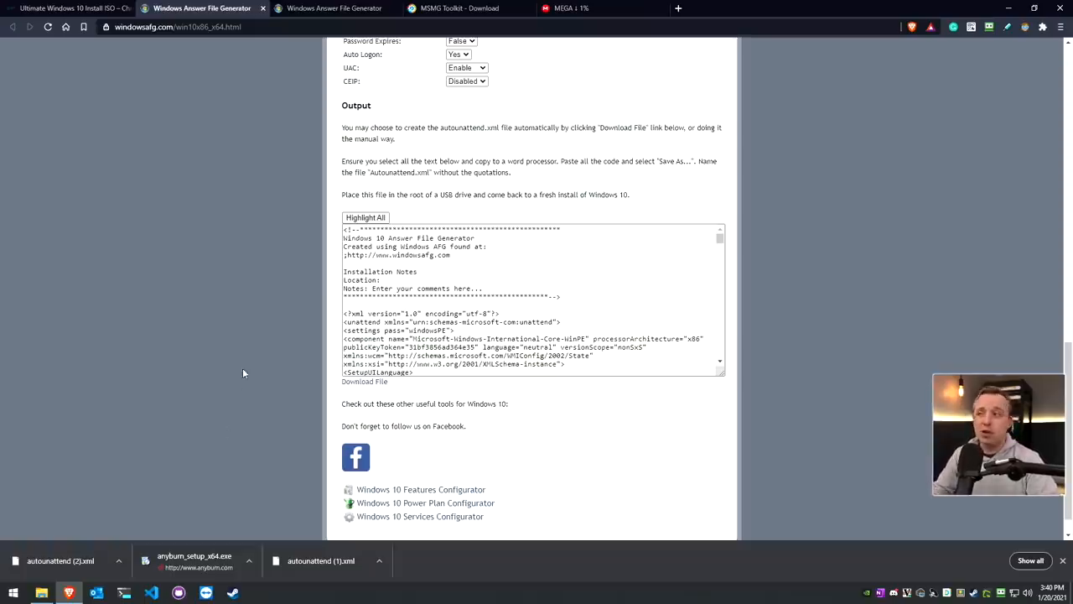
{"action": "mouse_move", "coordinate": [201, 356]}
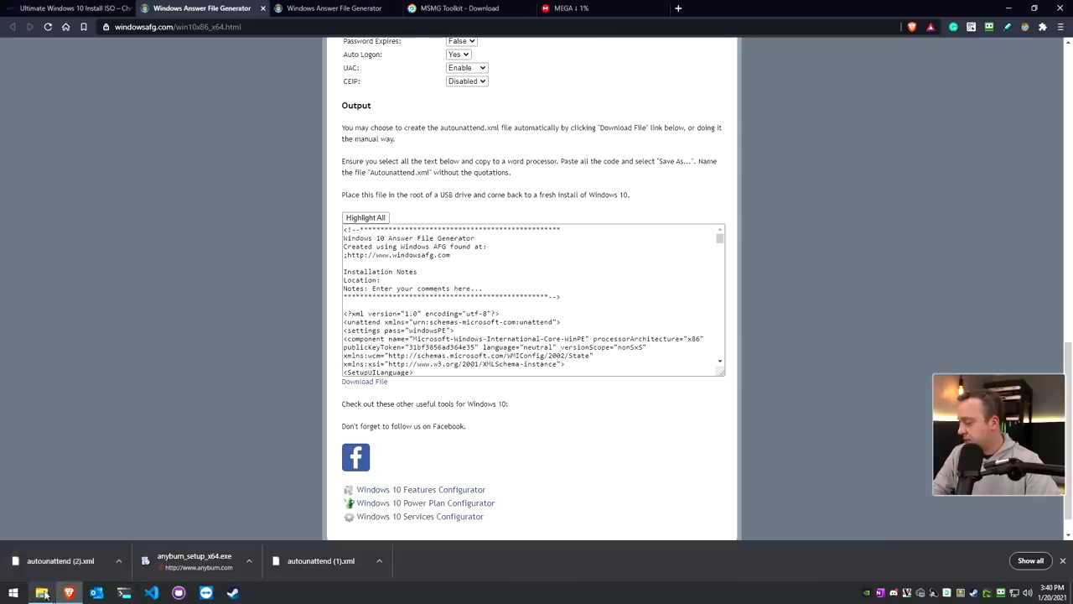
{"action": "left_click", "coordinate": [14, 593]}
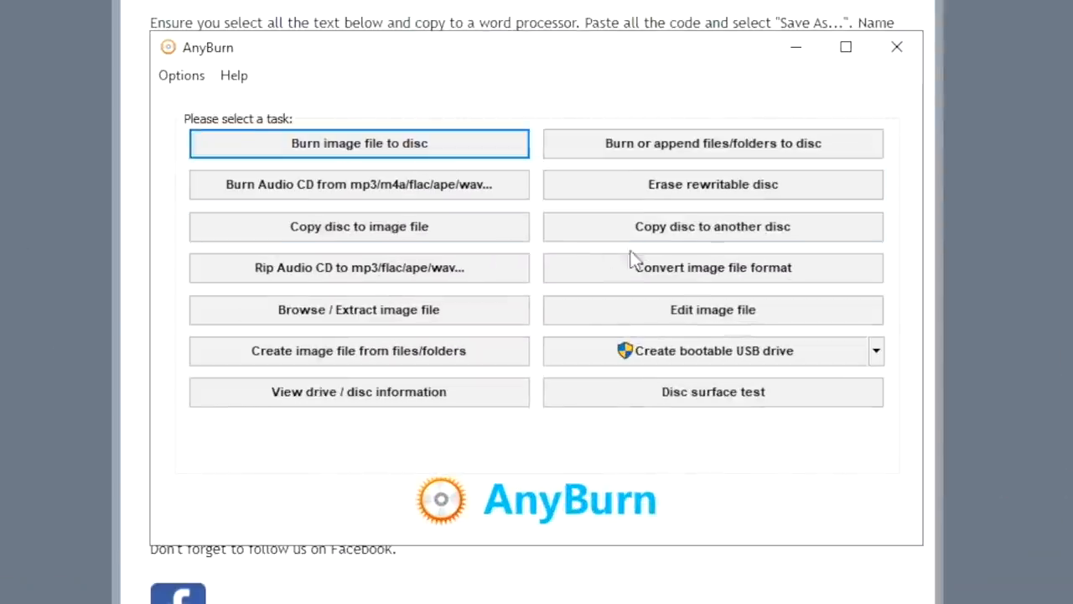
Edit 20H2-Win10-Drivers.iso in AnyBurn with the disc size set to BD 25G
{"action": "left_click", "coordinate": [359, 142]}
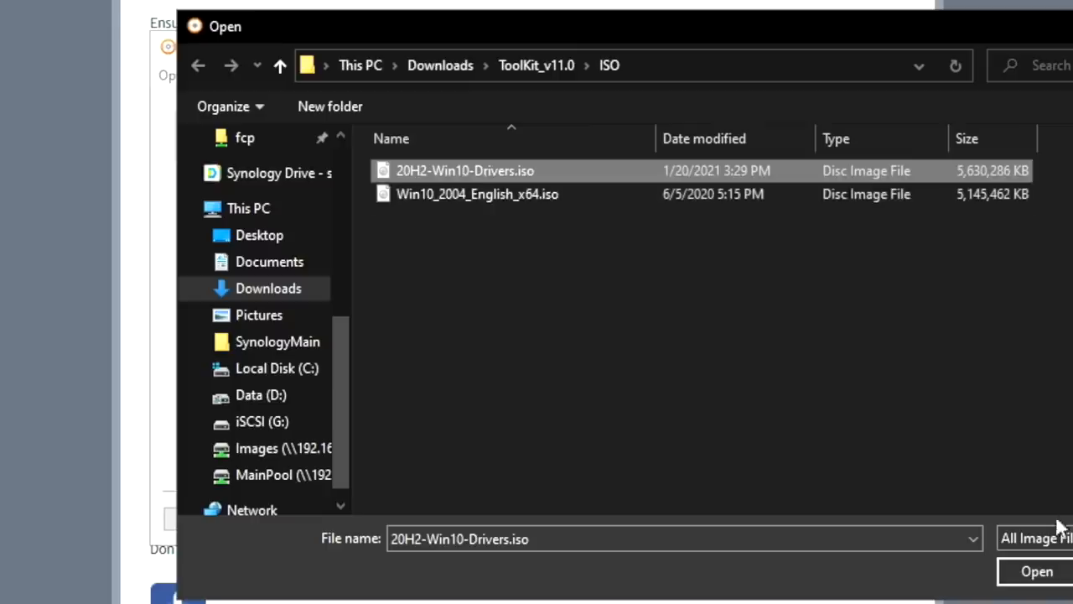
{"action": "left_click", "coordinate": [1036, 570]}
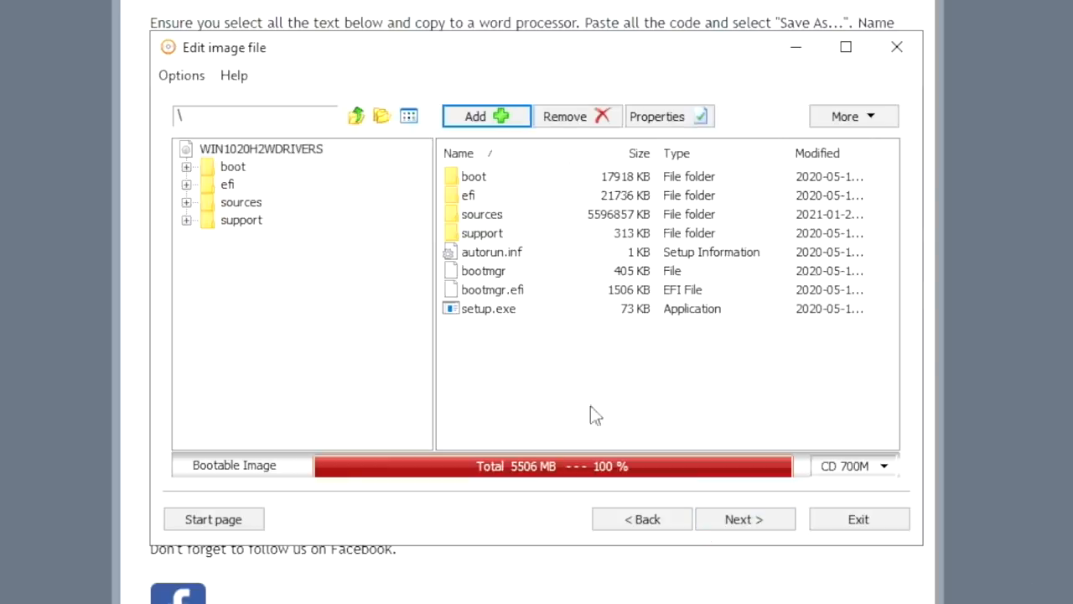
{"action": "left_click", "coordinate": [882, 466]}
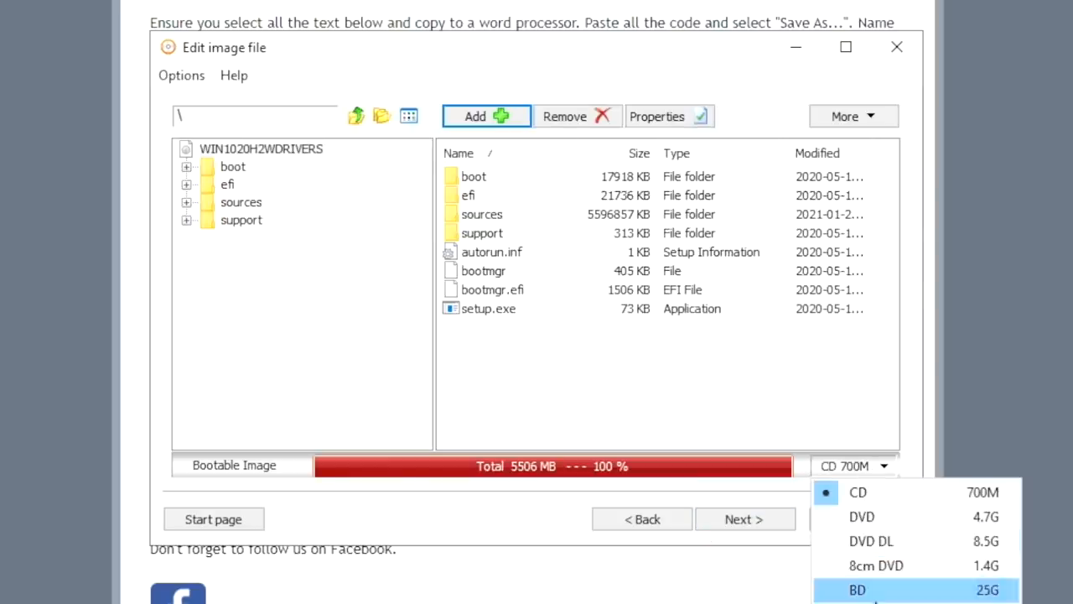
{"action": "left_click", "coordinate": [857, 590]}
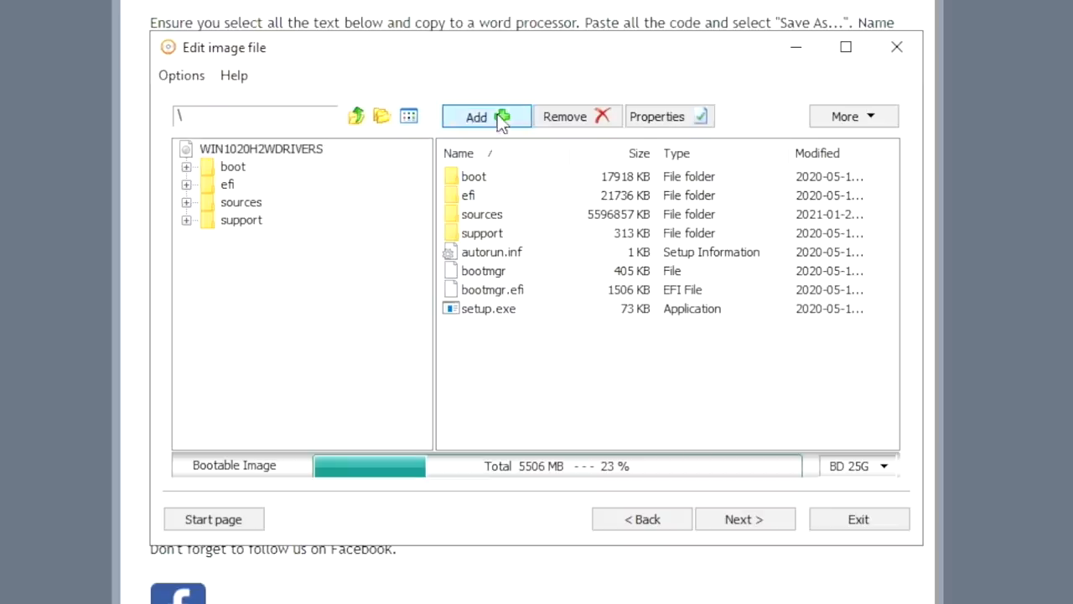
Add autounattend.xml to the image root and proceed to the output settings
{"action": "left_click", "coordinate": [486, 116]}
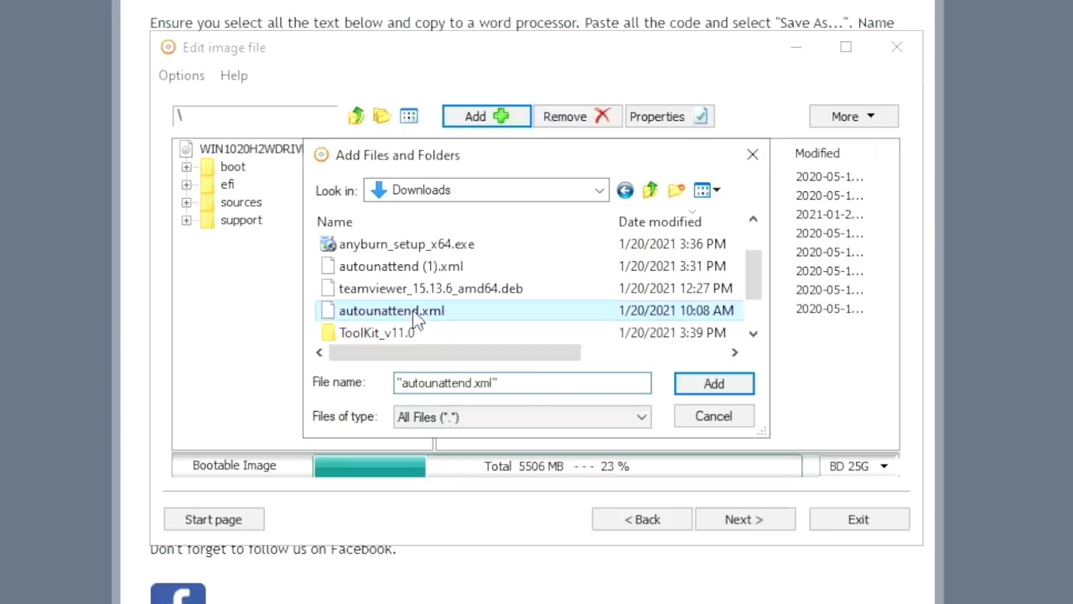
{"action": "left_click", "coordinate": [715, 382]}
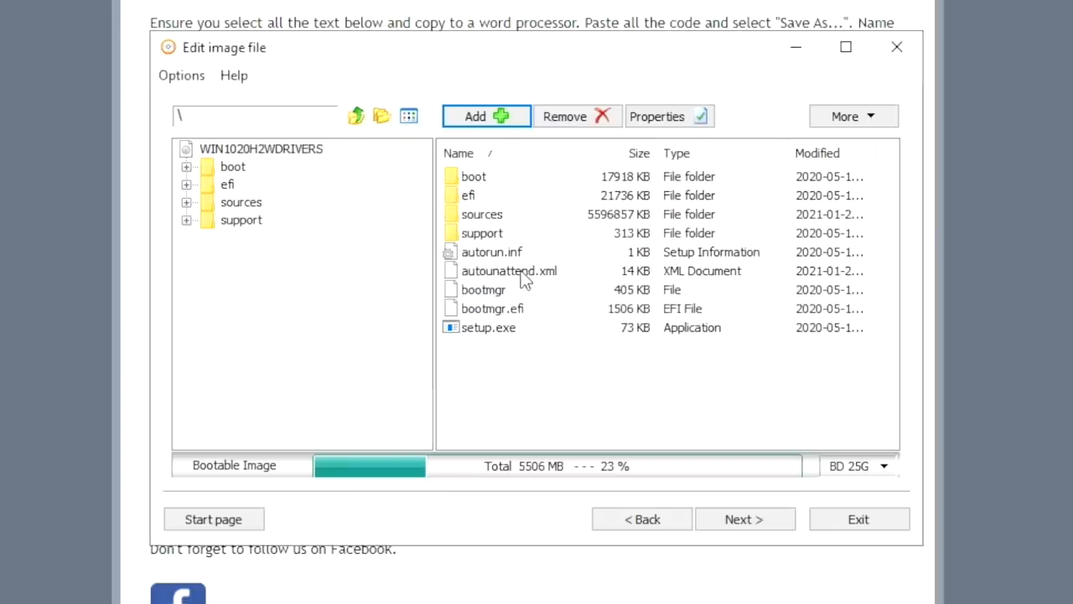
{"action": "left_click", "coordinate": [745, 518]}
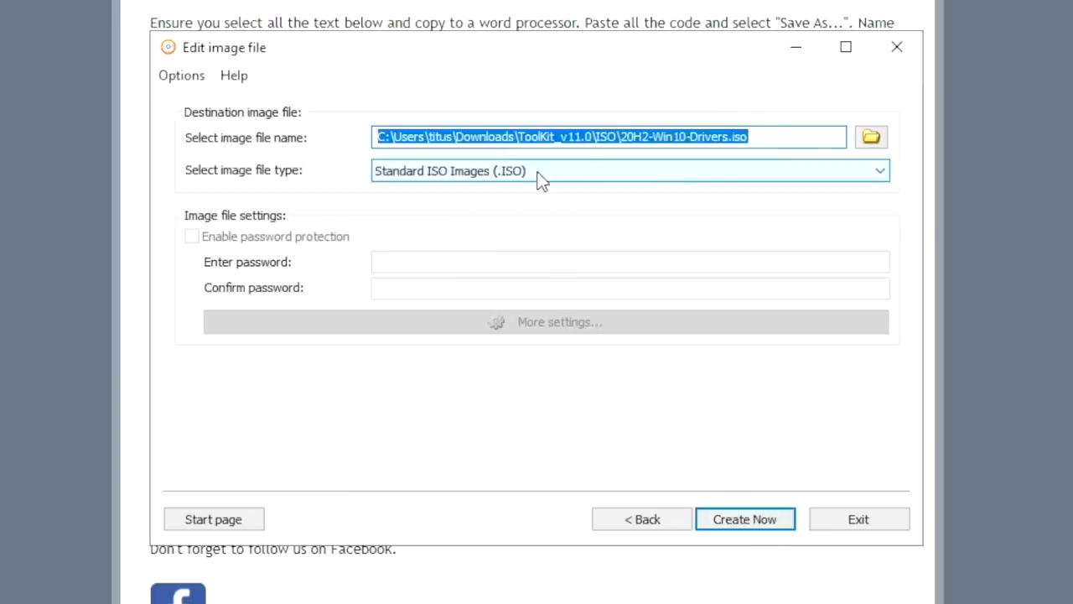
Create the image overwriting the existing 20H2-Win10-Drivers.iso, exit AnyBurn and show Downloads
{"action": "left_click", "coordinate": [744, 518]}
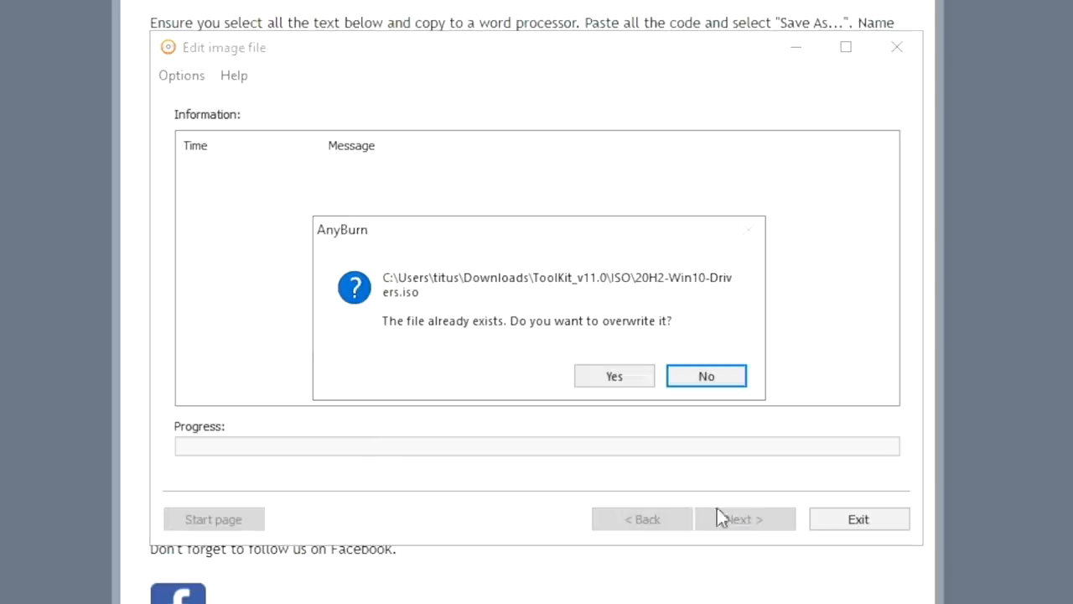
{"action": "left_click", "coordinate": [705, 376]}
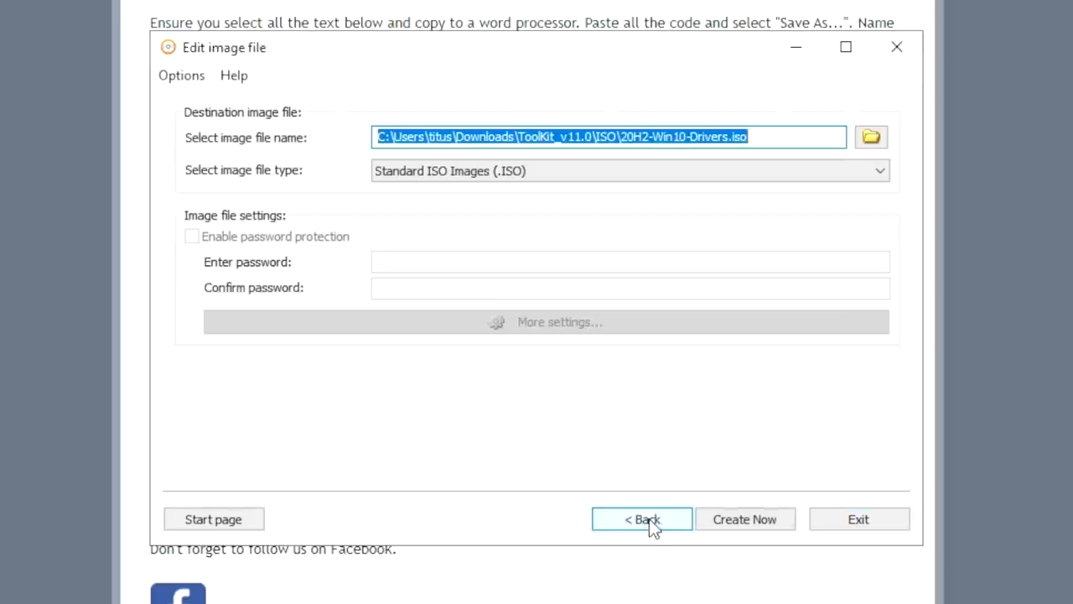
{"action": "left_click", "coordinate": [745, 519]}
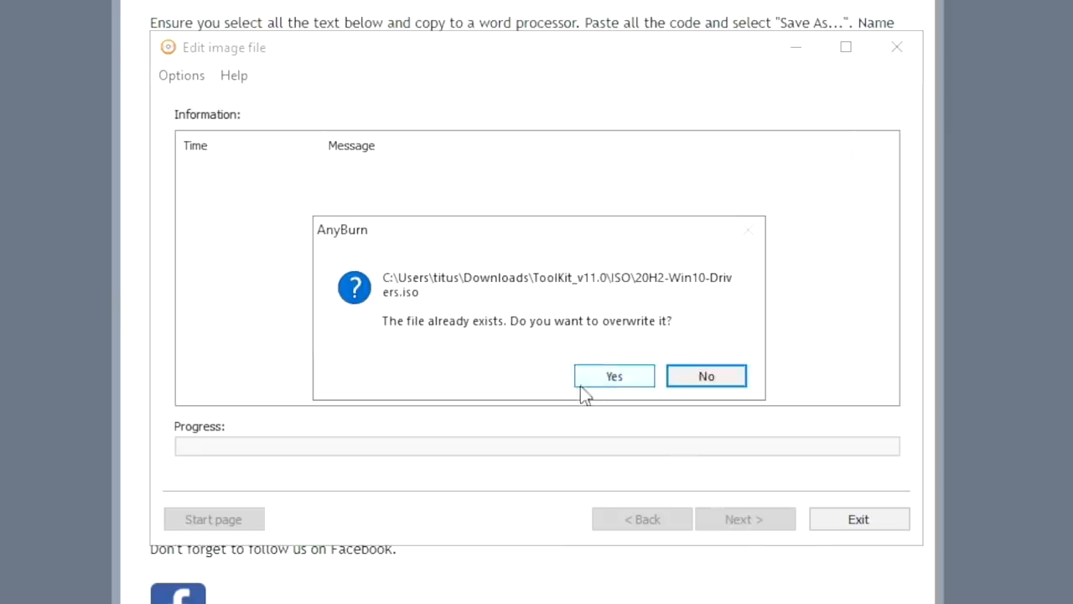
{"action": "left_click", "coordinate": [614, 376]}
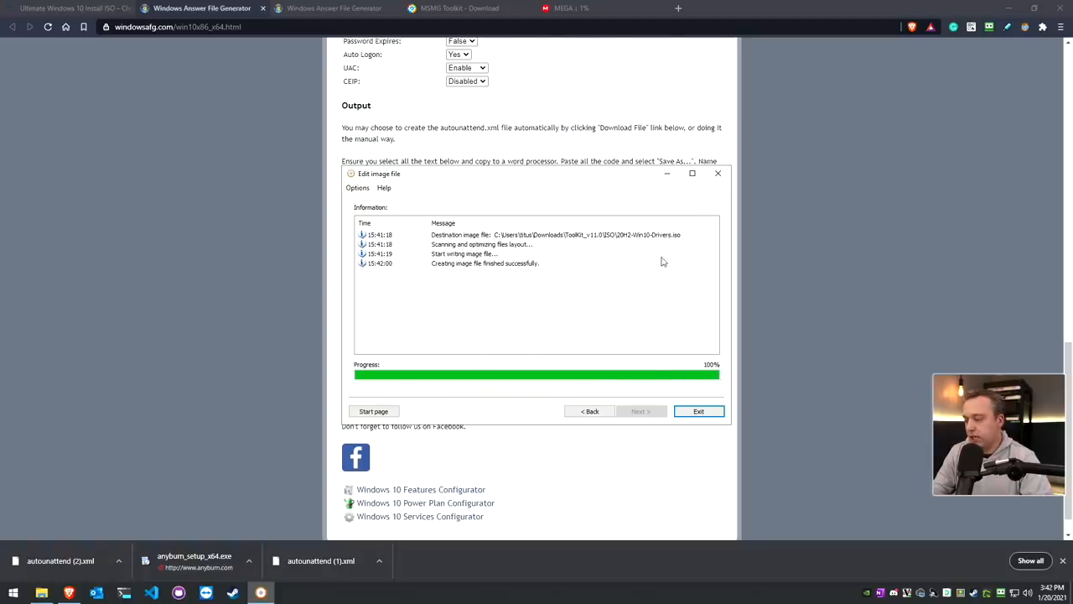
{"action": "left_click", "coordinate": [697, 411]}
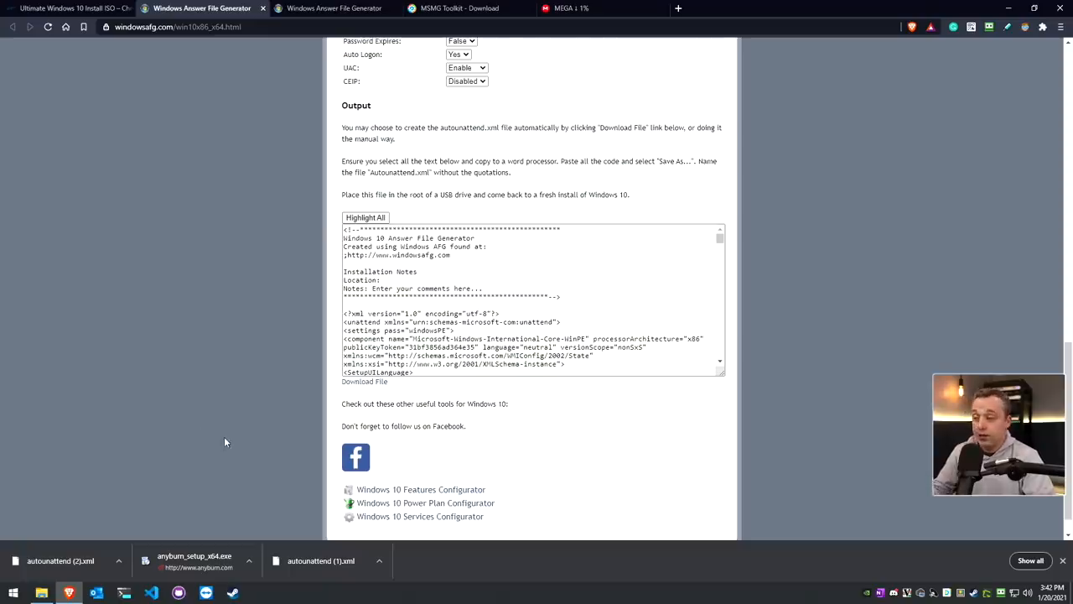
{"action": "mouse_move", "coordinate": [139, 435]}
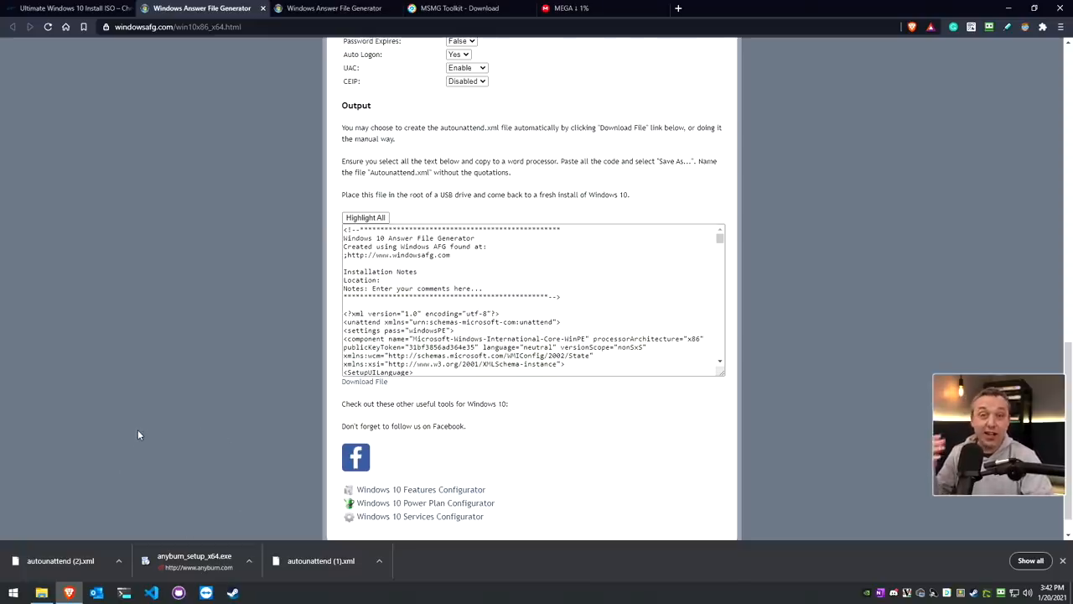
{"action": "left_click", "coordinate": [40, 593]}
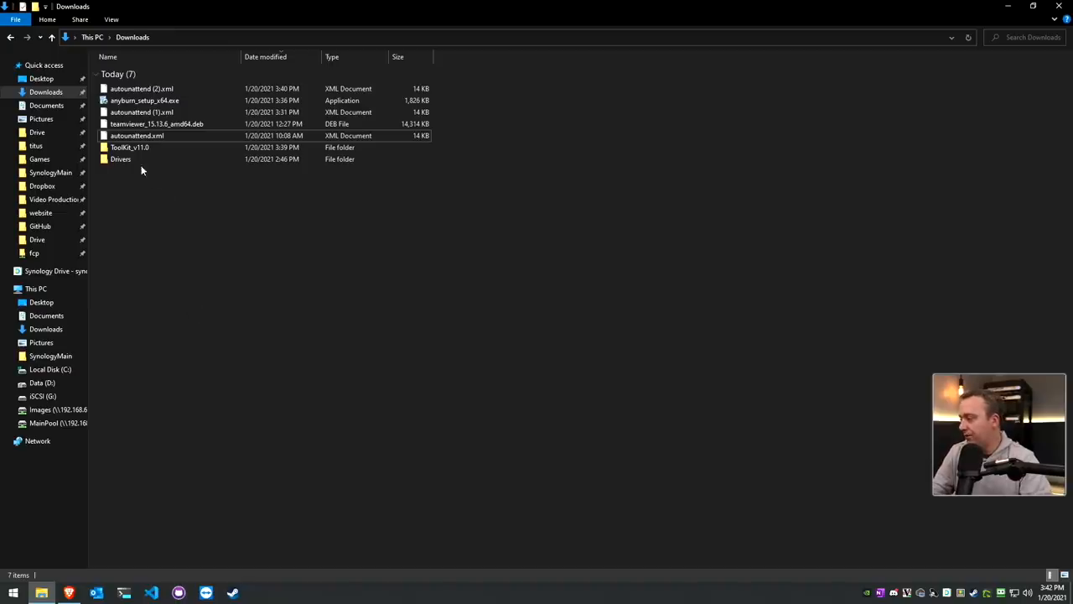
Mount 20H2-Win10-Drivers.iso from Downloads > ToolKit_v11.0 > ISO as a drive
{"action": "double_click", "coordinate": [129, 147]}
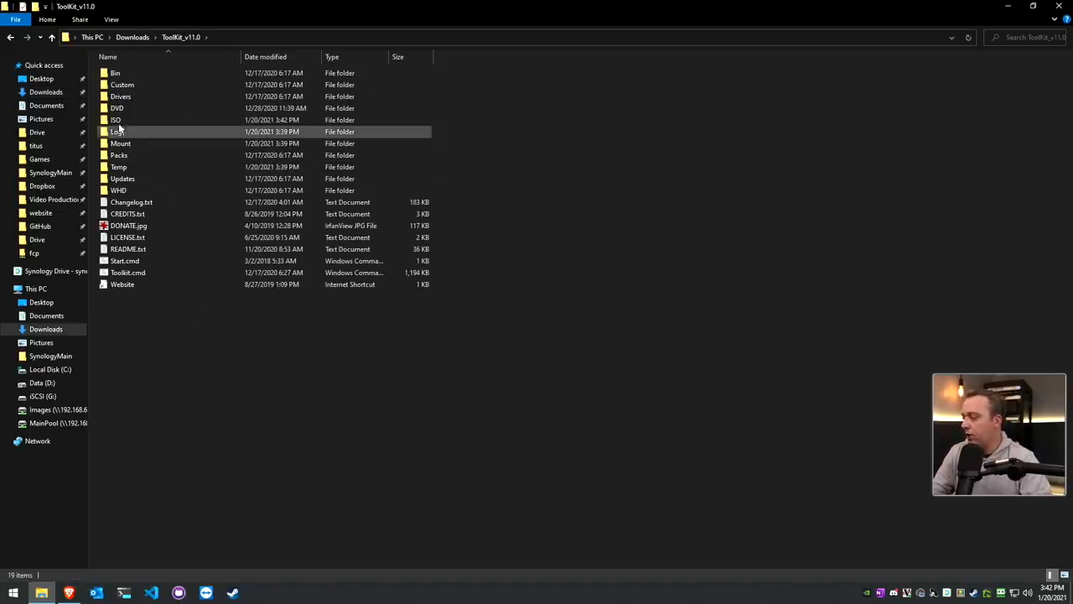
{"action": "double_click", "coordinate": [115, 121]}
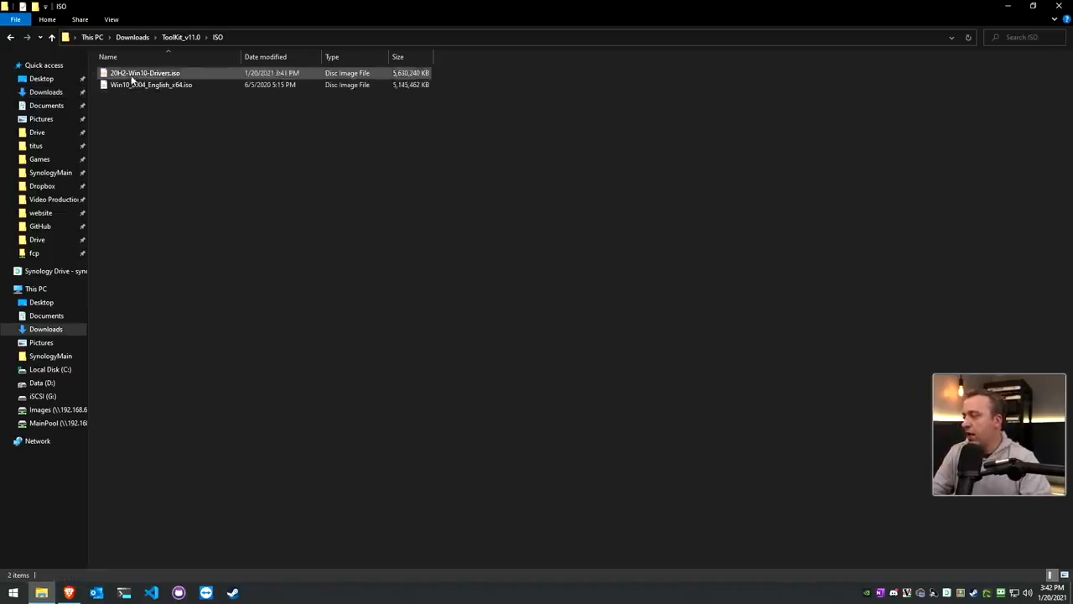
{"action": "right_click", "coordinate": [144, 74]}
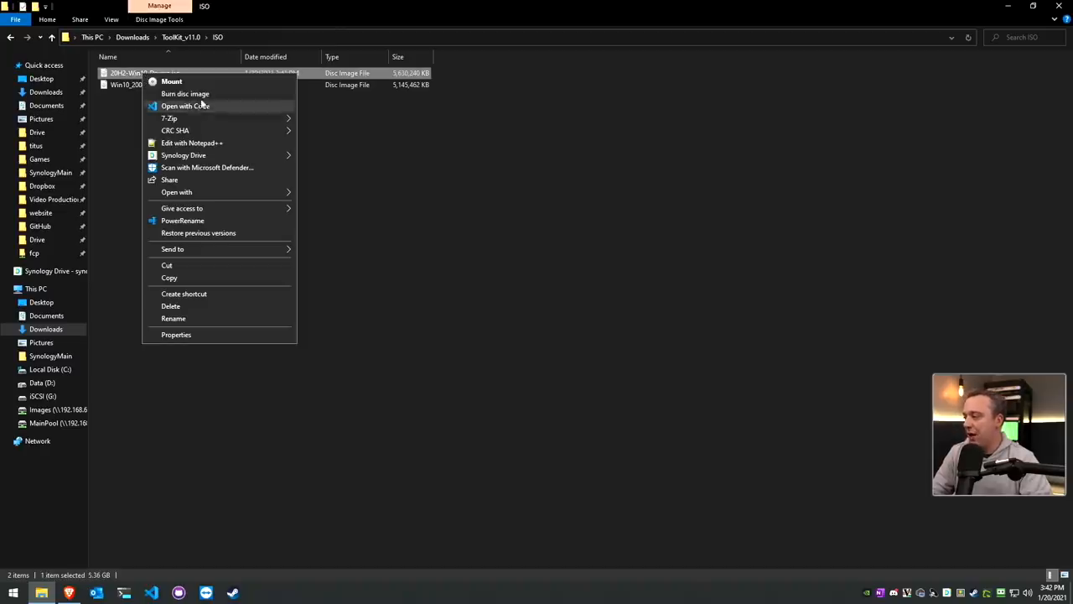
{"action": "left_click", "coordinate": [171, 81]}
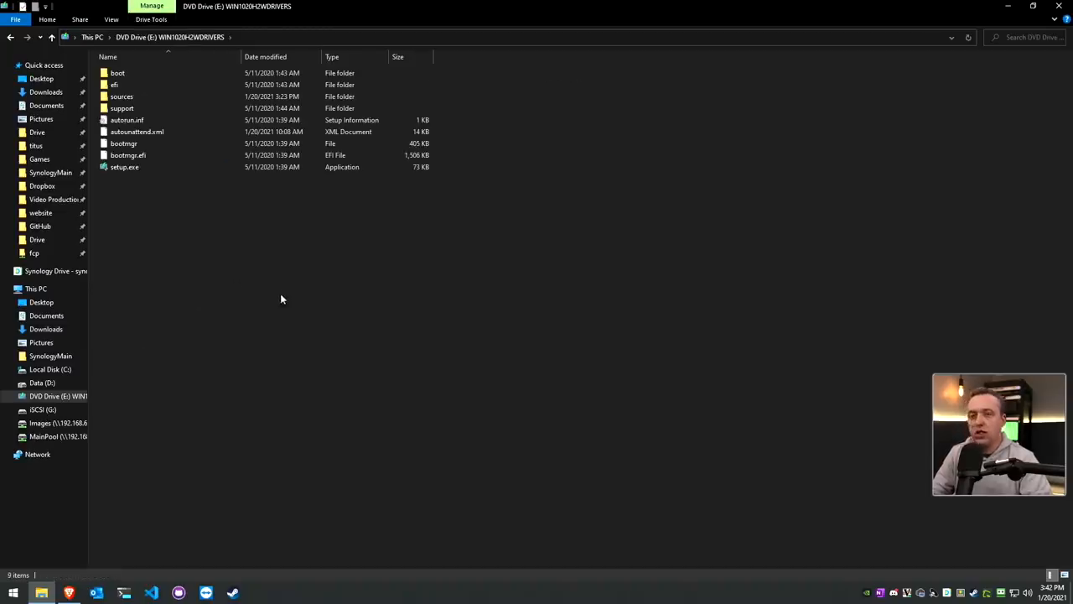
Browse the mounted DVD drive from This PC and confirm autounattend.xml in its root
{"action": "left_click", "coordinate": [35, 288]}
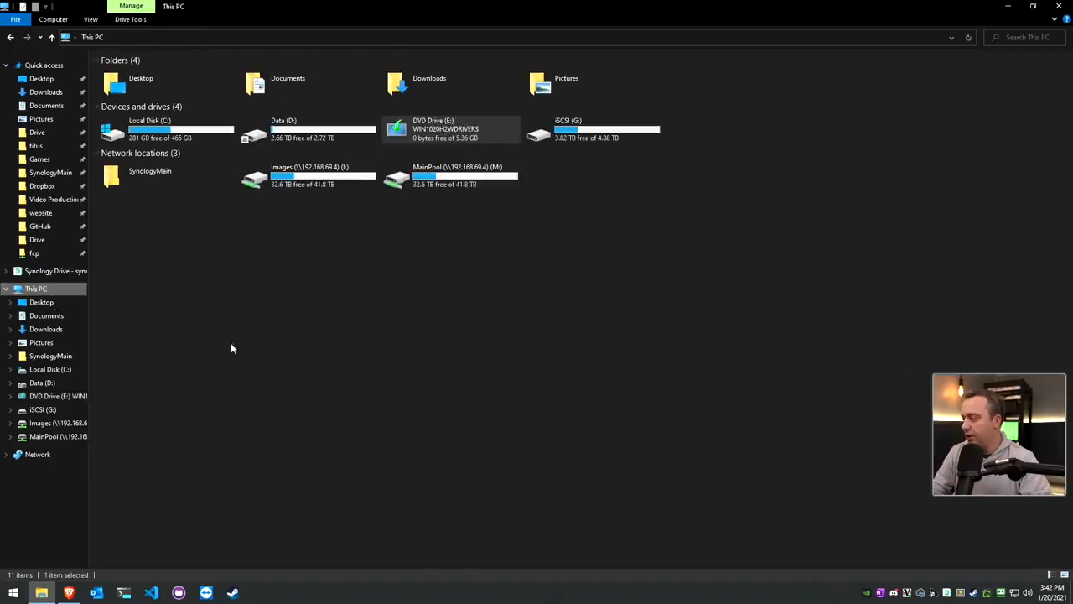
{"action": "double_click", "coordinate": [444, 129]}
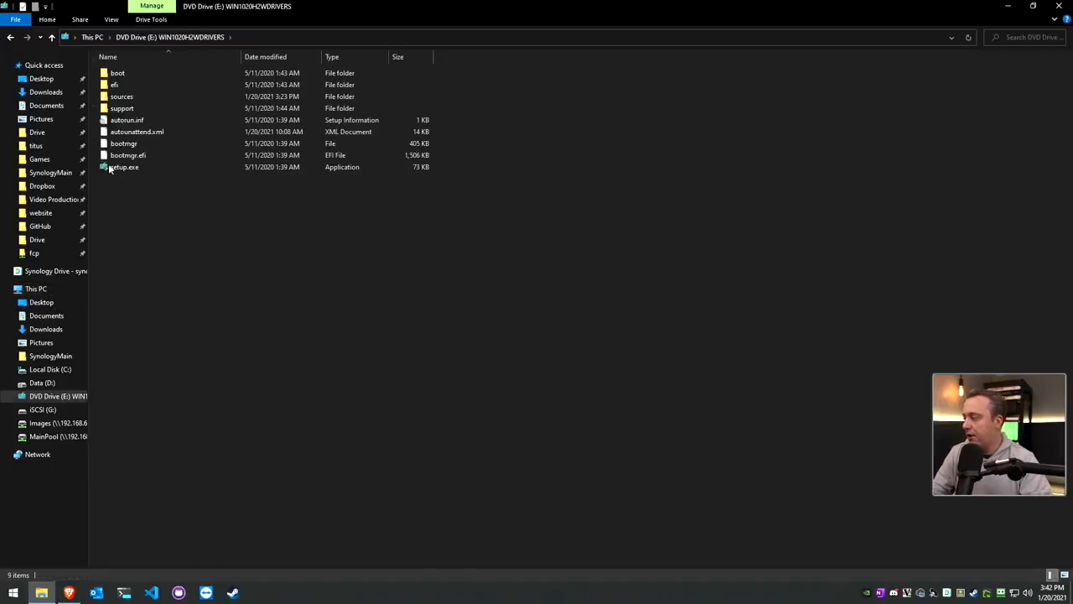
{"action": "left_click", "coordinate": [138, 131]}
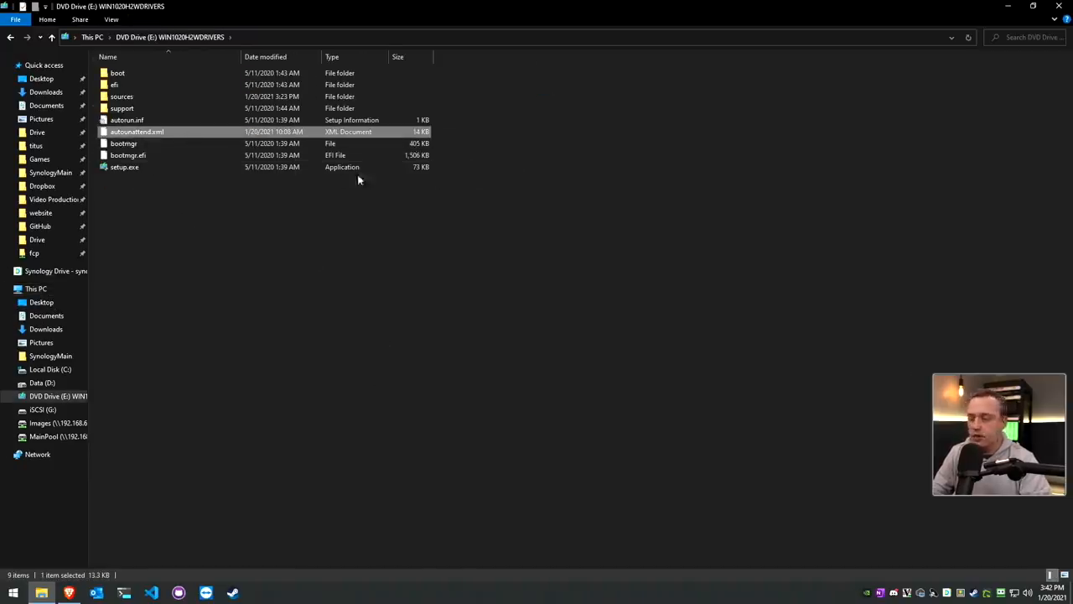